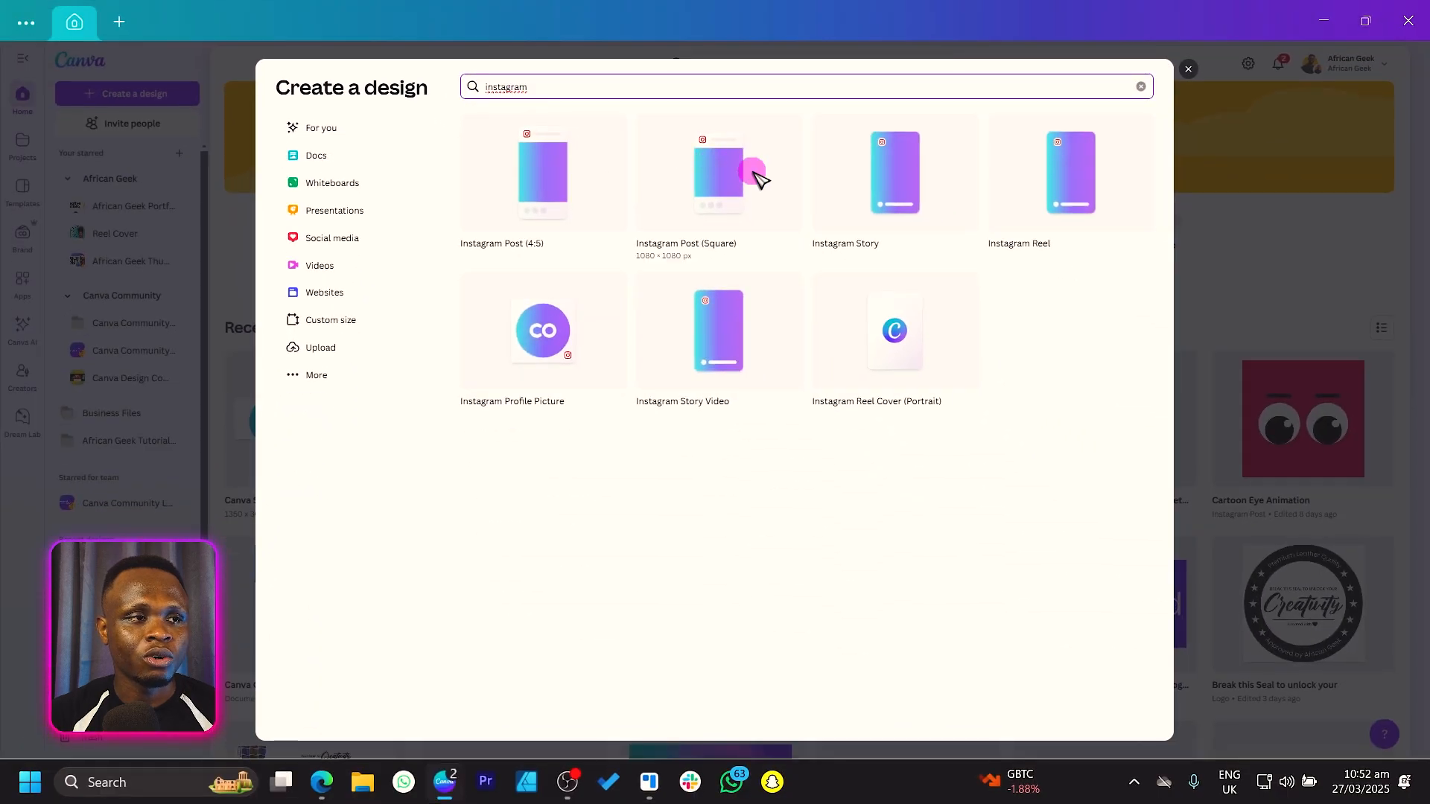
pyautogui.moveTo(752, 216)
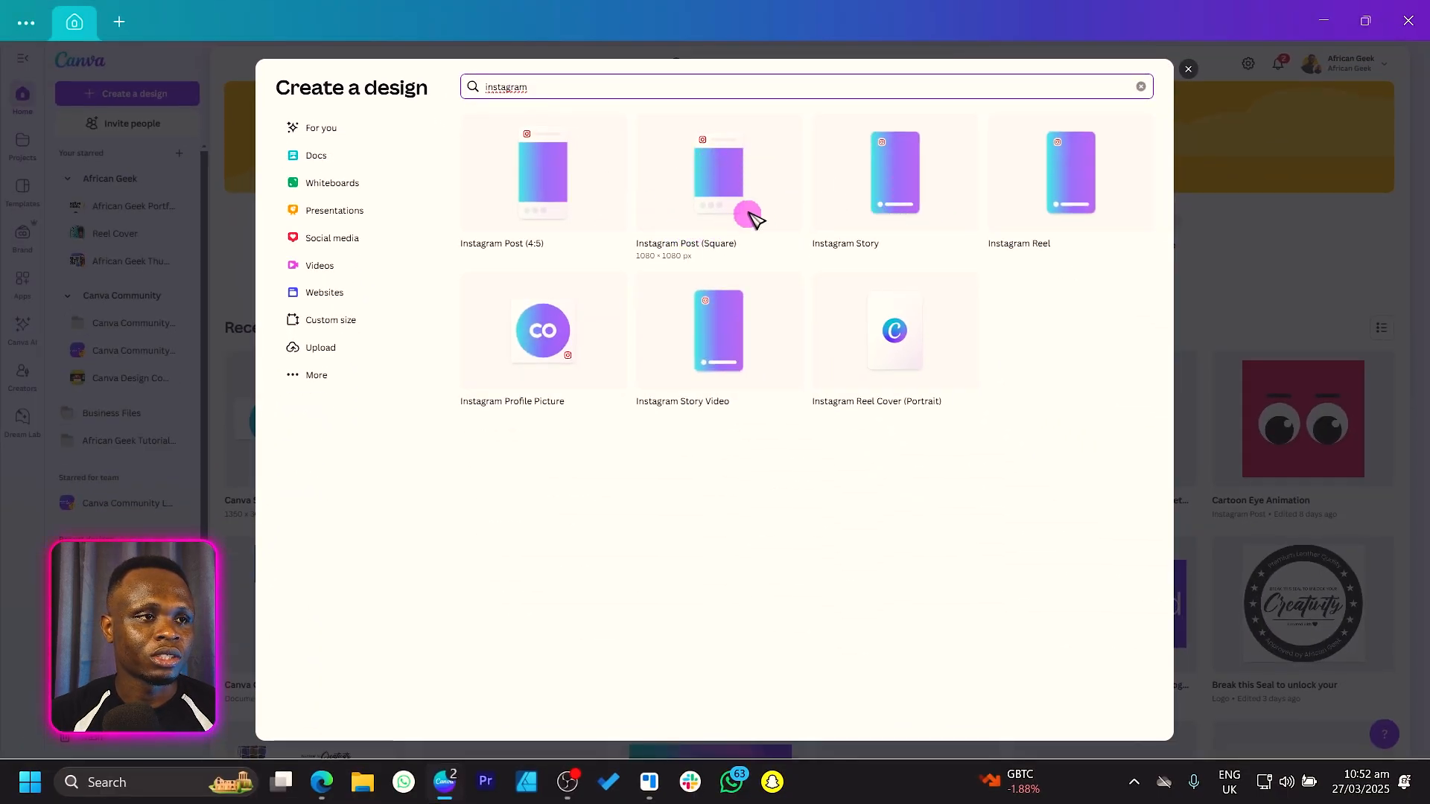
pyautogui.moveTo(679, 266)
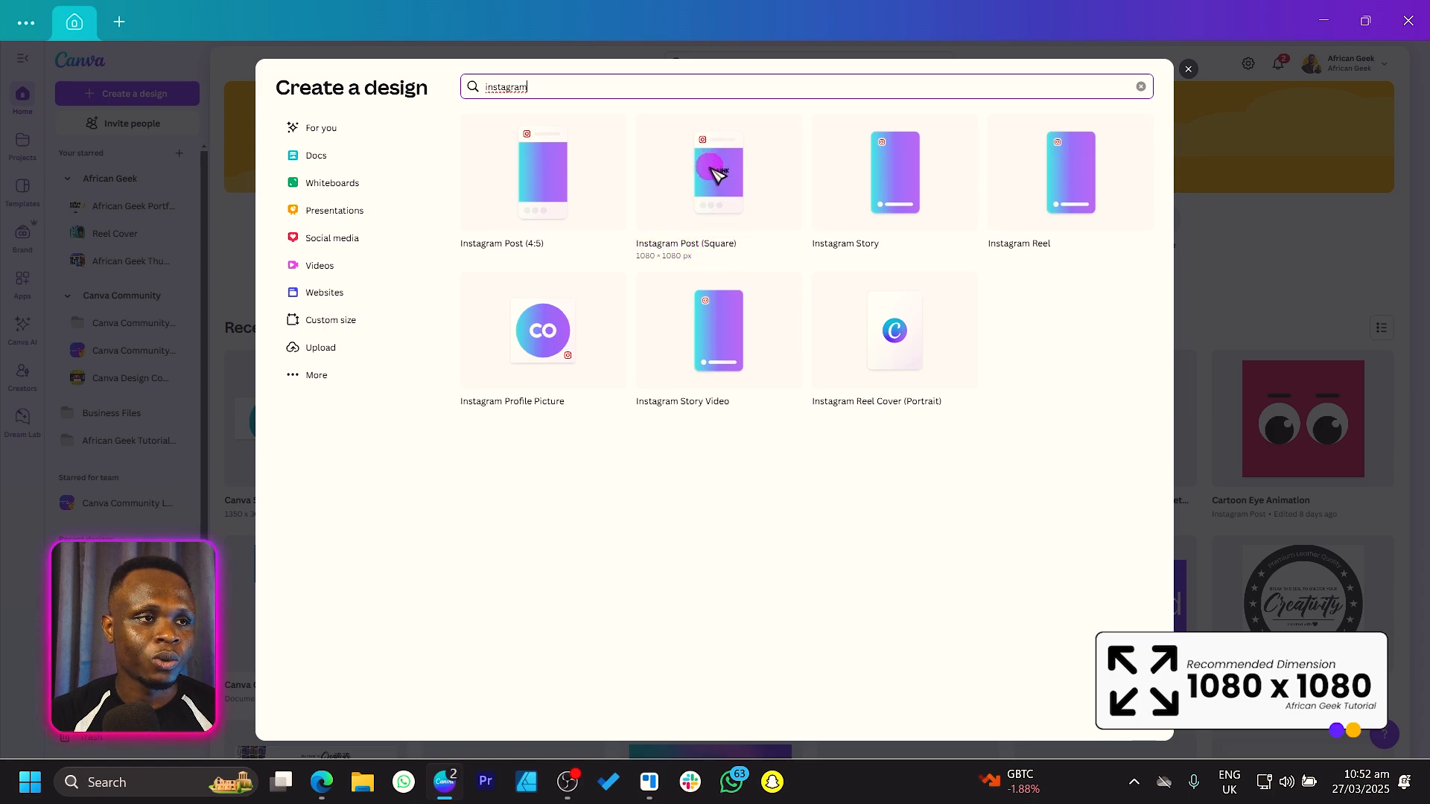
# - Create a blank 1080 × 1080 square Instagram Post design
pyautogui.click(718, 172)
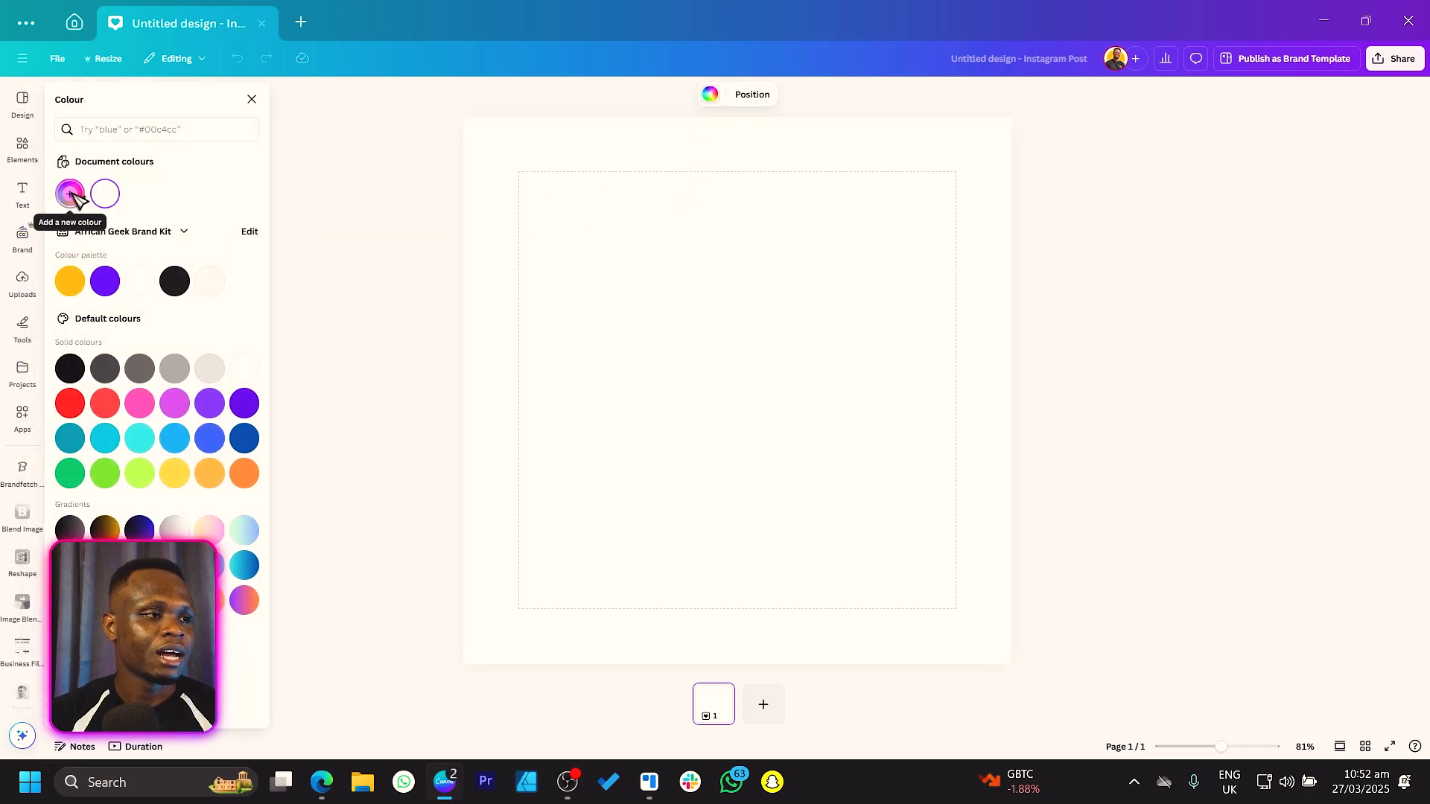
# - Fill the background with a custom colour, sliding the hue past red and green to pink
pyautogui.click(69, 403)
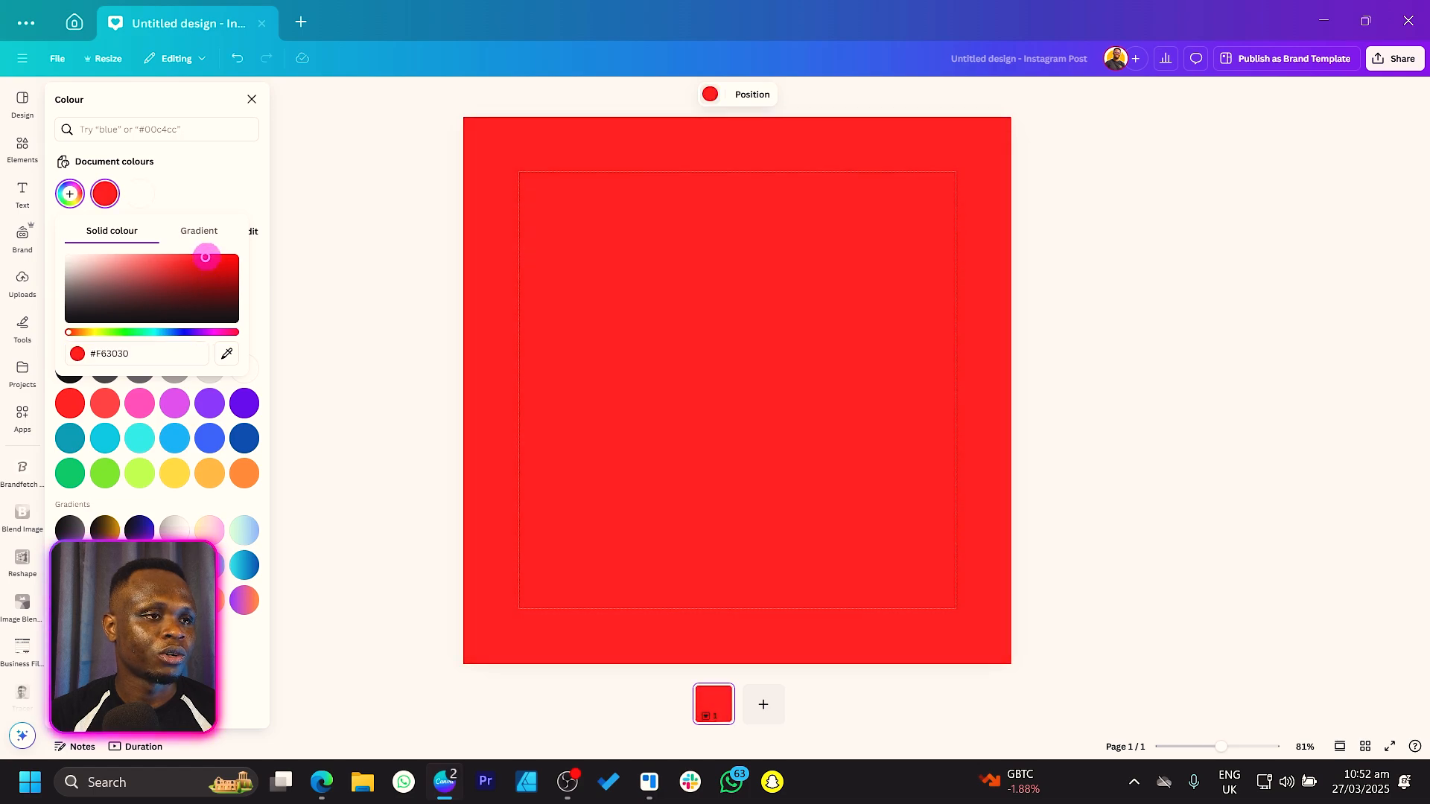
pyautogui.moveTo(206, 256); pyautogui.dragTo(196, 265)
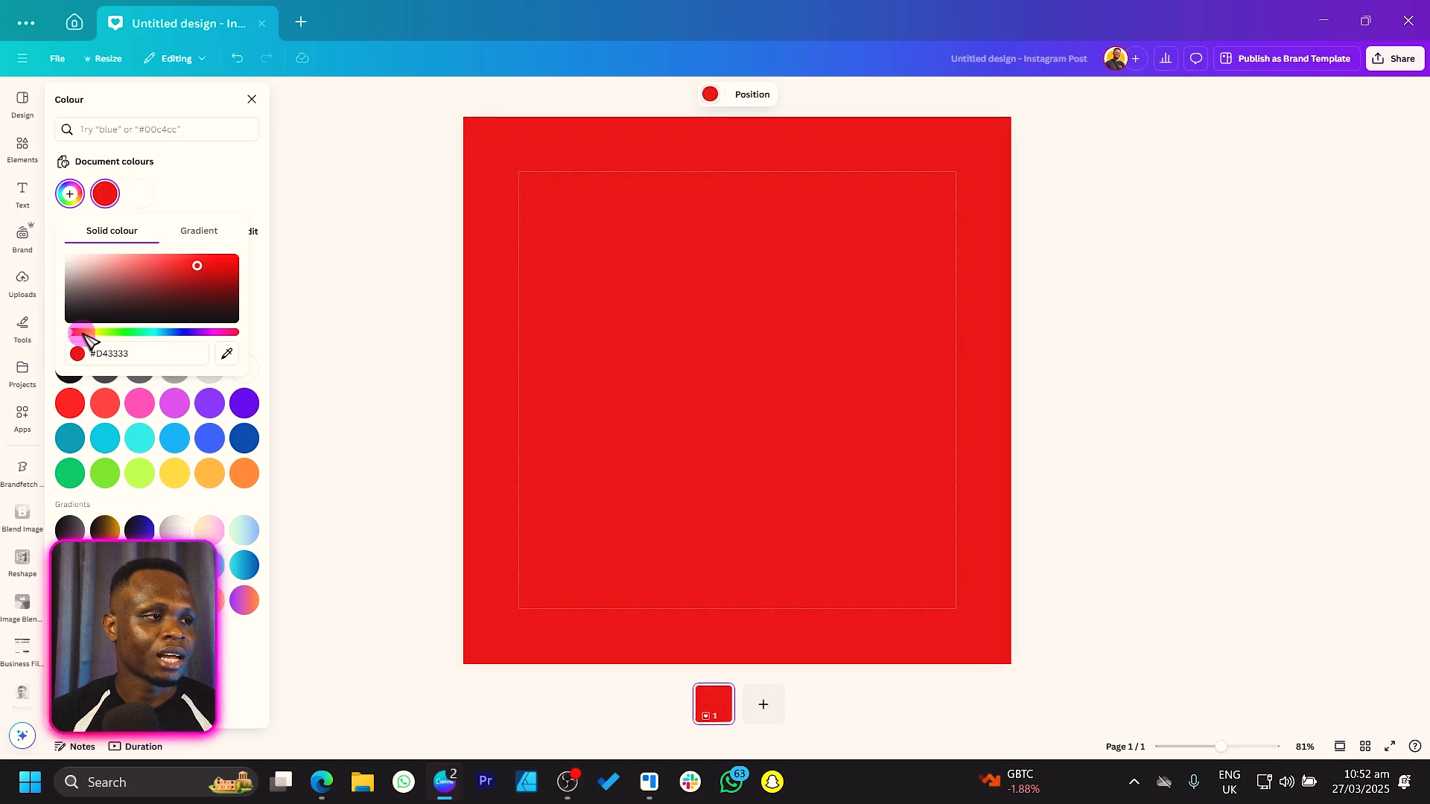
pyautogui.moveTo(86, 332); pyautogui.dragTo(127, 332)
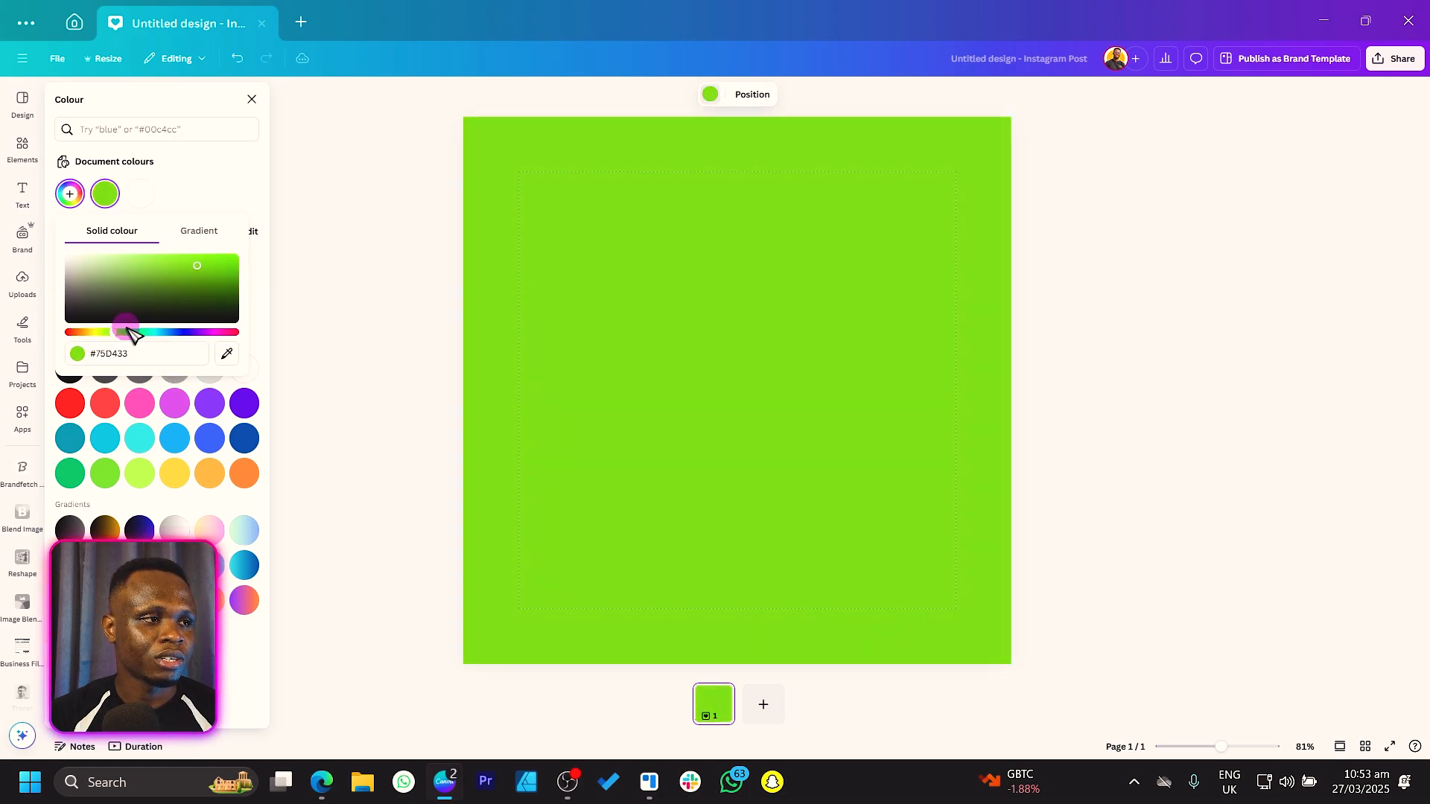
pyautogui.moveTo(126, 332); pyautogui.dragTo(223, 332)
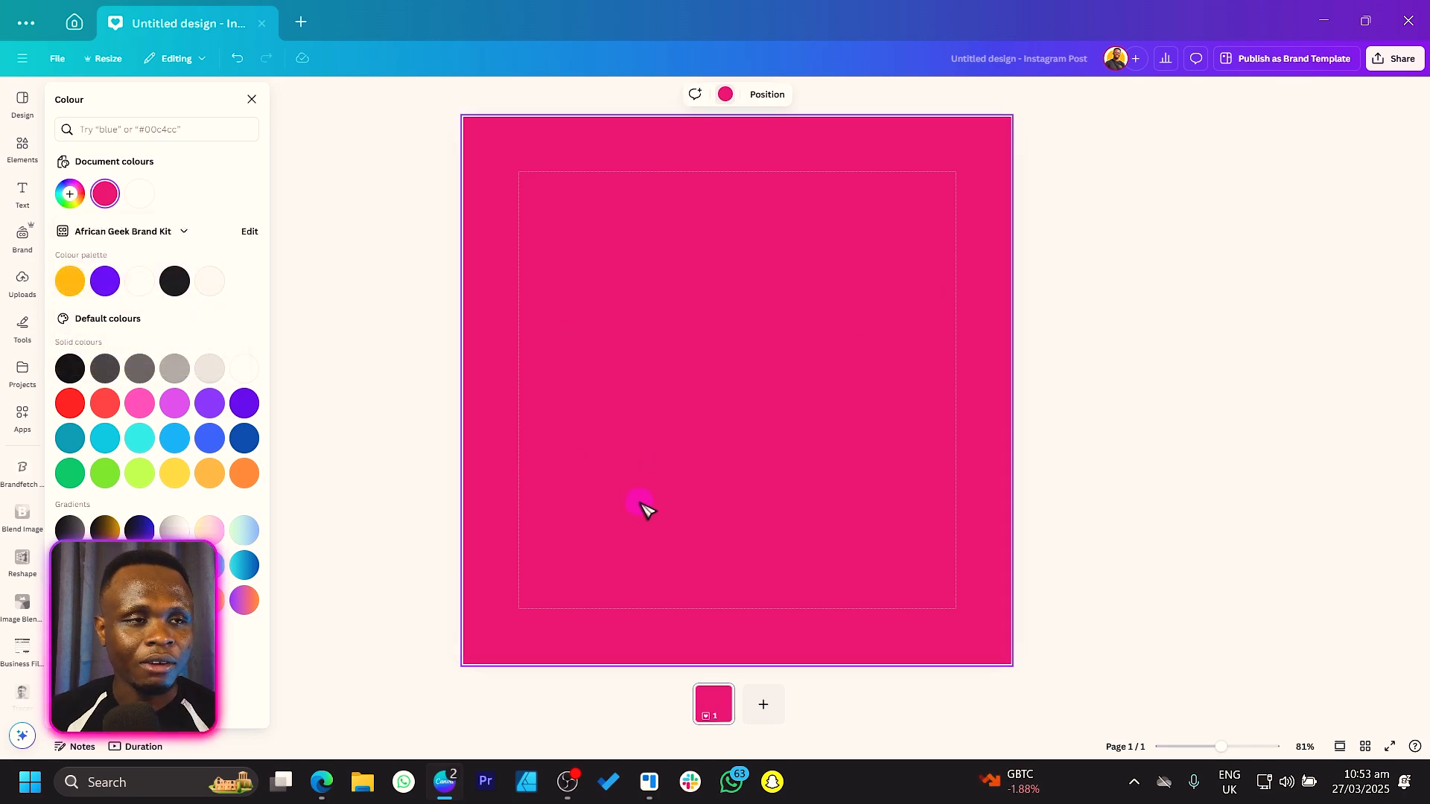
pyautogui.moveTo(650, 495)
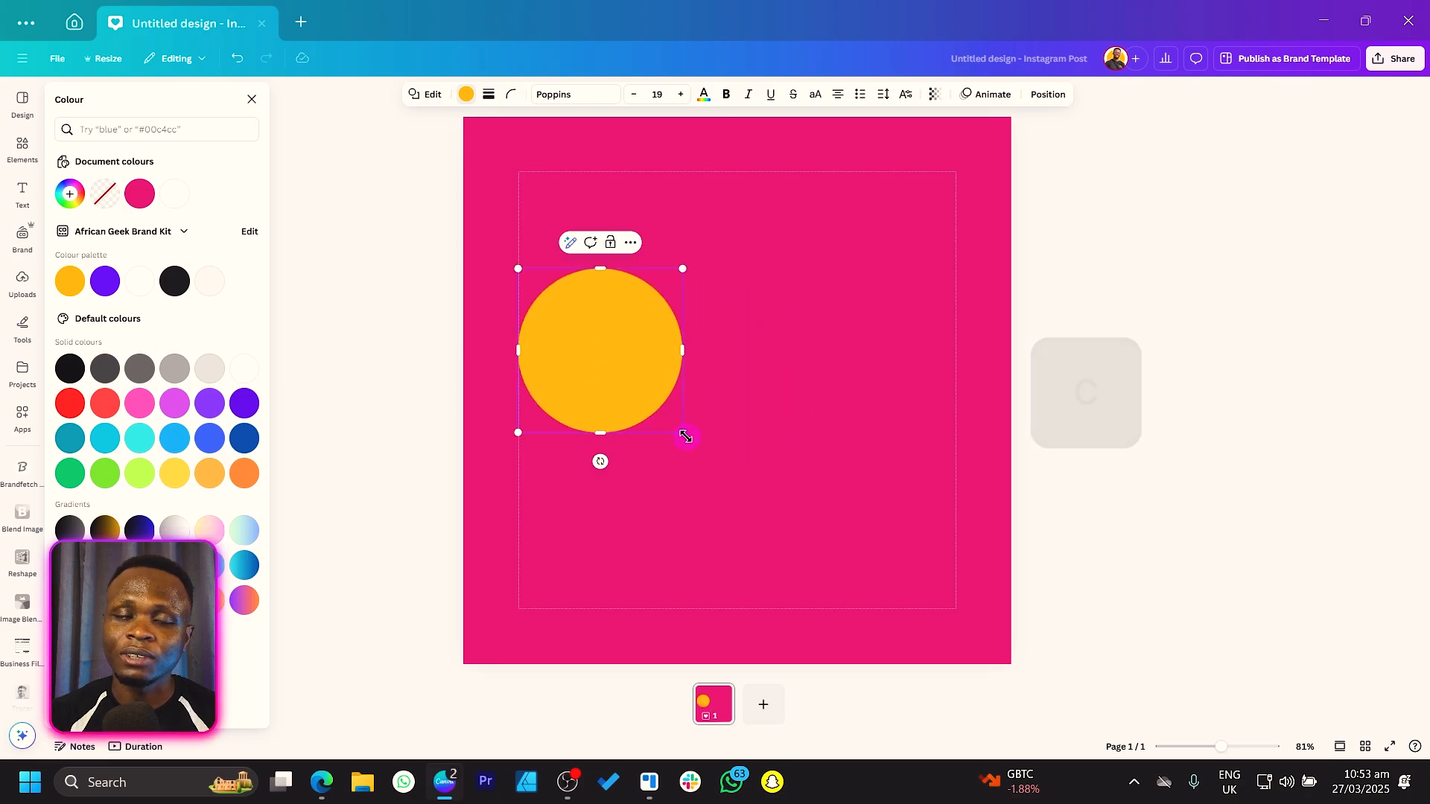
# - Add a large yellow circle, duplicate it, and place the copies side by side
pyautogui.click(22, 151)
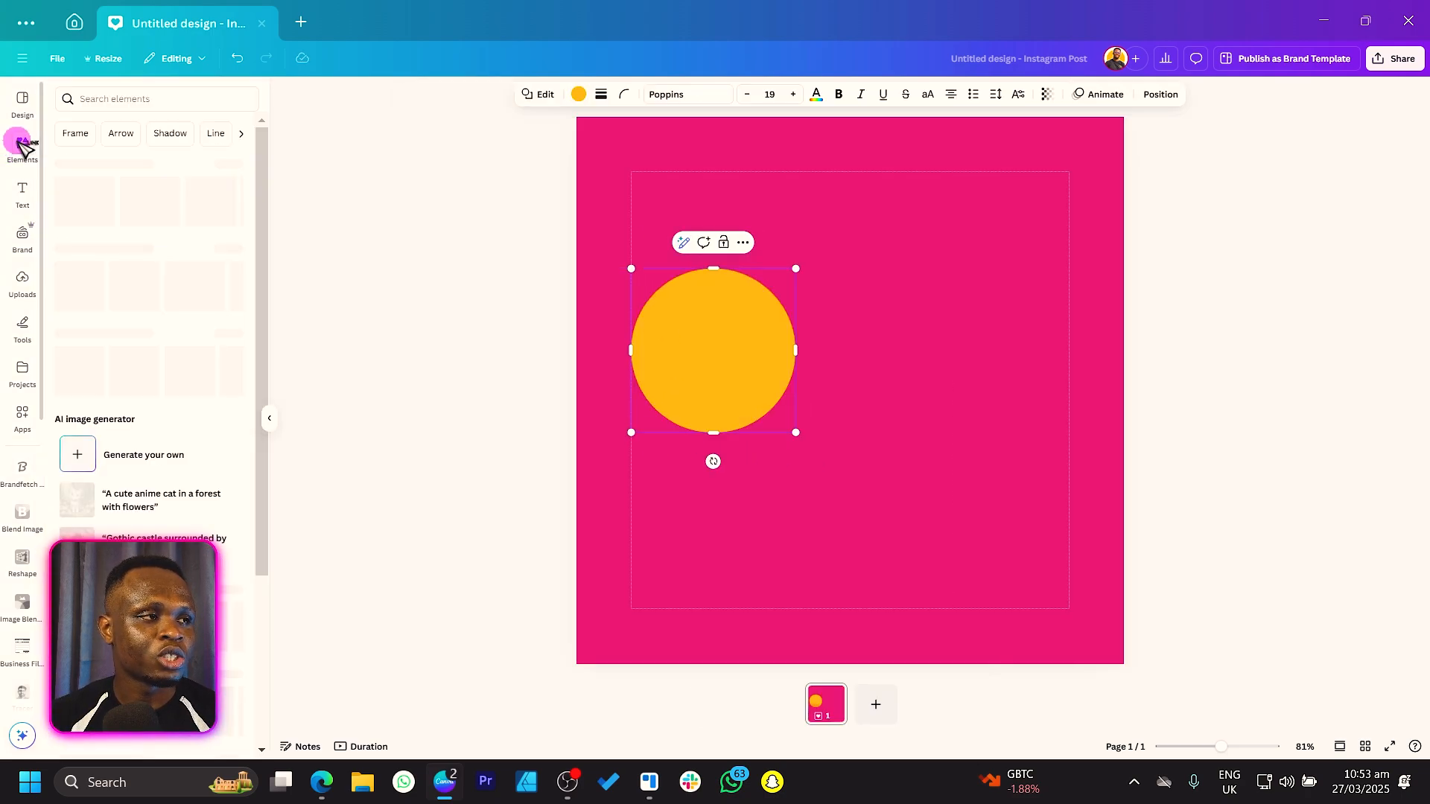
pyautogui.click(21, 146)
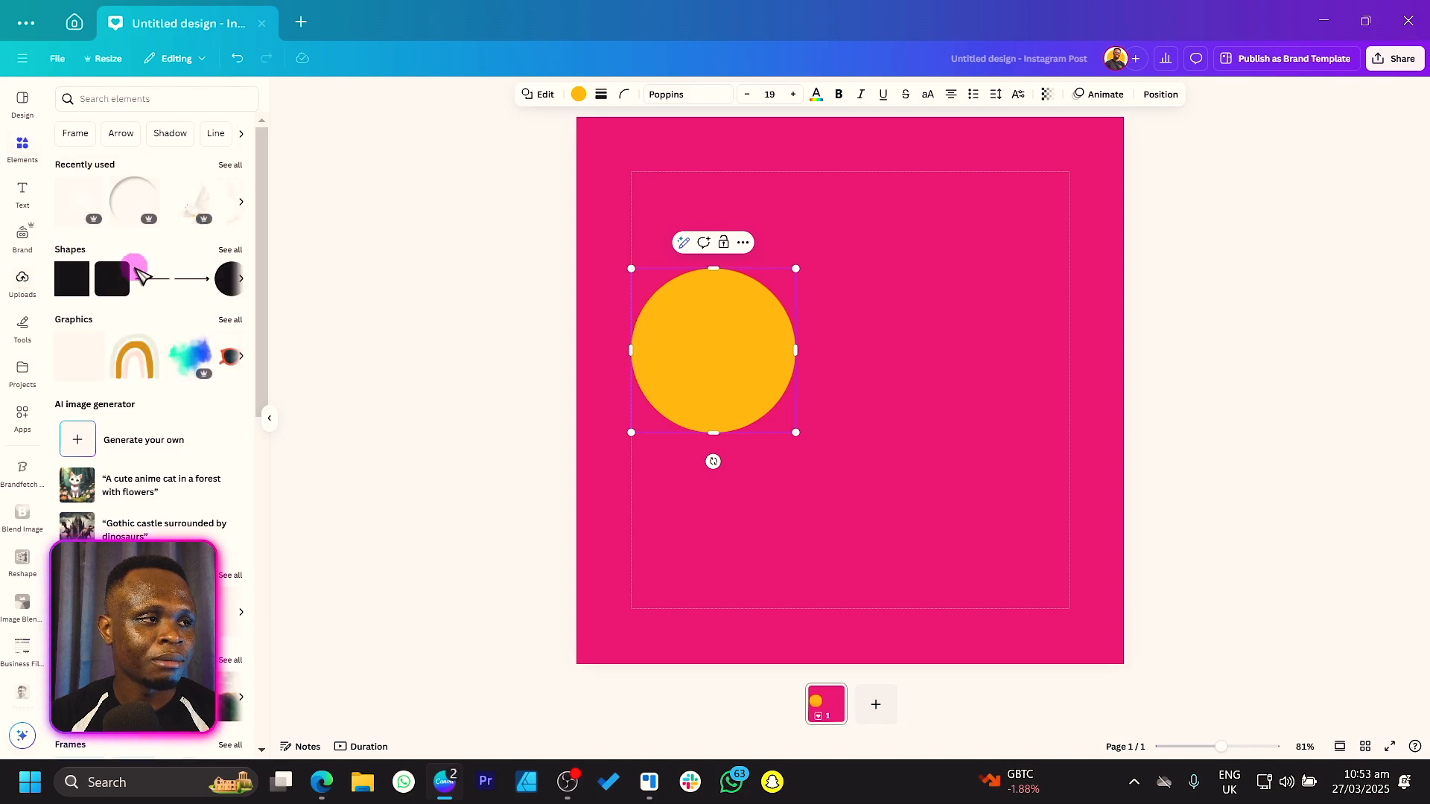
pyautogui.moveTo(290, 288)
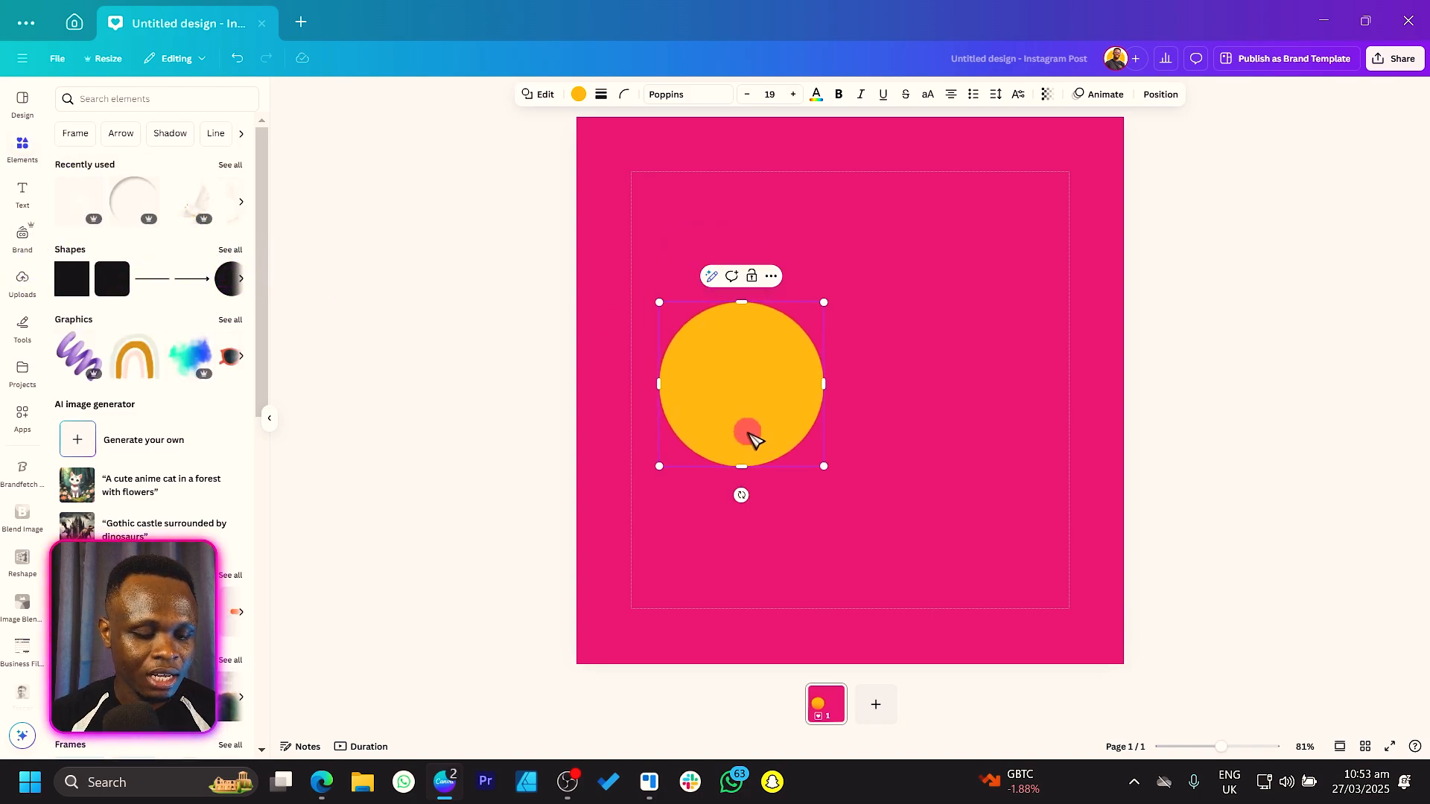
pyautogui.press('ctrl+d')
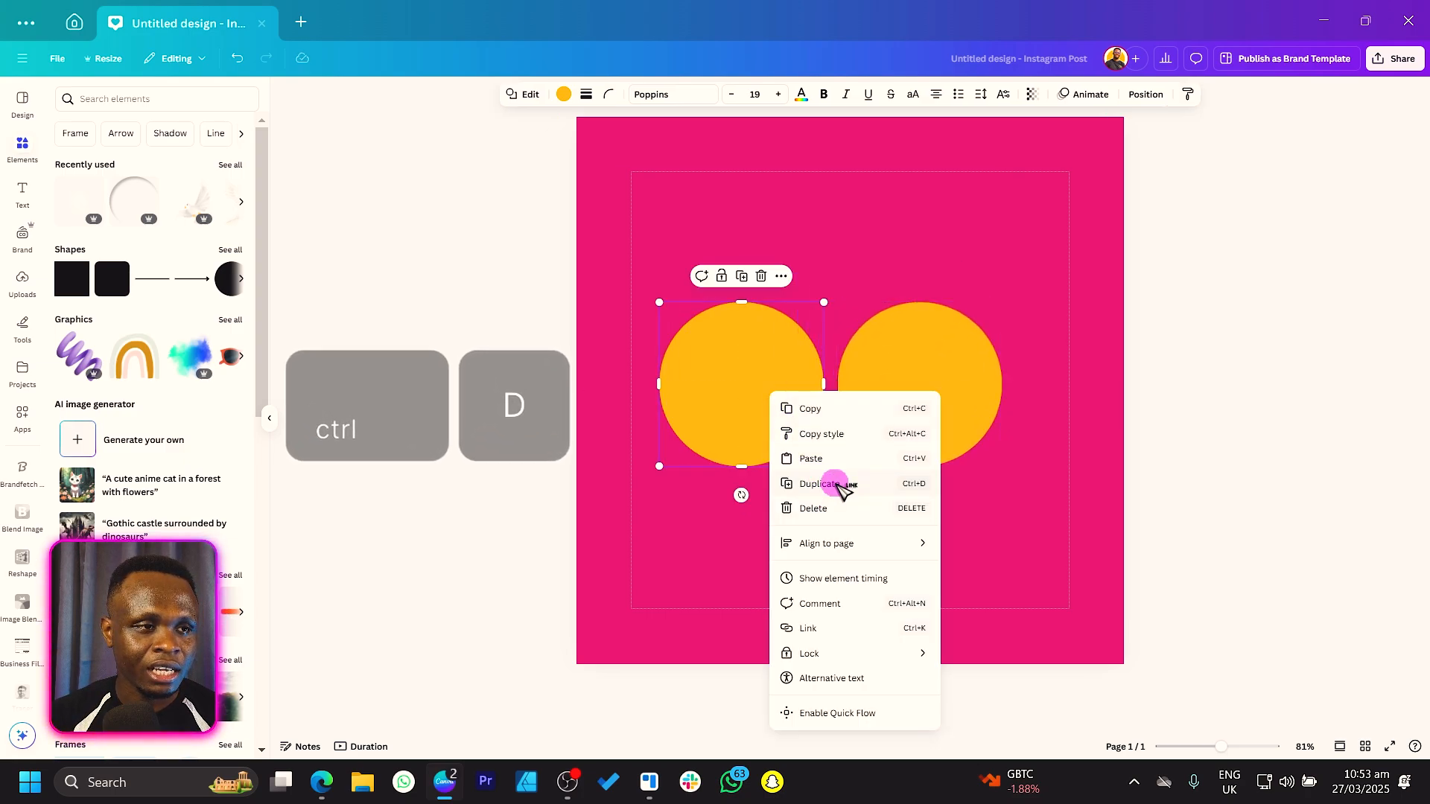
pyautogui.click(822, 484)
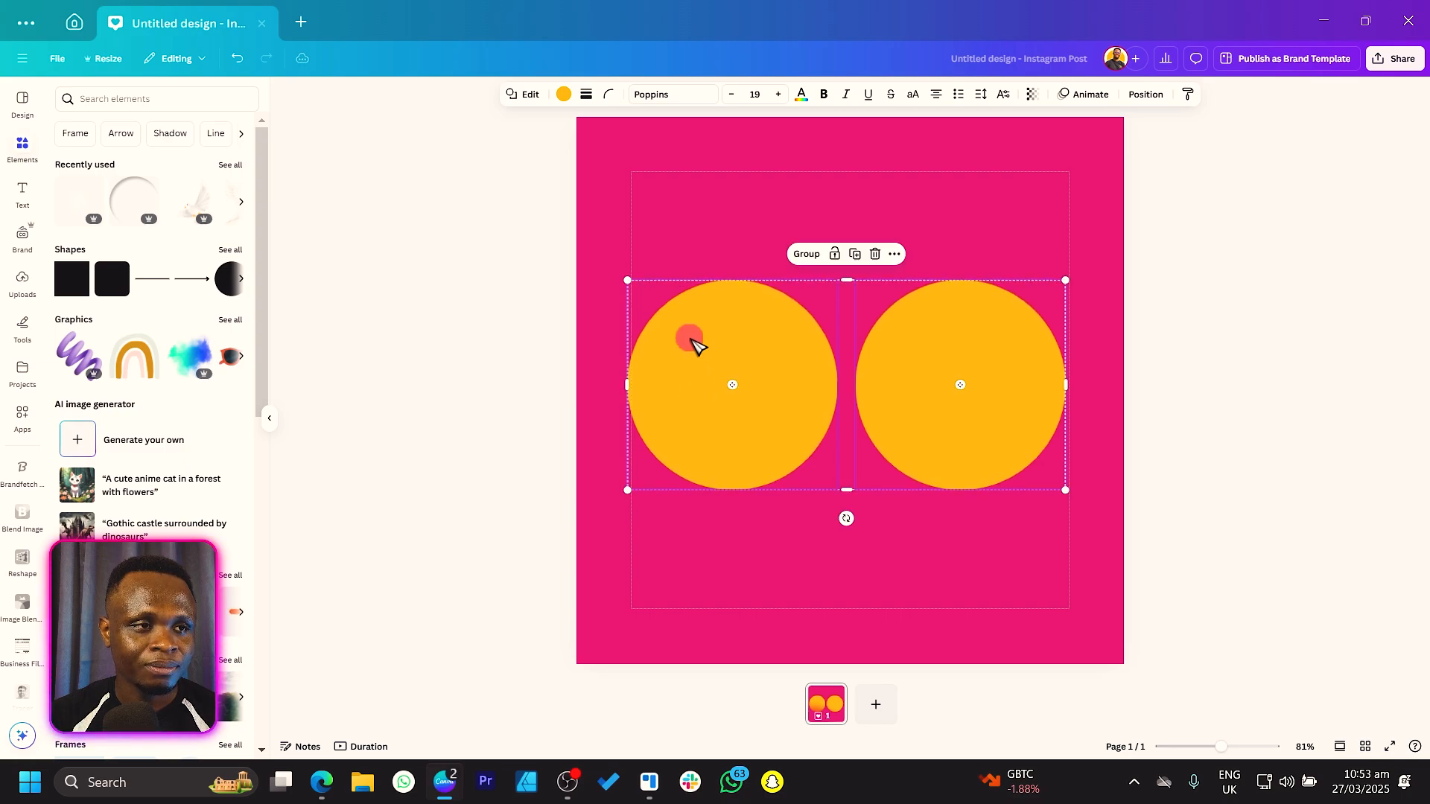
pyautogui.click(960, 385)
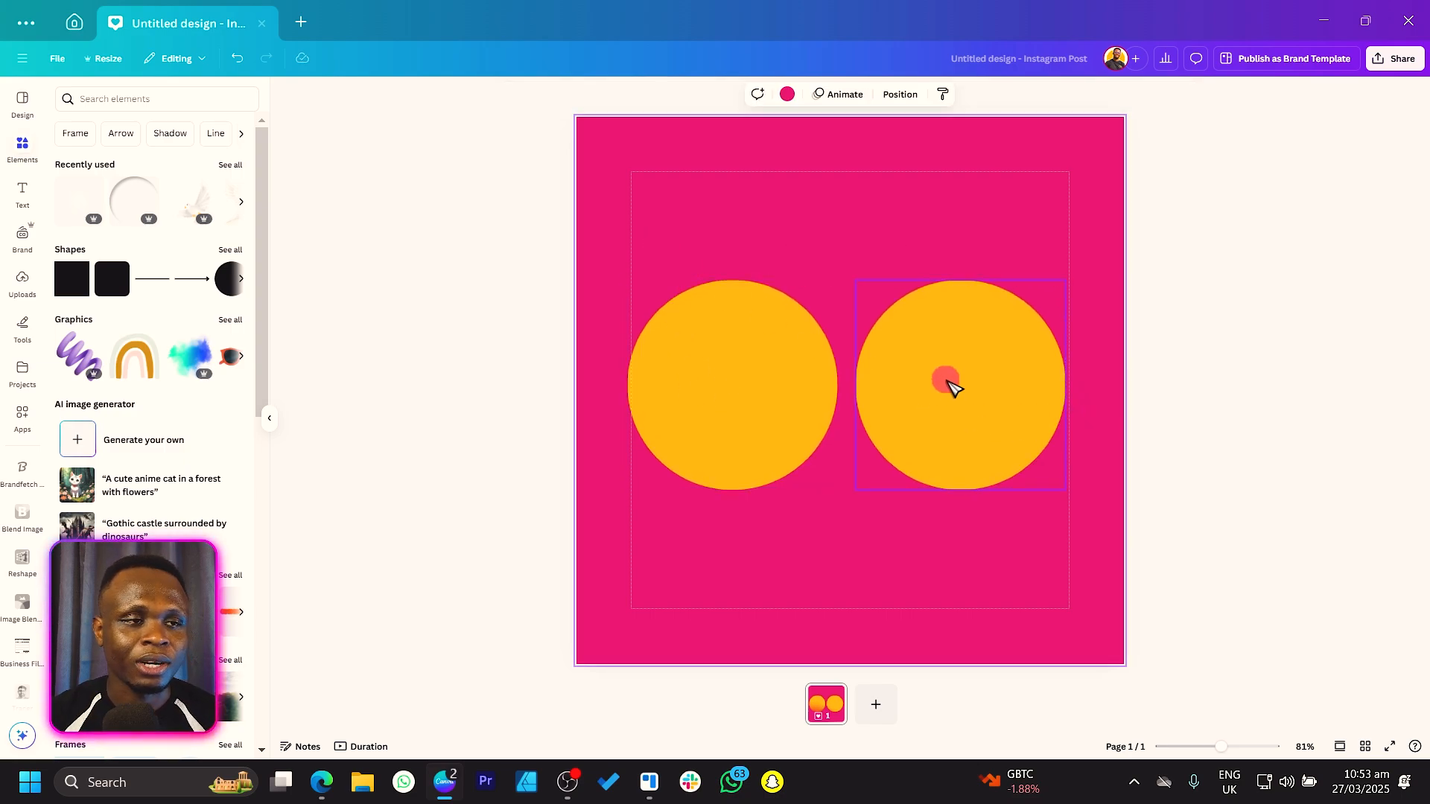
pyautogui.moveTo(1043, 356)
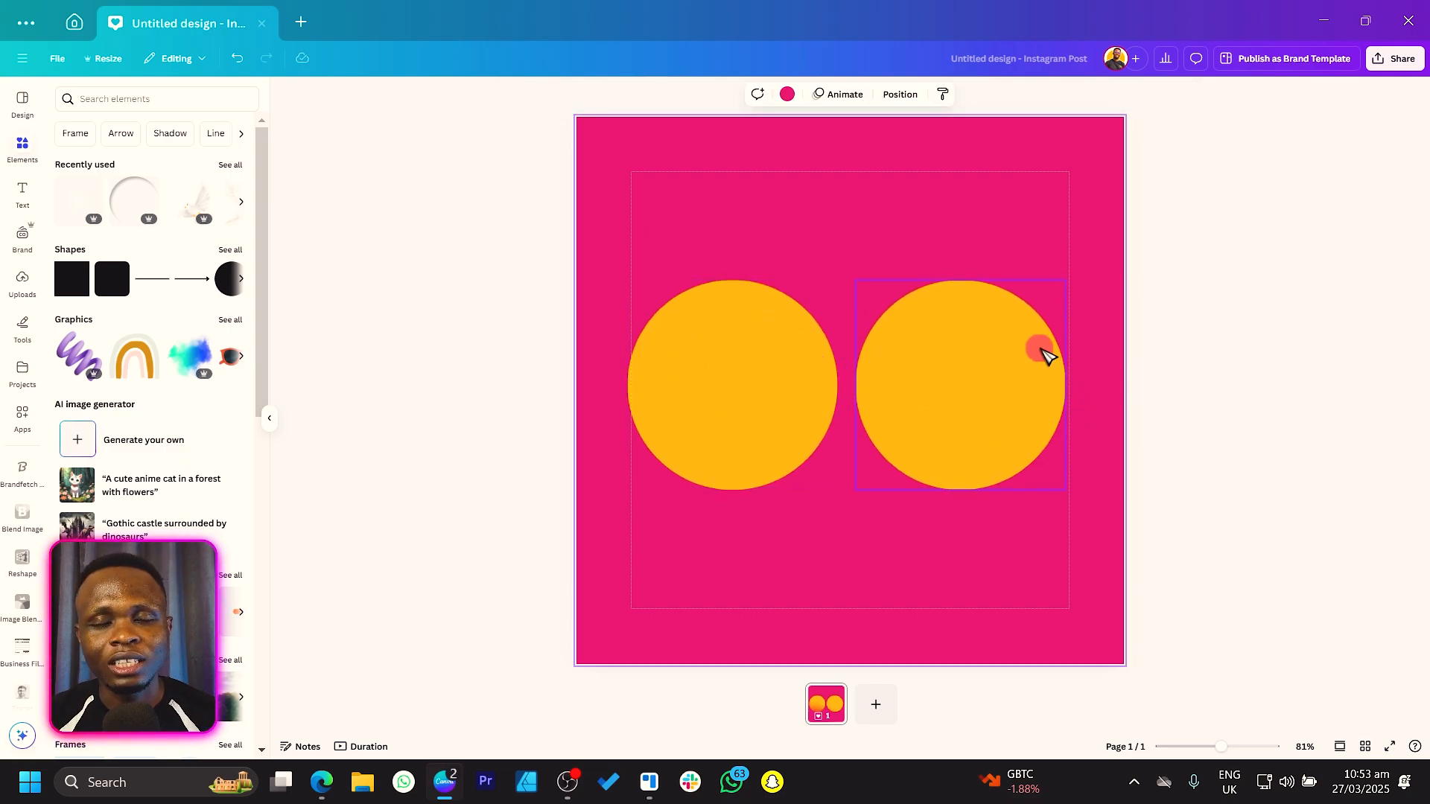
pyautogui.click(796, 421)
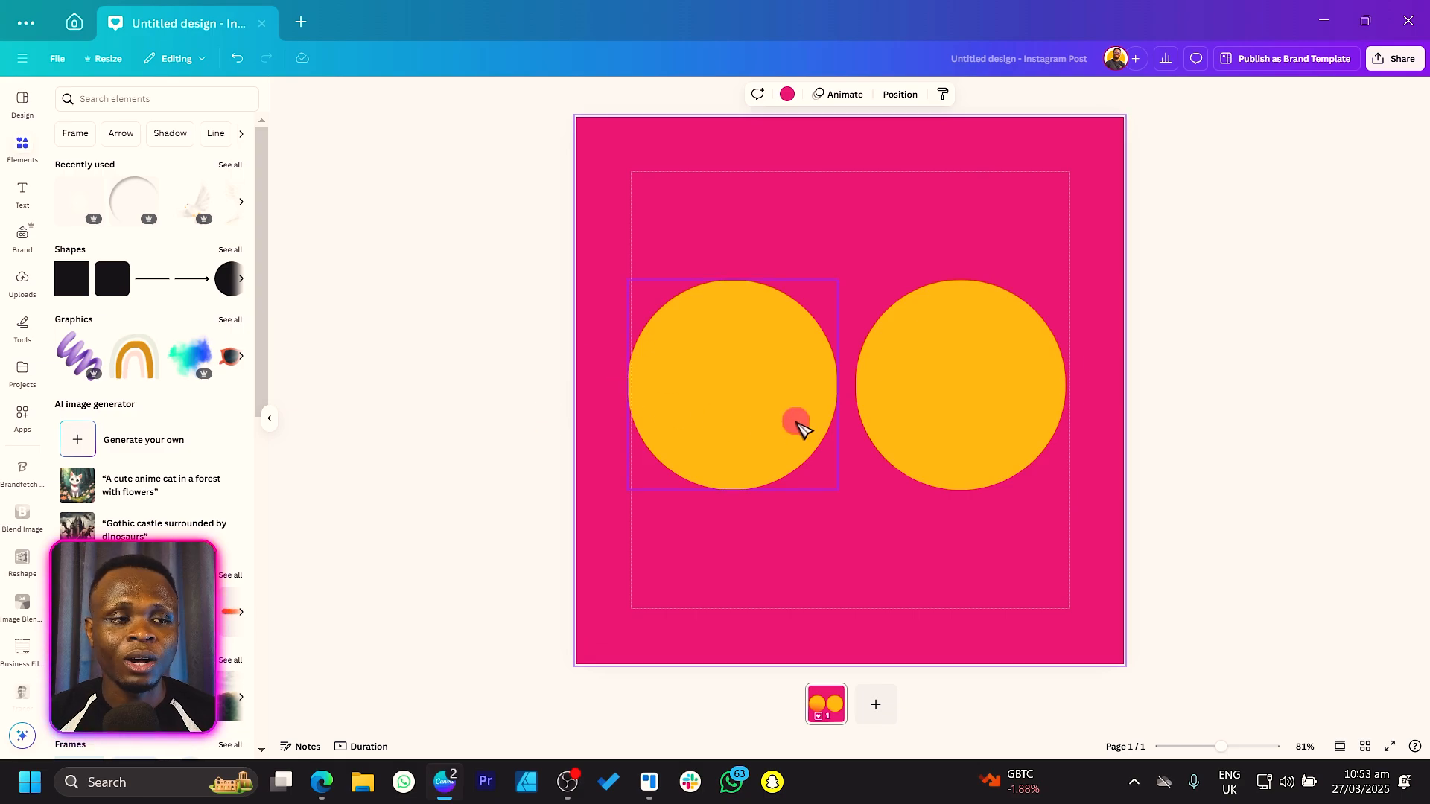
pyautogui.moveTo(730, 273)
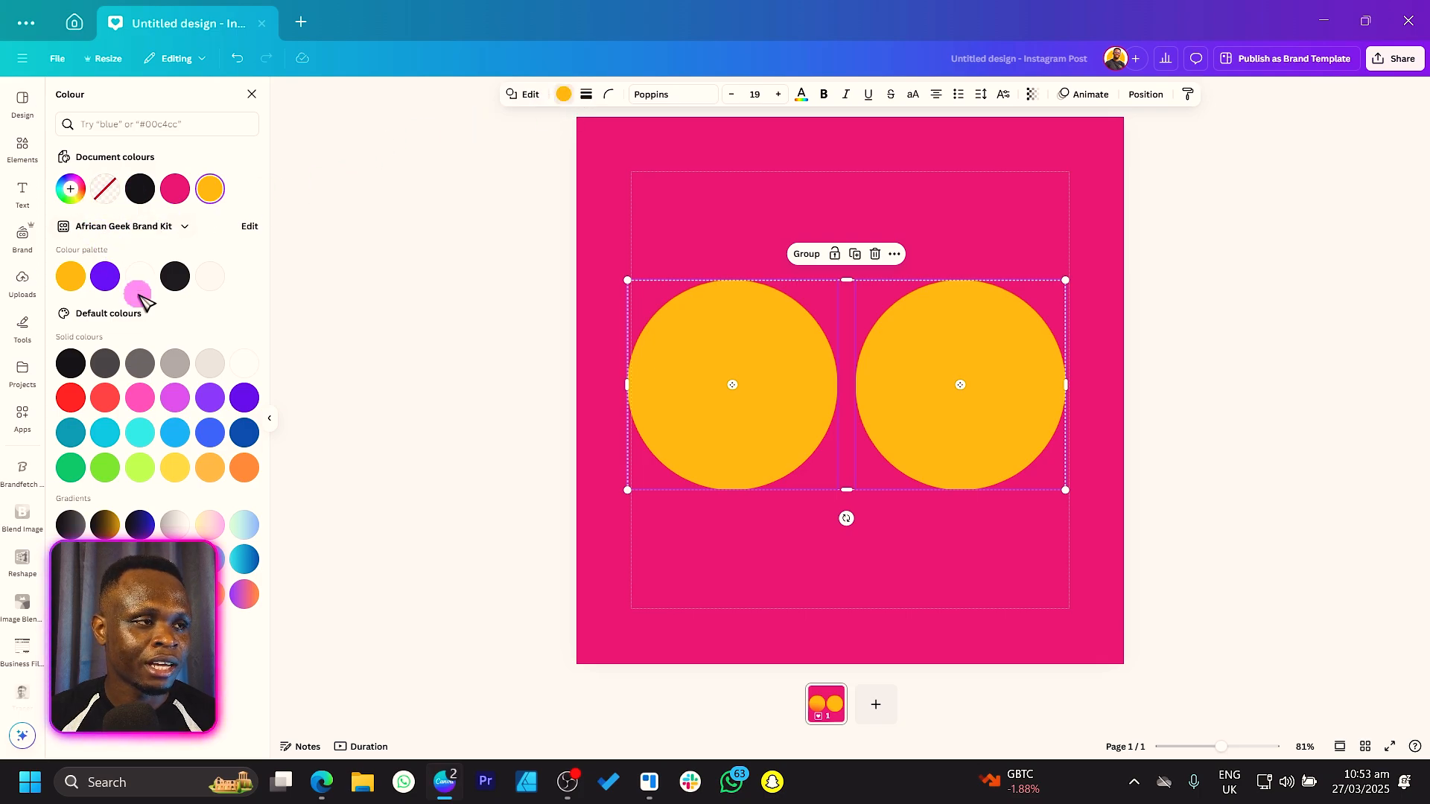
# - Turn both circles white and put a black pupil circle inside each eye
pyautogui.click(139, 276)
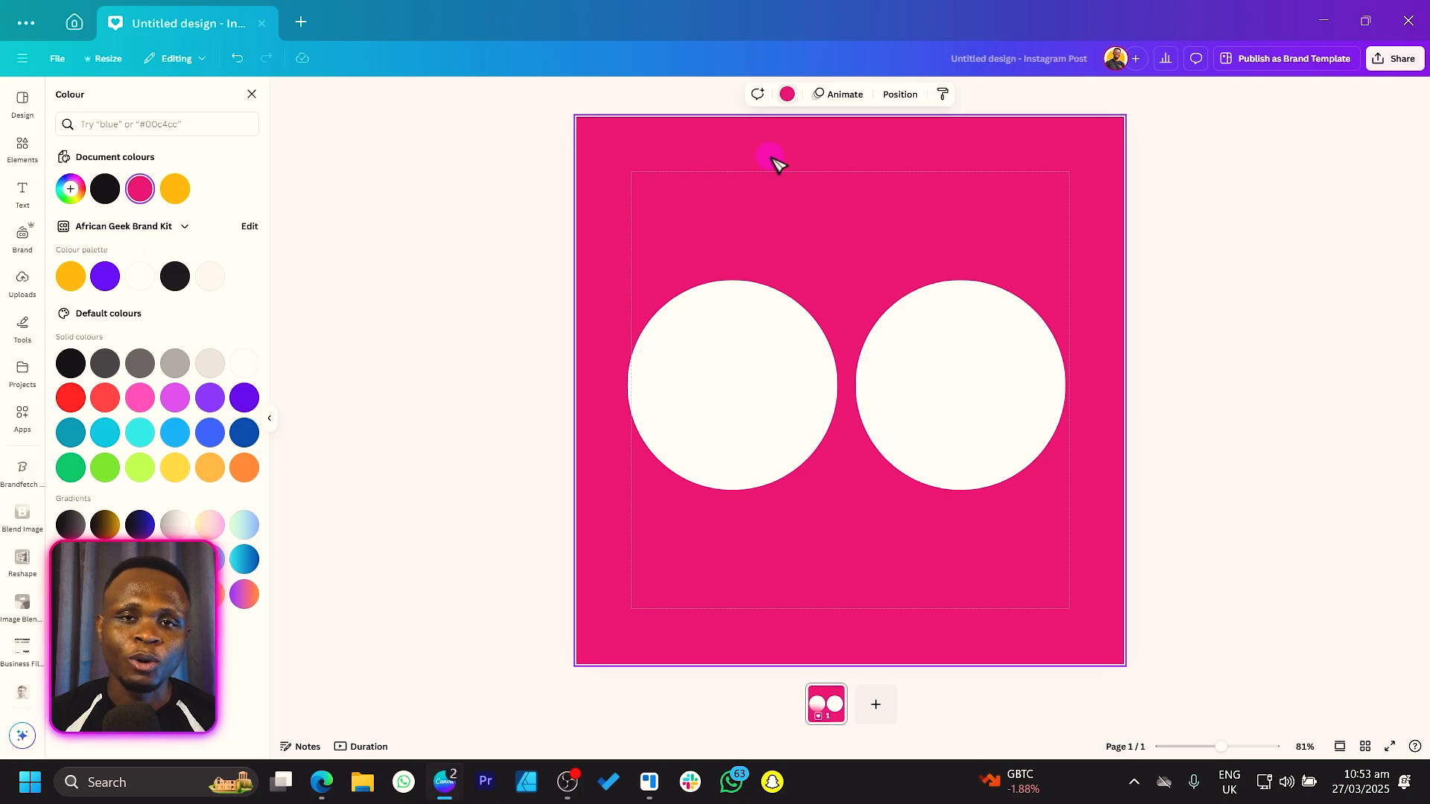
pyautogui.moveTo(720, 178)
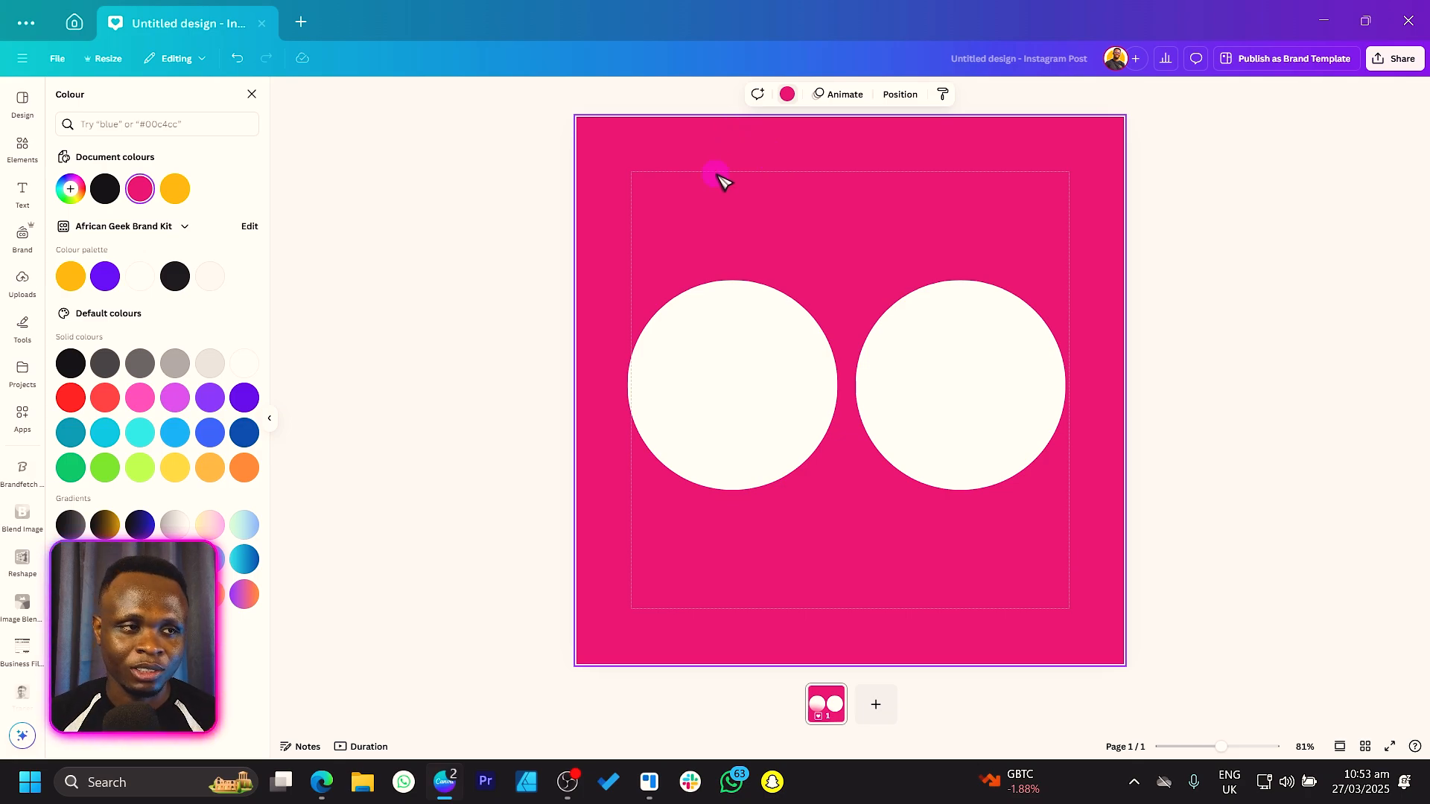
pyautogui.click(718, 322)
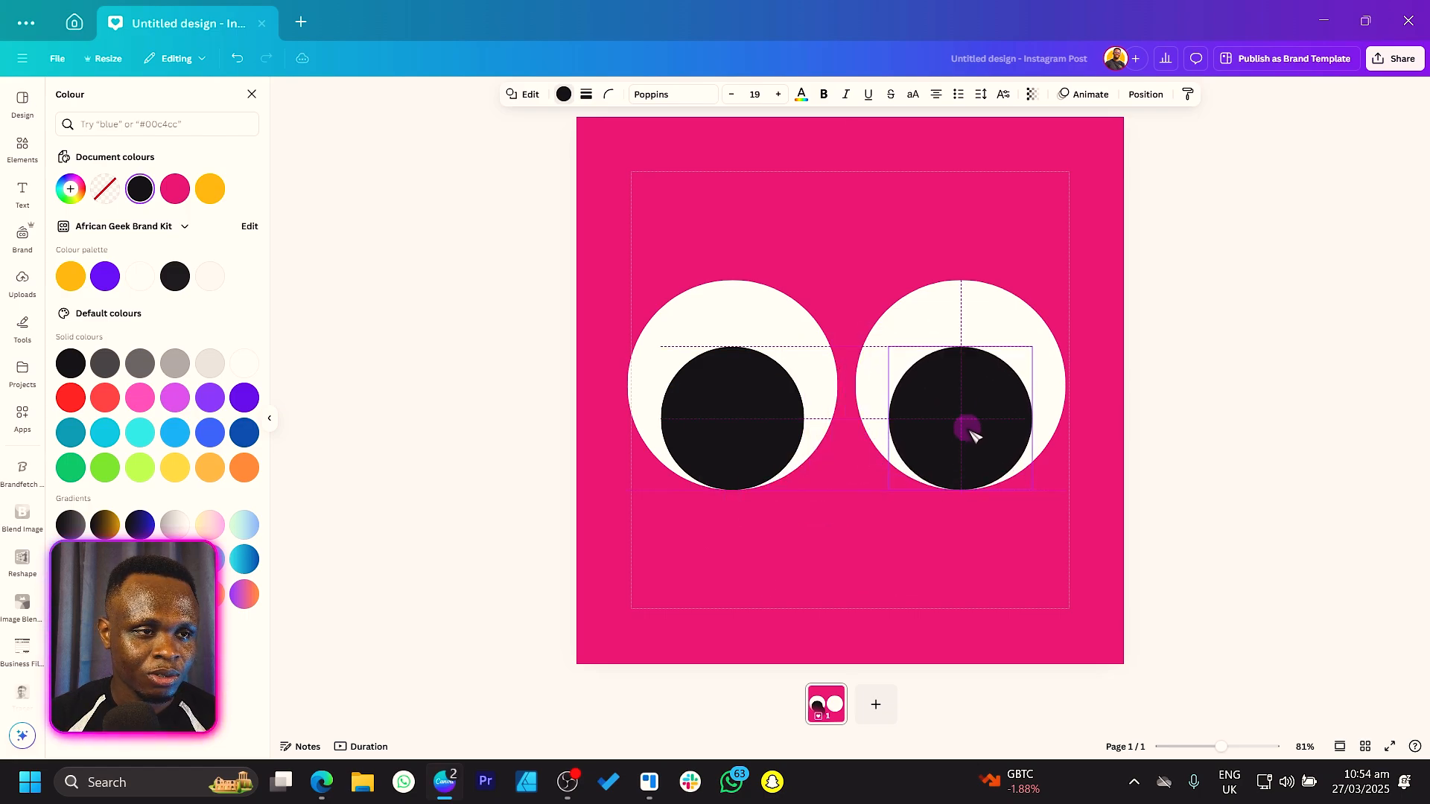
pyautogui.click(752, 260)
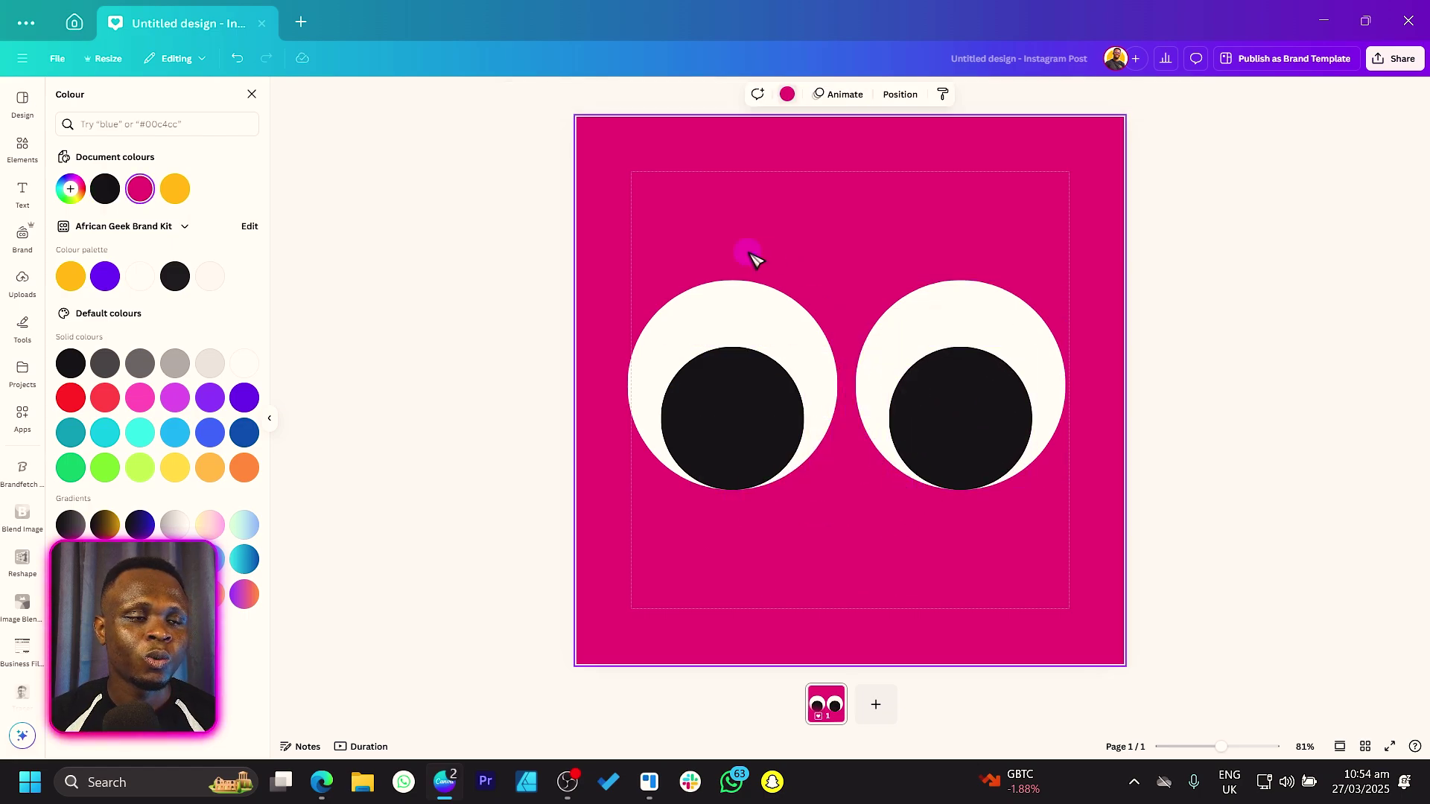
pyautogui.moveTo(821, 566)
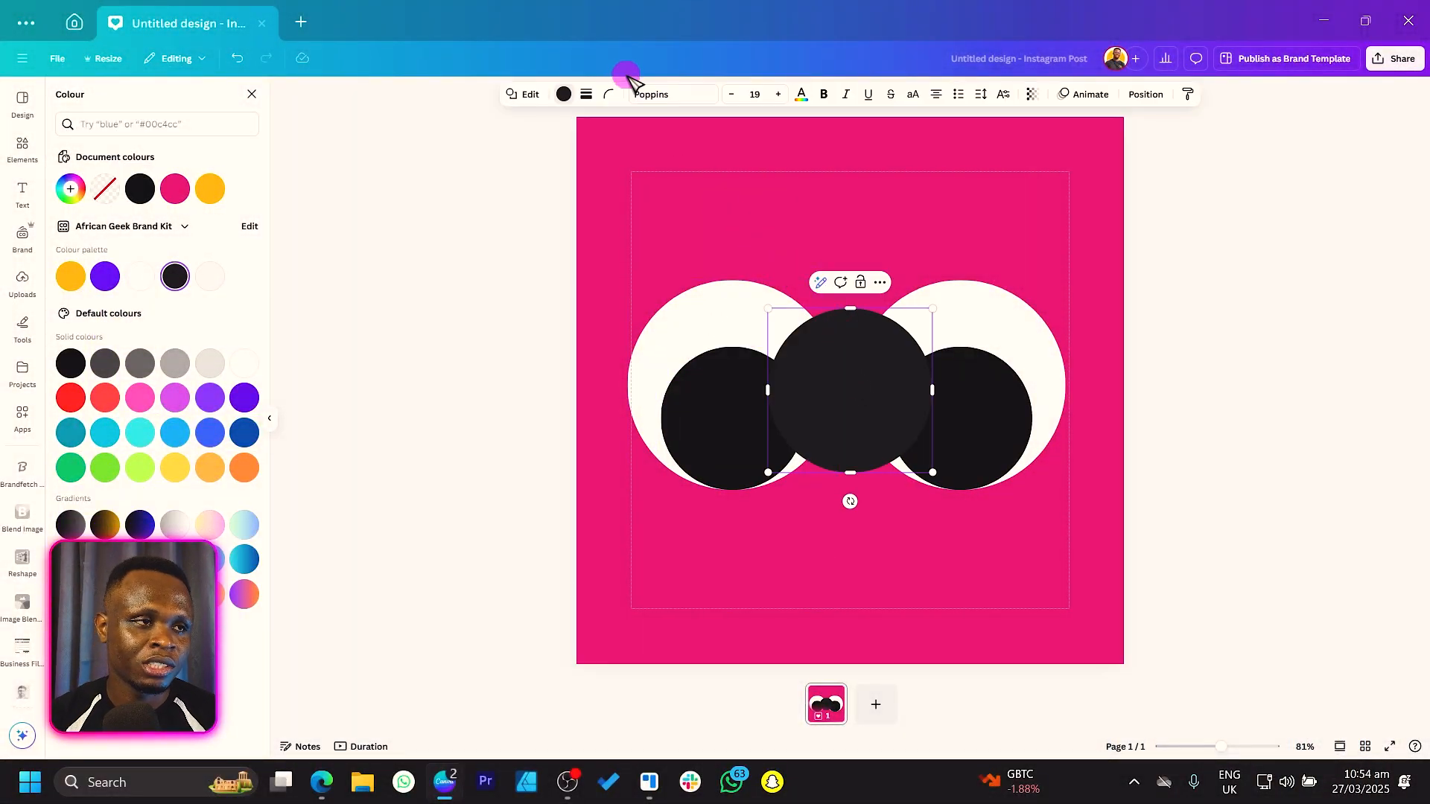
# - Add a small white circle and position it as a highlight on the left pupil
pyautogui.click(22, 149)
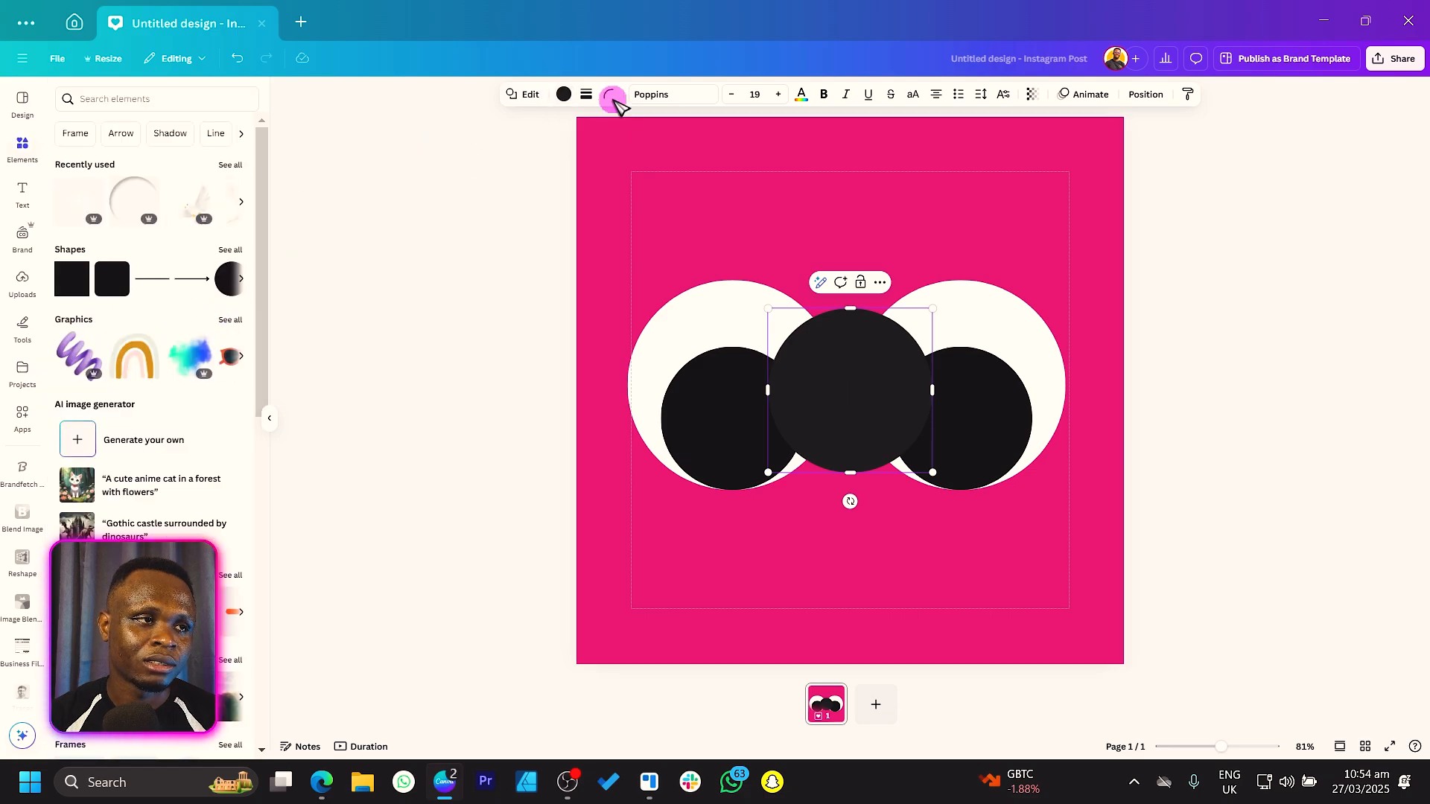
pyautogui.click(612, 94)
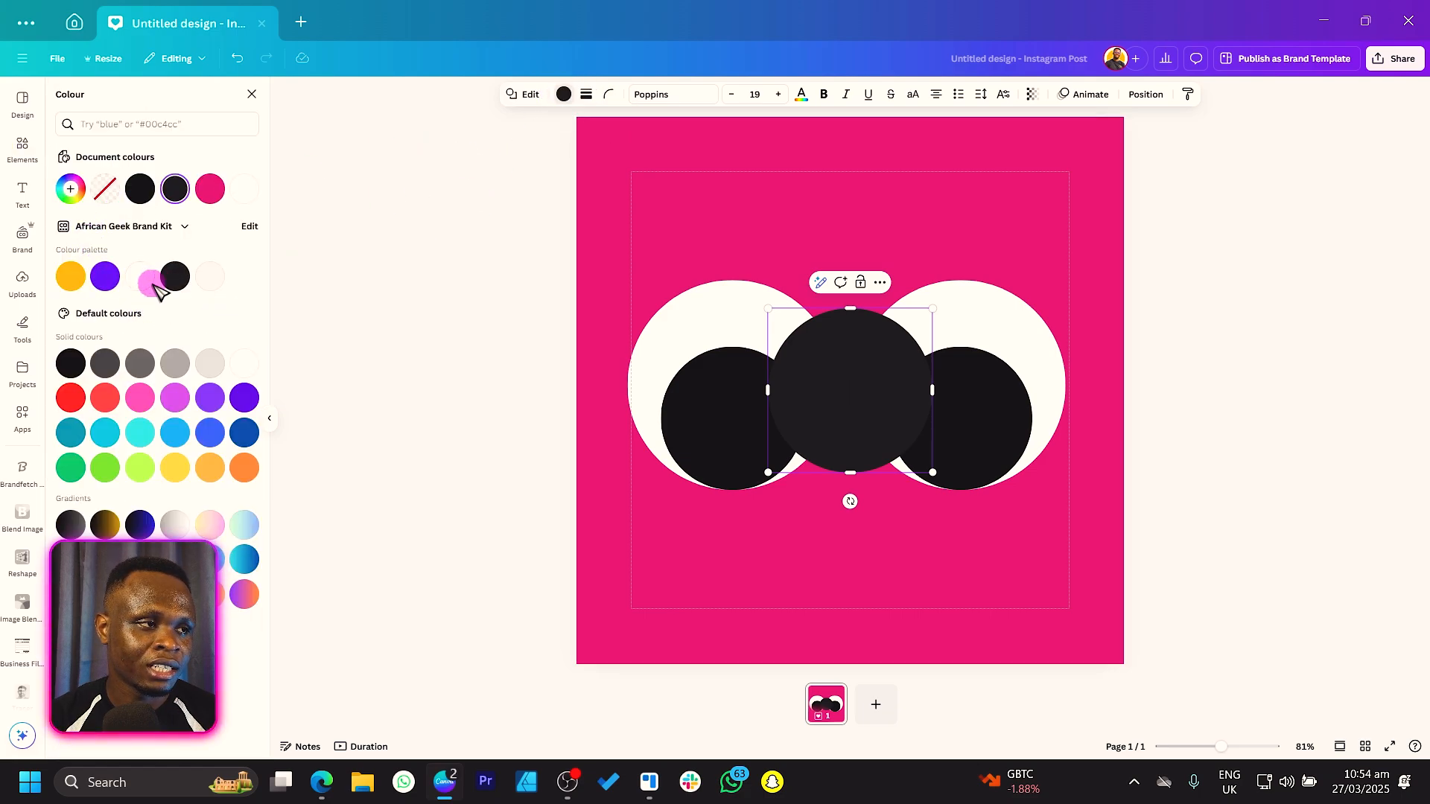
pyautogui.click(139, 276)
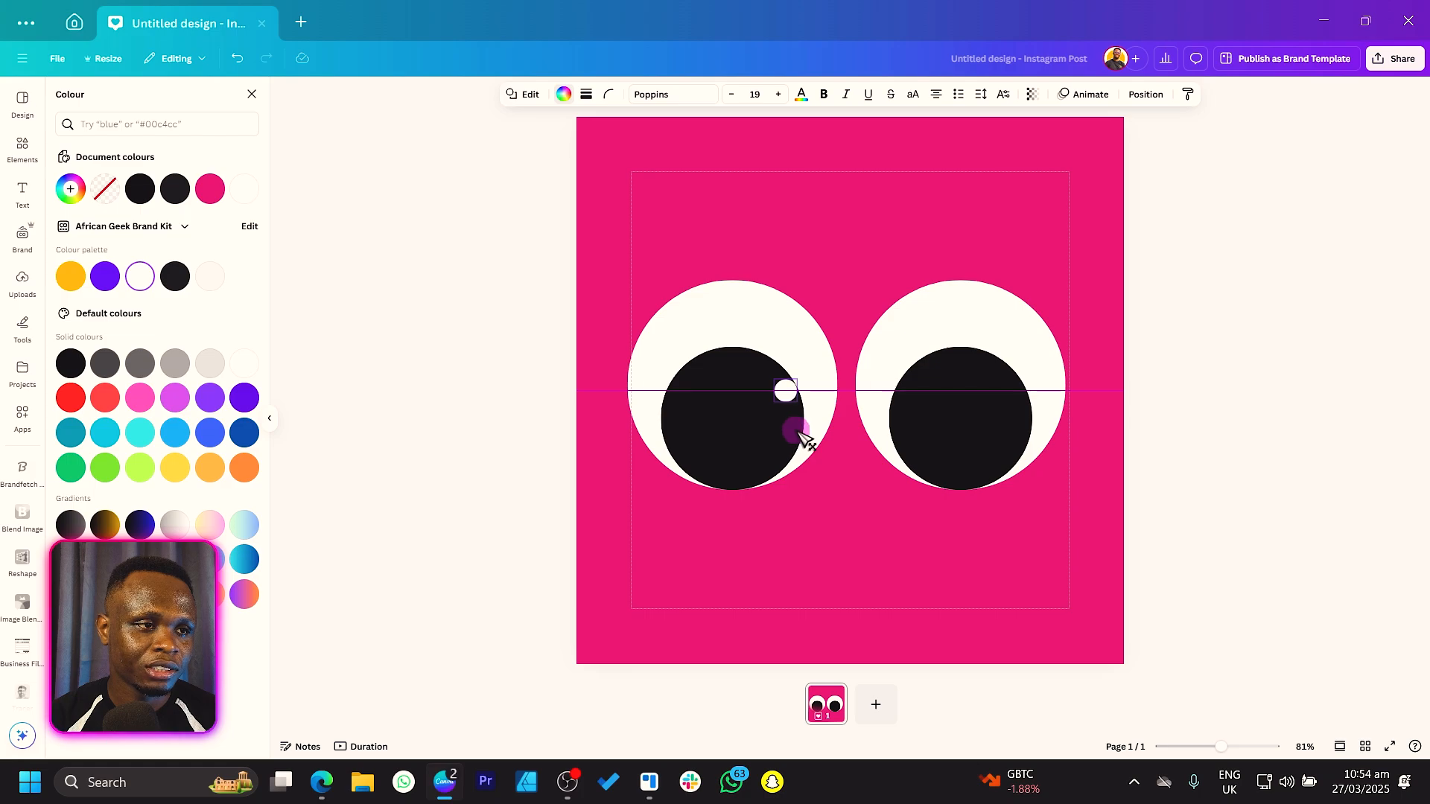
pyautogui.click(785, 390)
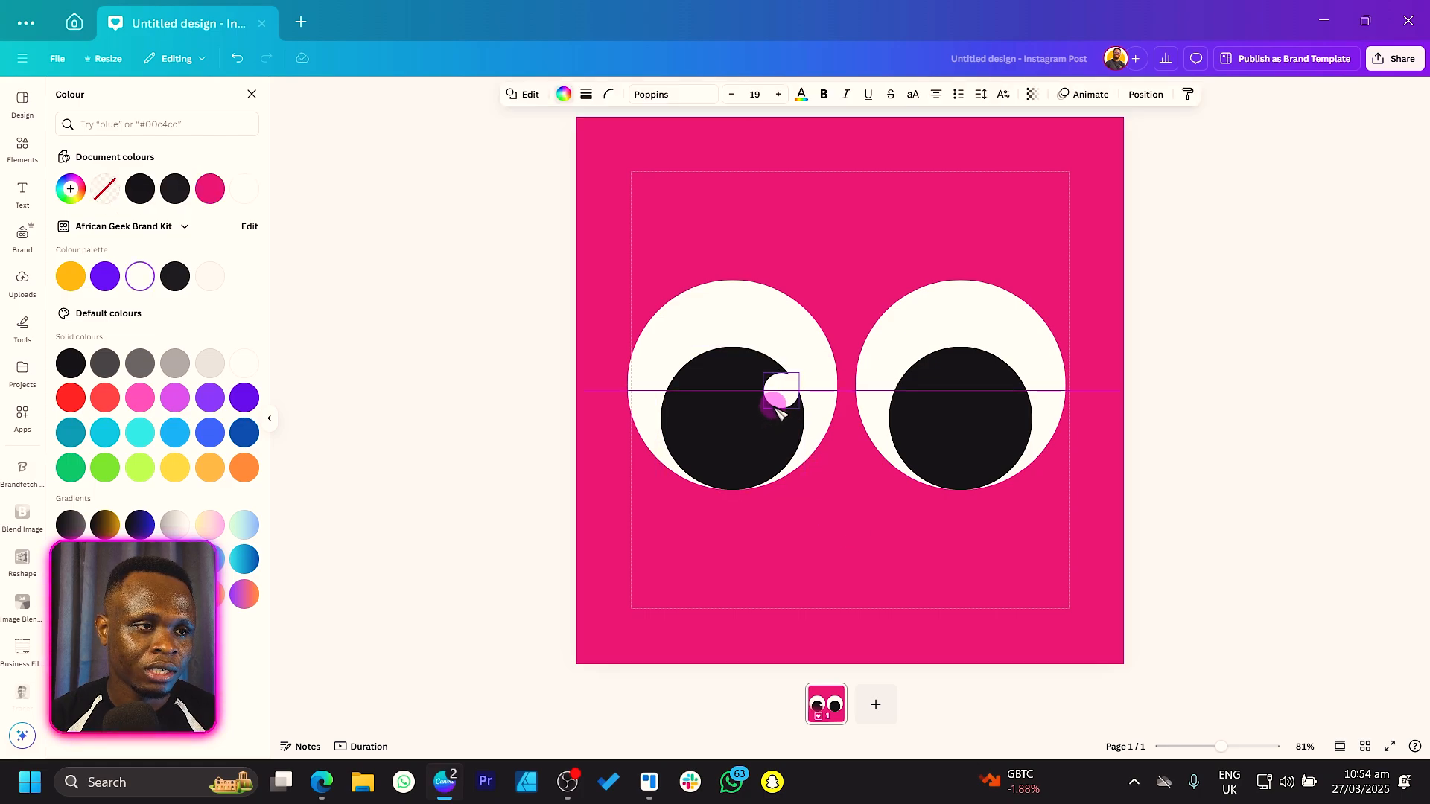
pyautogui.click(780, 399)
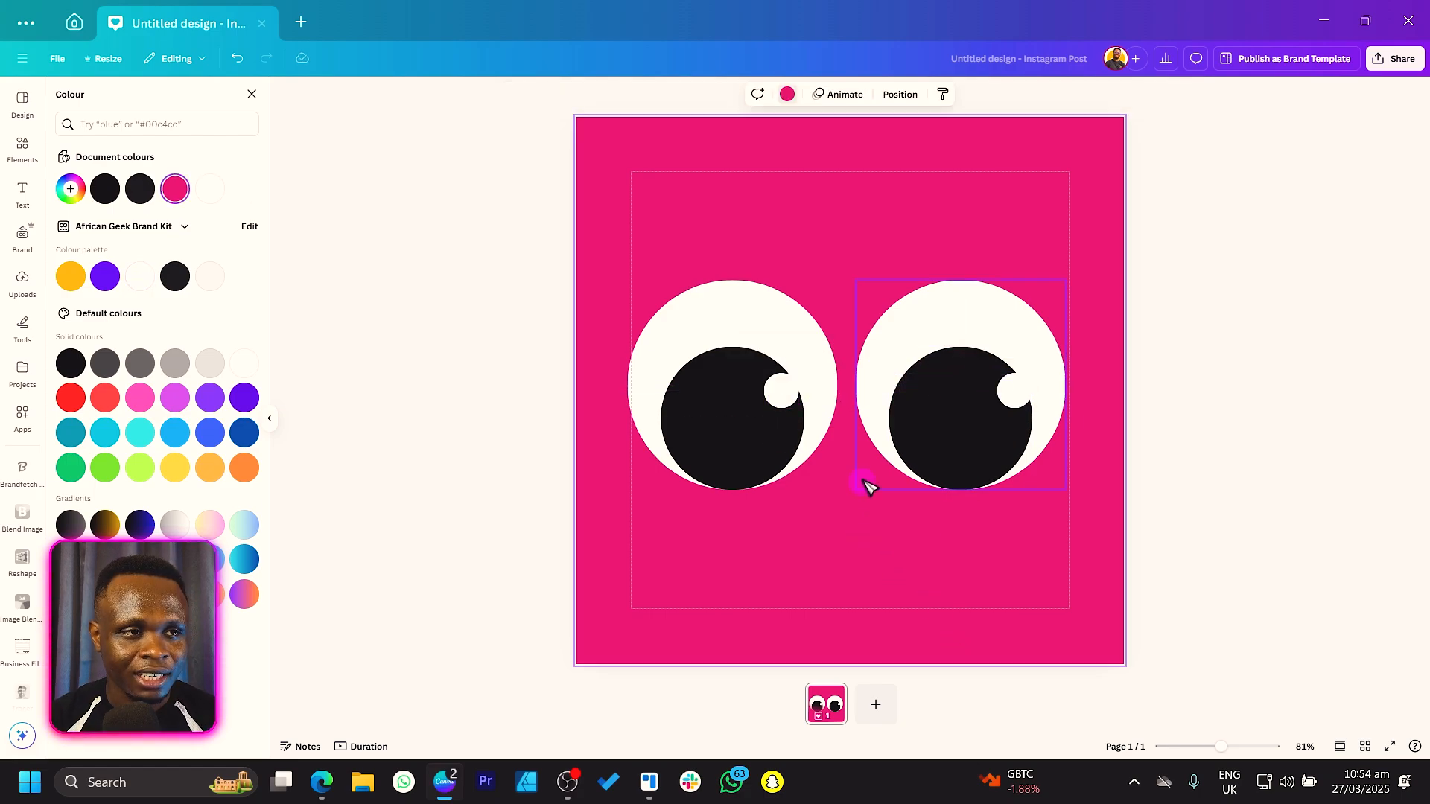
# - Group the highlight with the left pupil and add the right pupil's highlight
pyautogui.click(730, 410)
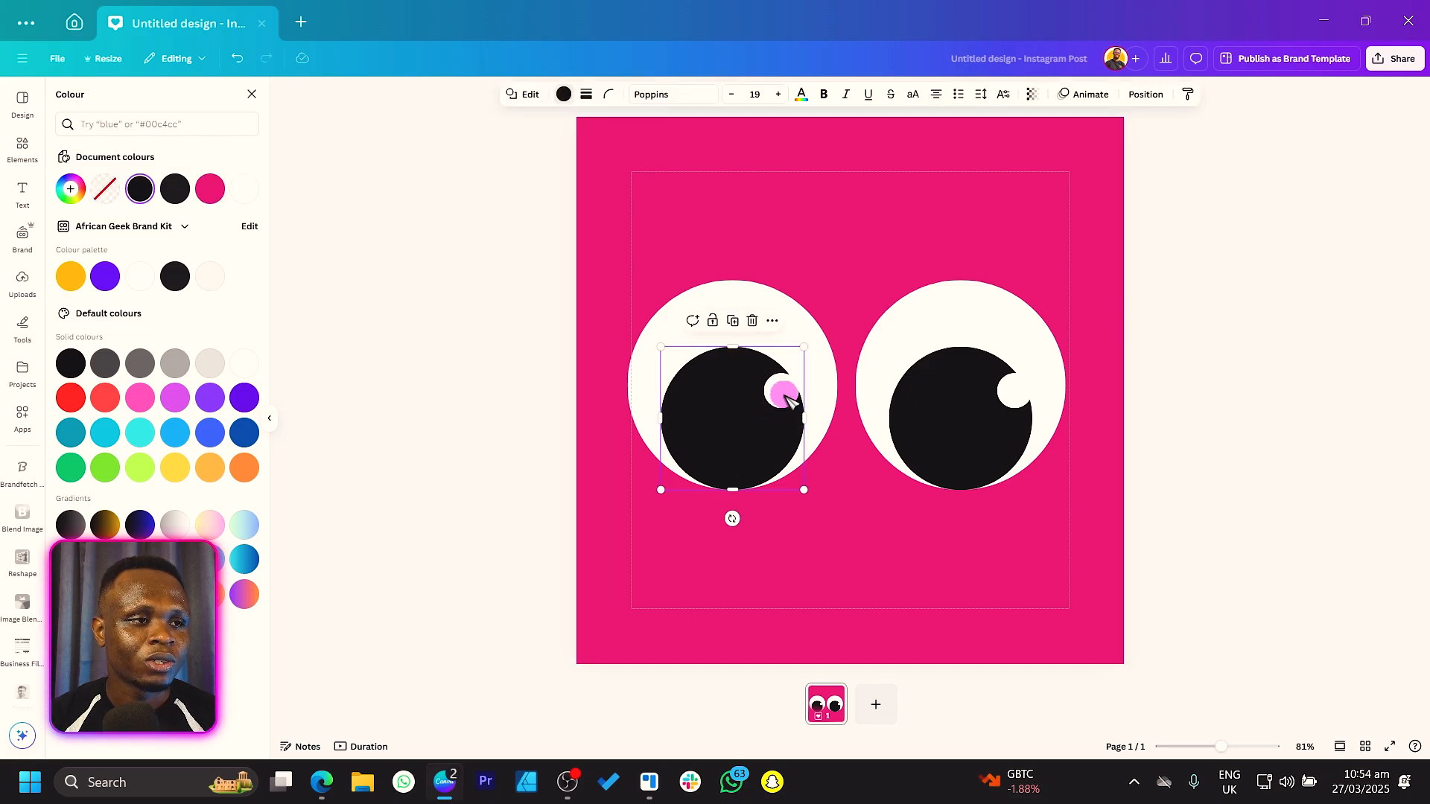
pyautogui.click(780, 393)
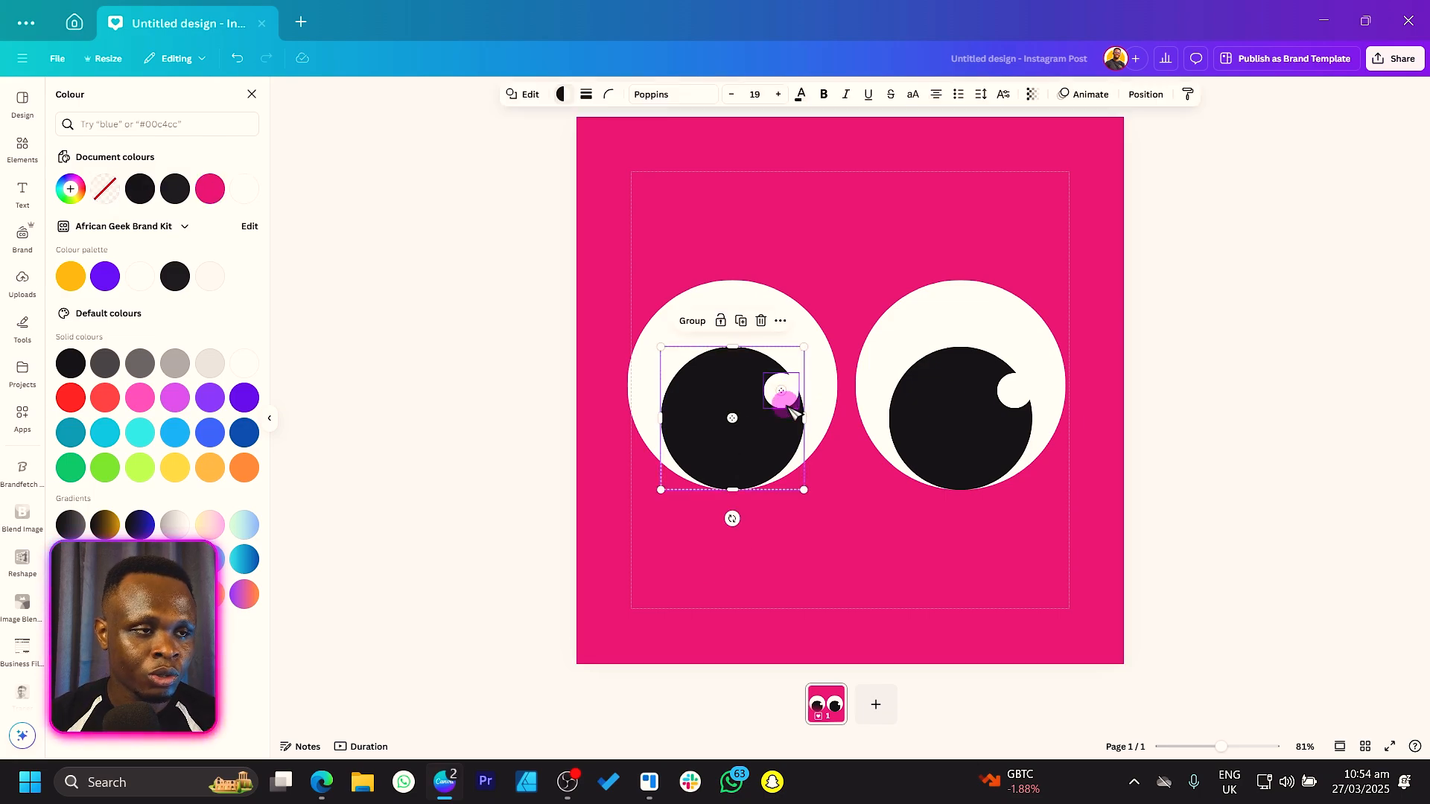
pyautogui.click(1014, 392)
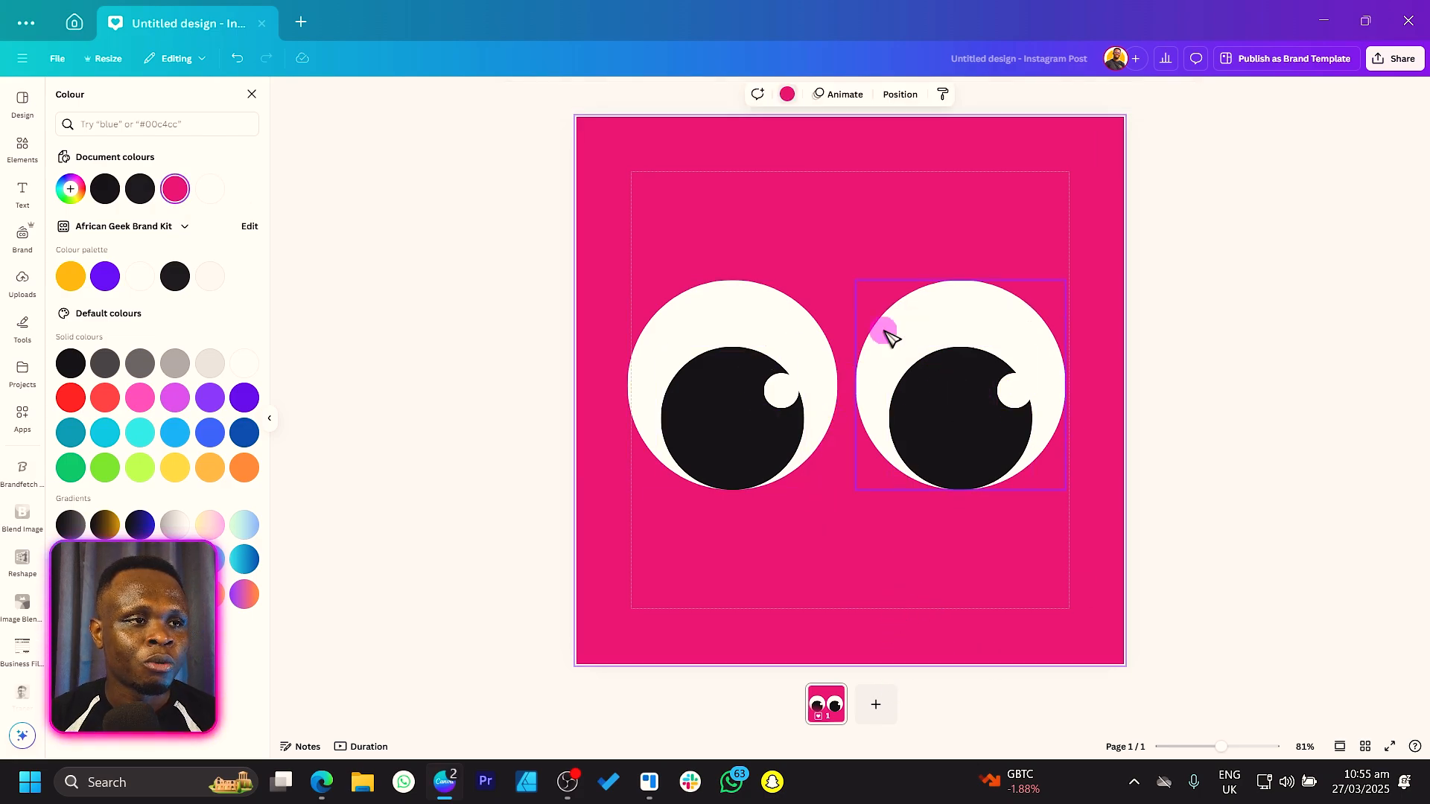
pyautogui.click(690, 292)
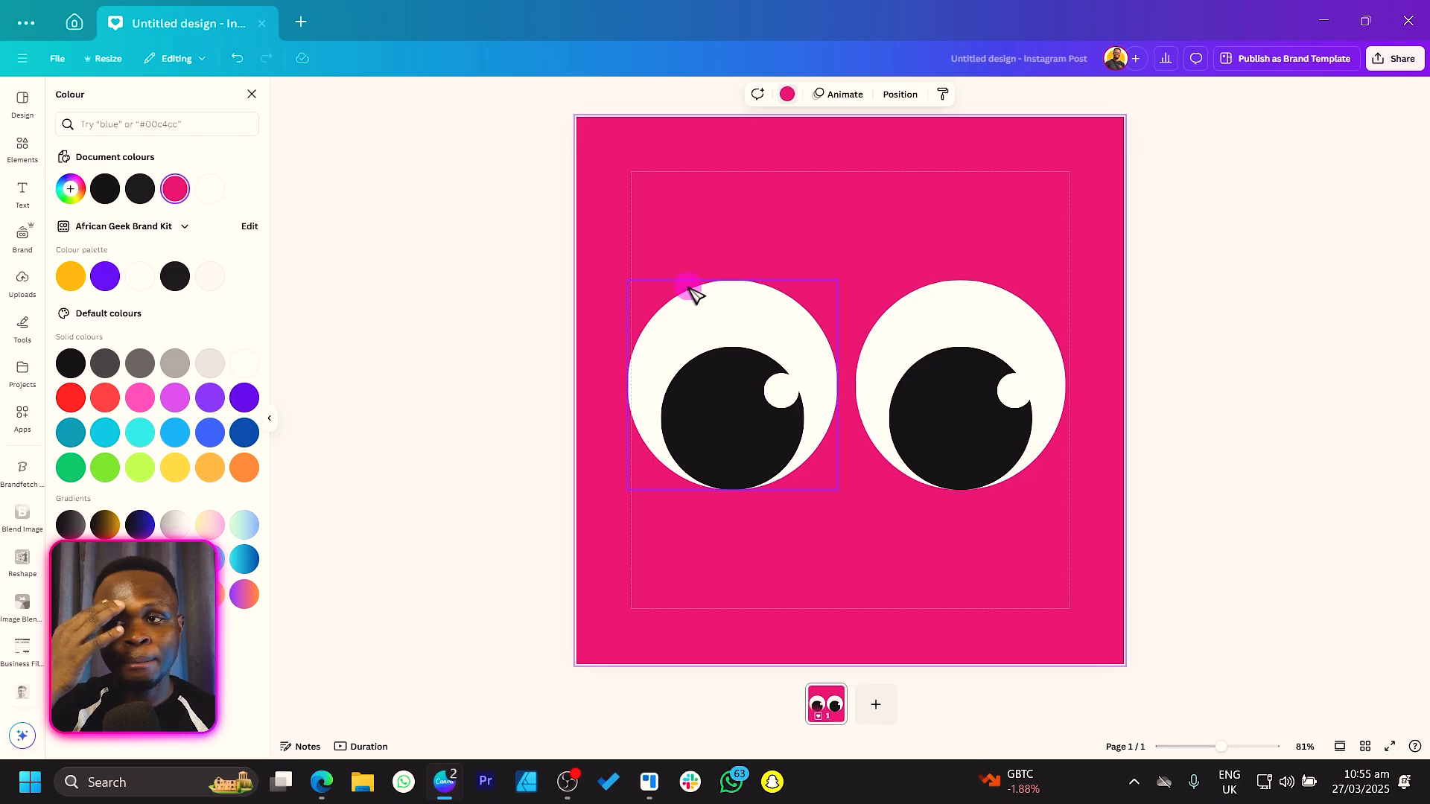
pyautogui.click(887, 616)
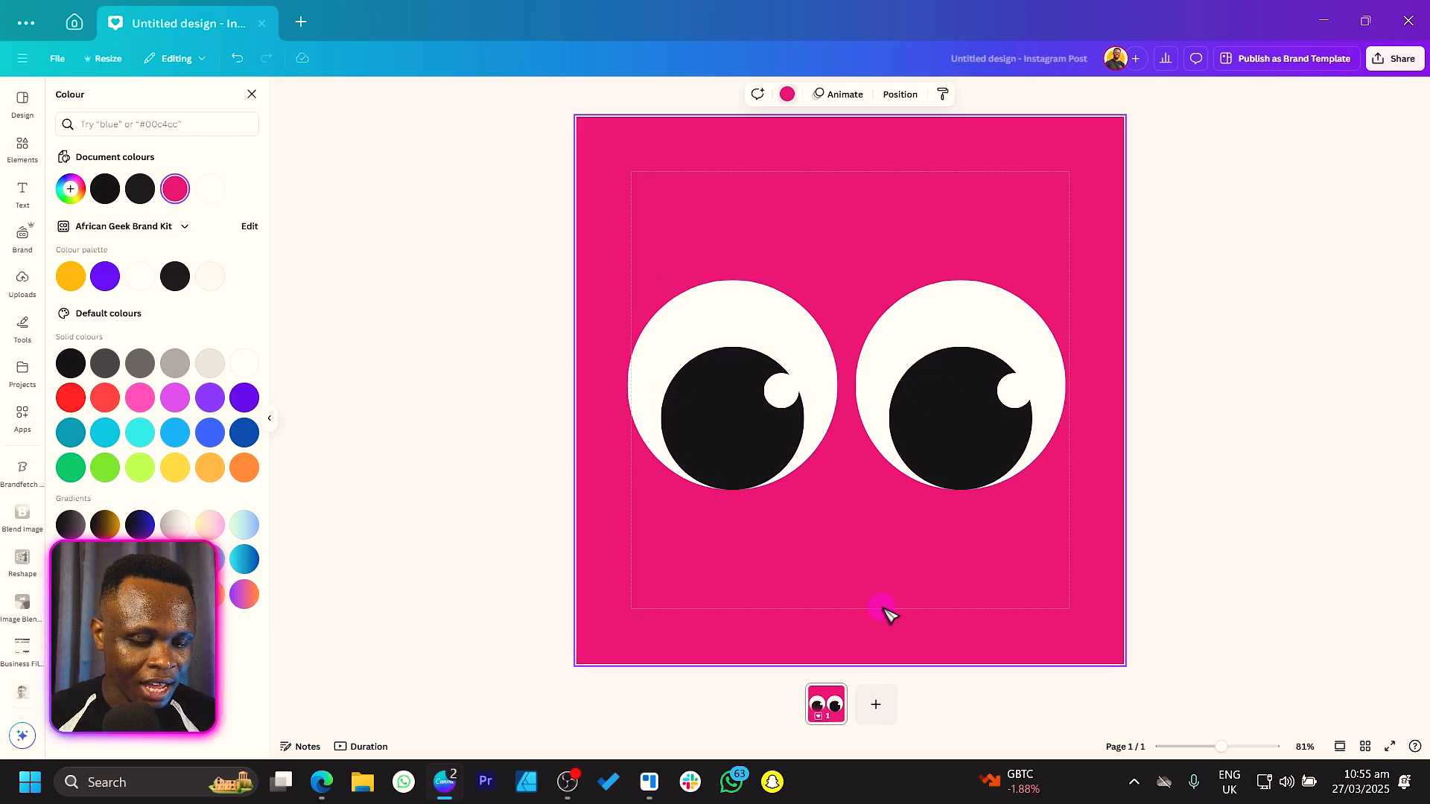
pyautogui.click(22, 150)
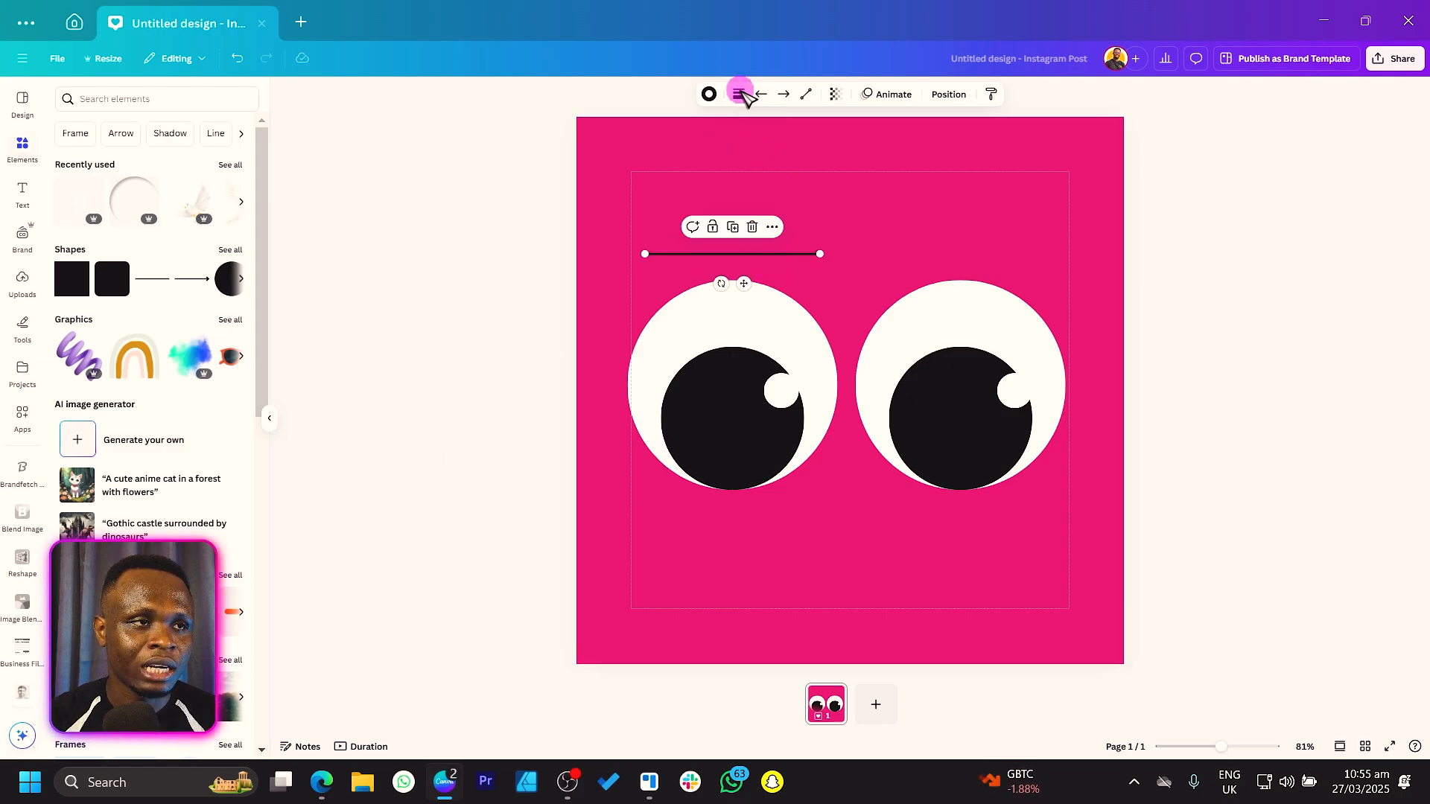
# - Make thick round-ended black bars above both eyes and move the eyes lower
pyautogui.click(739, 94)
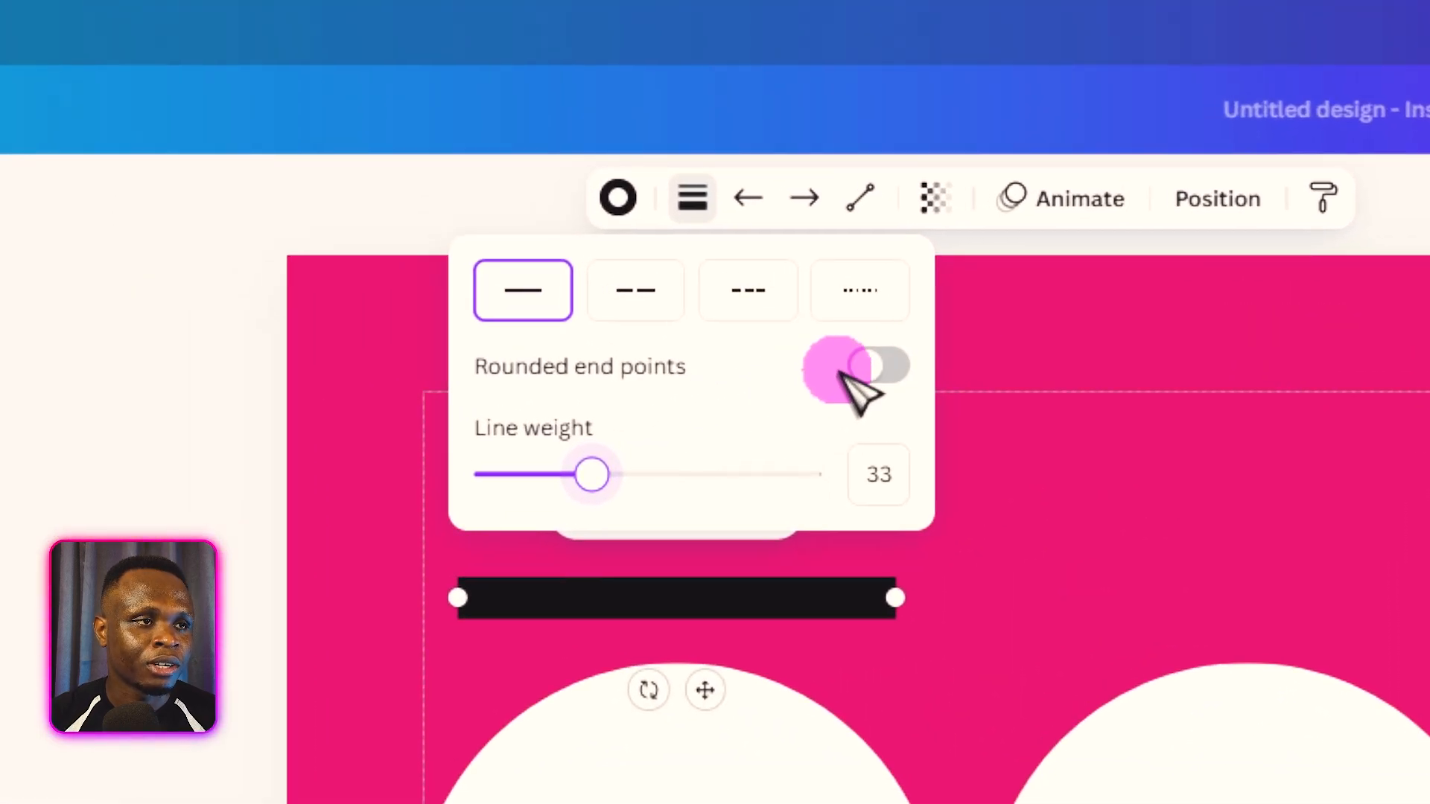
pyautogui.click(879, 365)
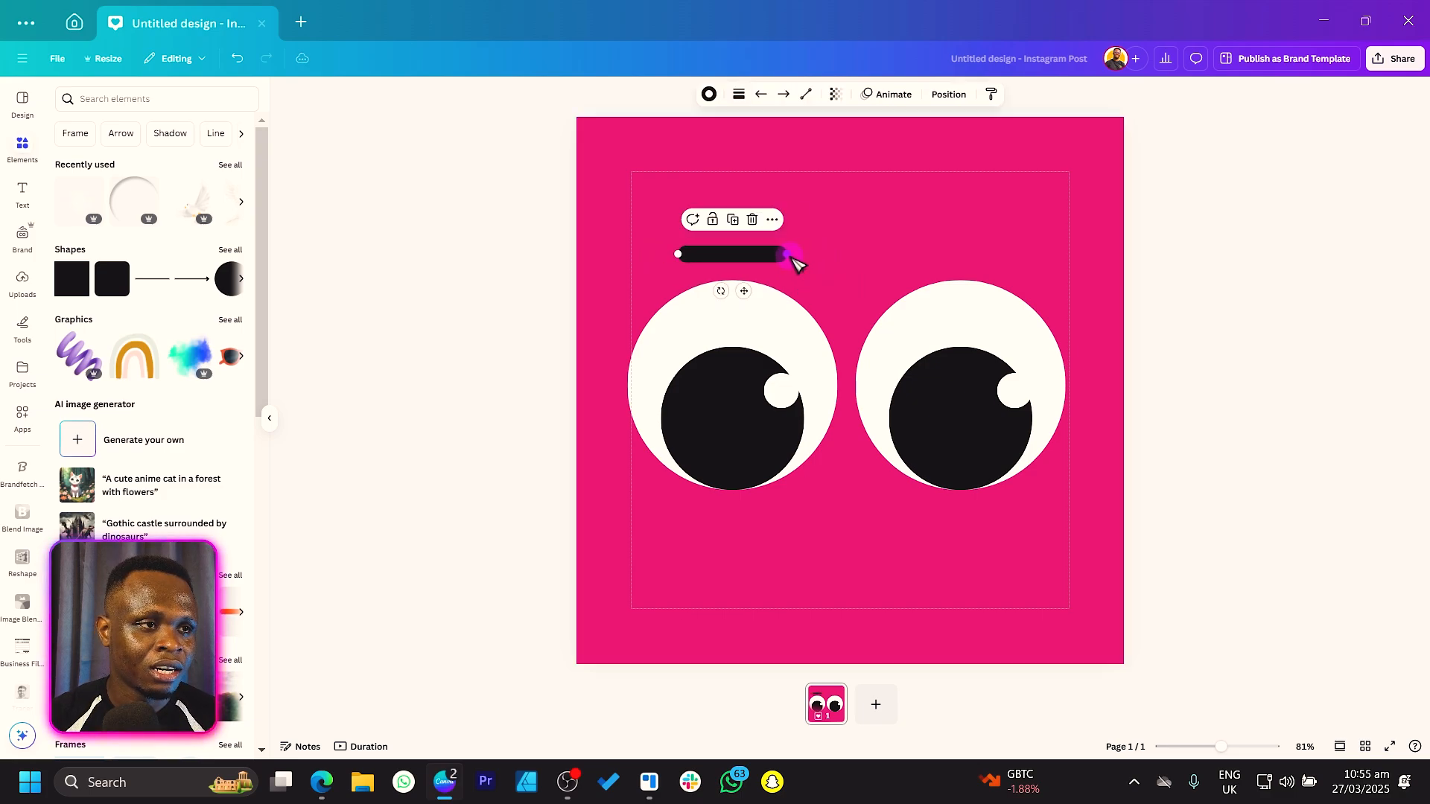
pyautogui.click(739, 301)
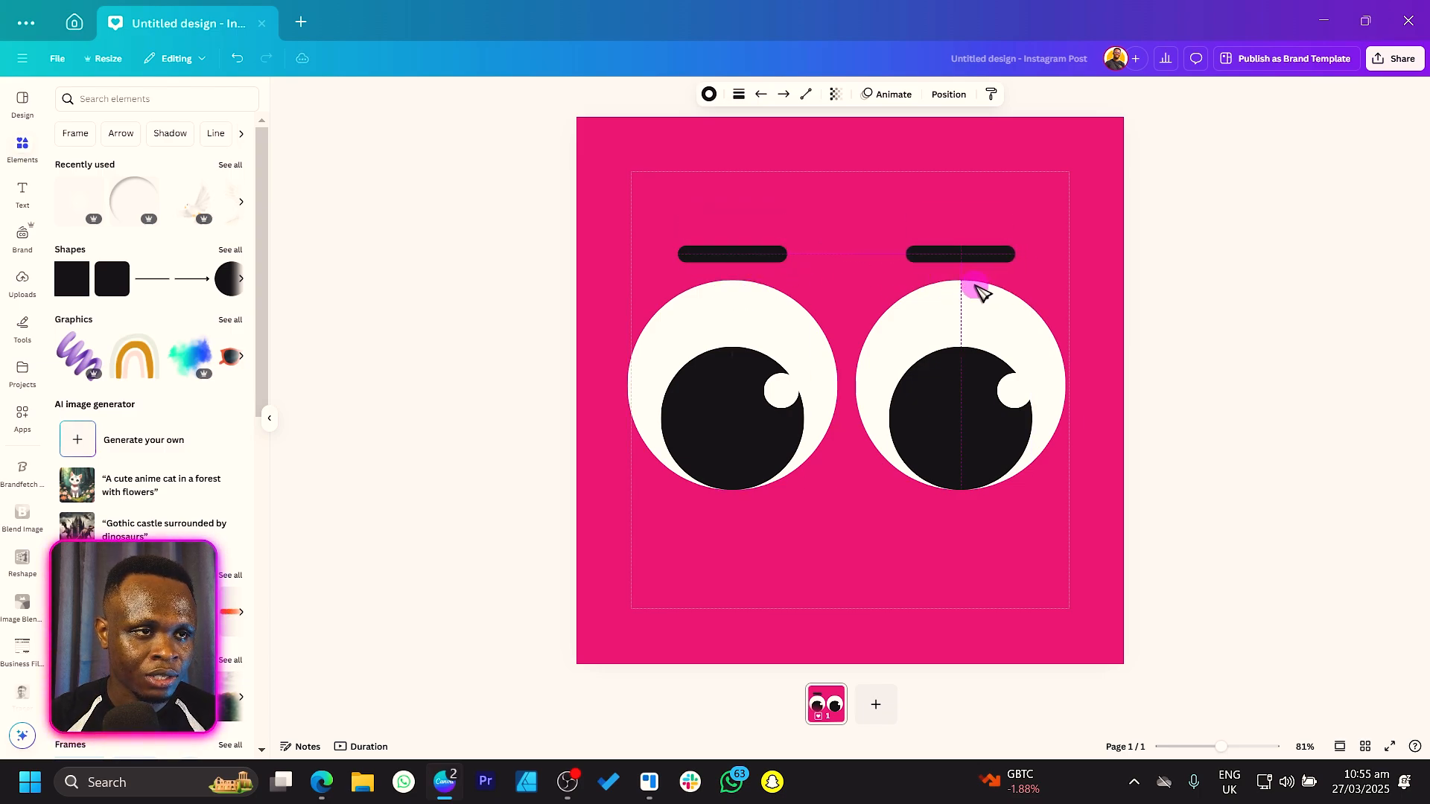
pyautogui.click(999, 436)
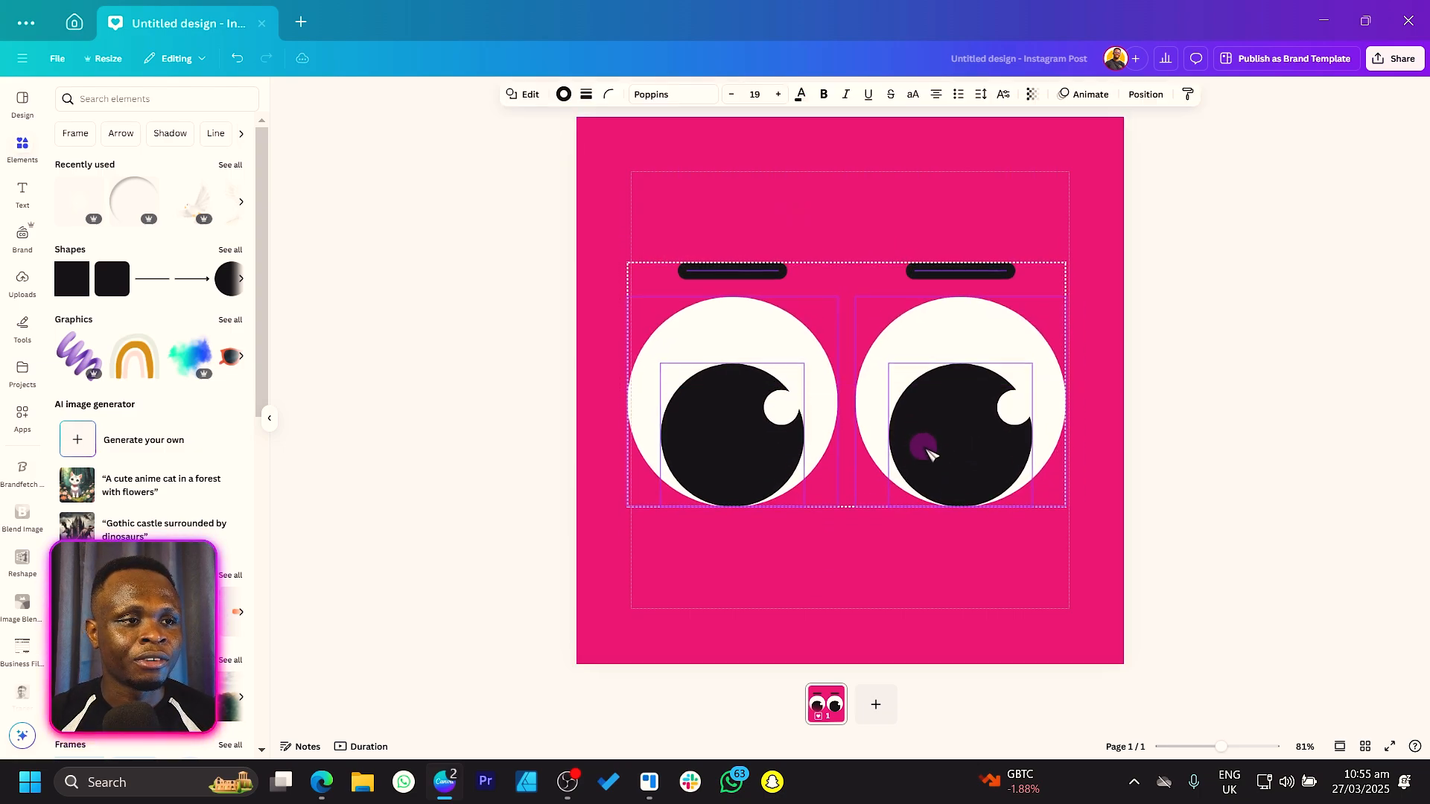
pyautogui.click(737, 356)
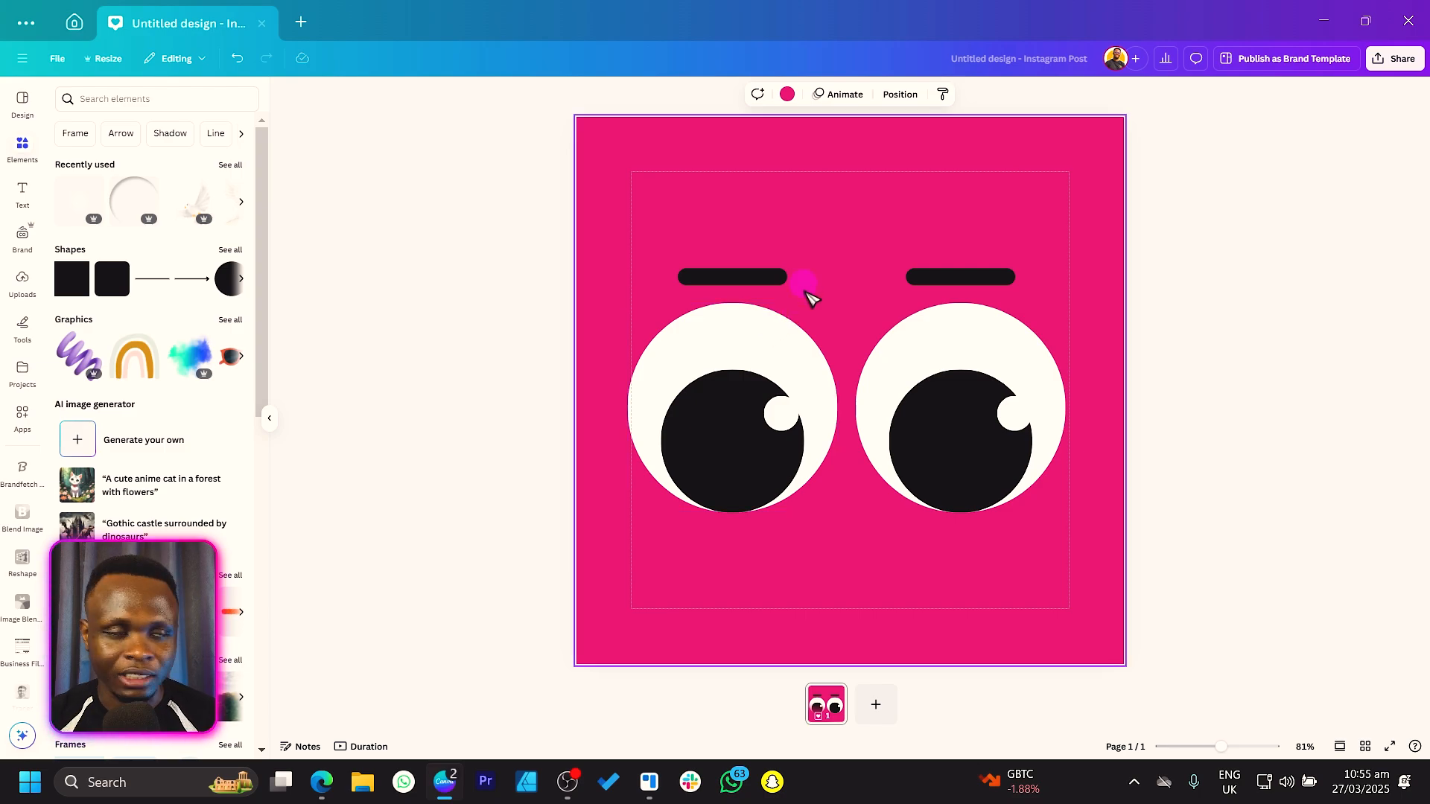
pyautogui.moveTo(429, 743)
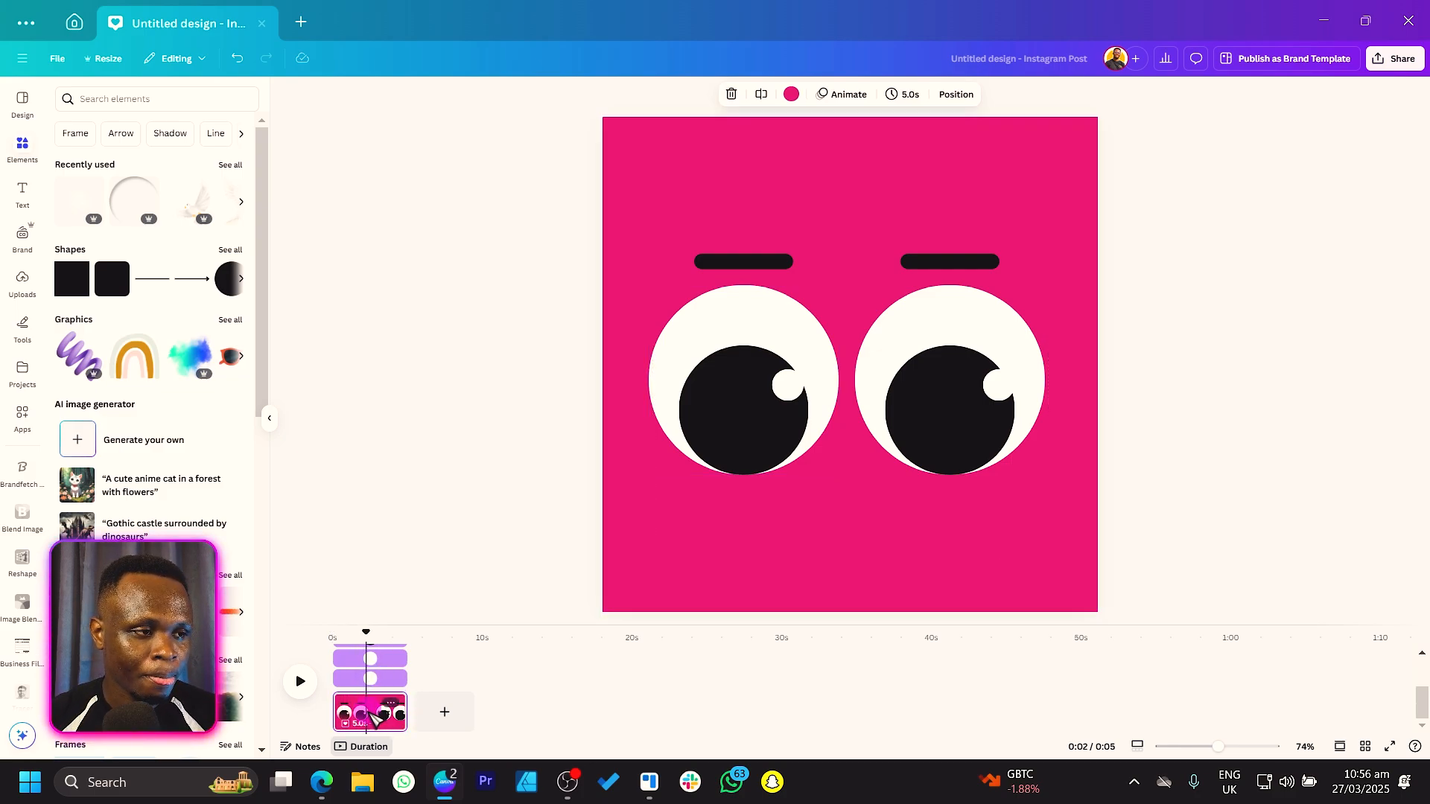
# - Duplicate the page up to five pages, shifting the pupils right on page 3
pyautogui.rightClick(370, 711)
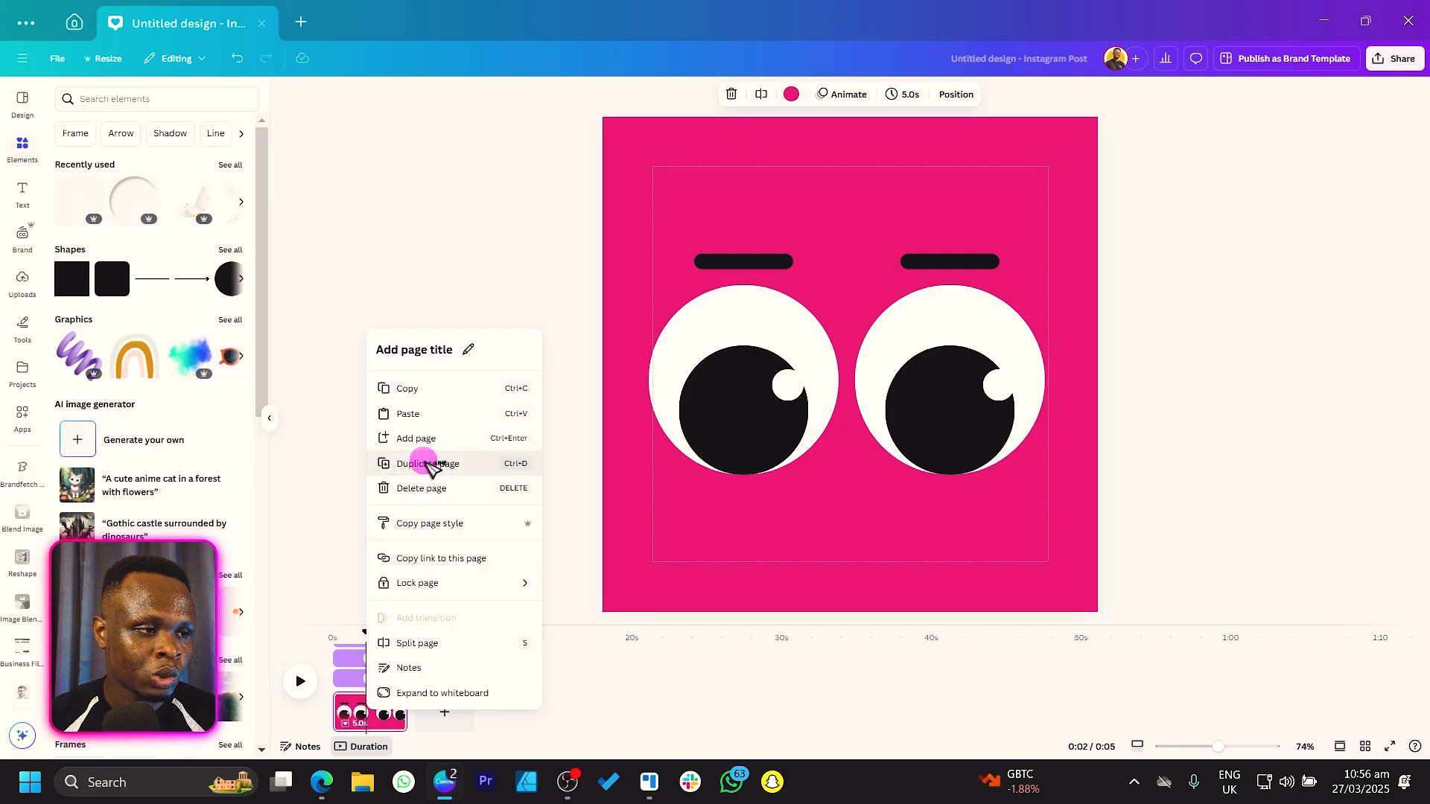
pyautogui.click(426, 464)
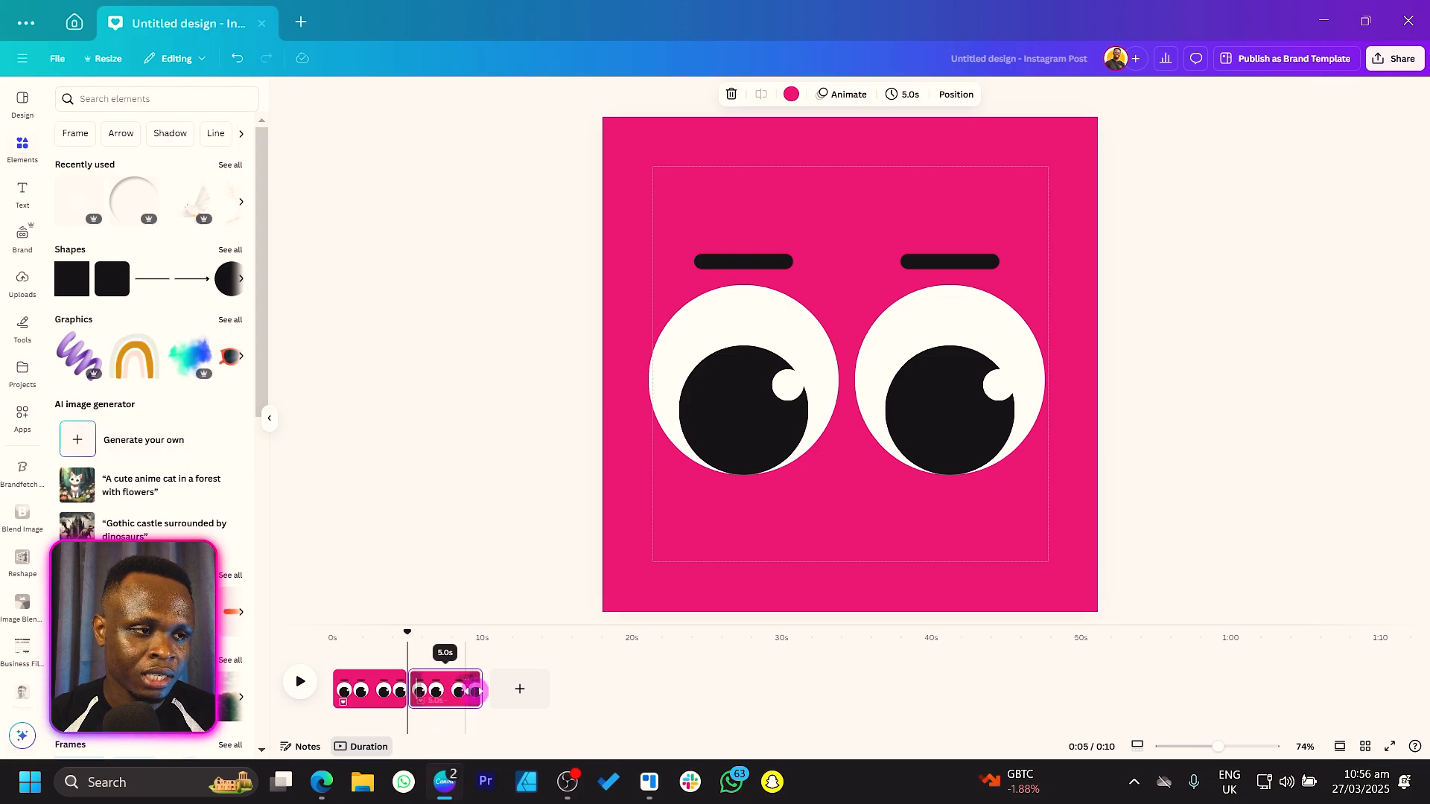
pyautogui.click(730, 436)
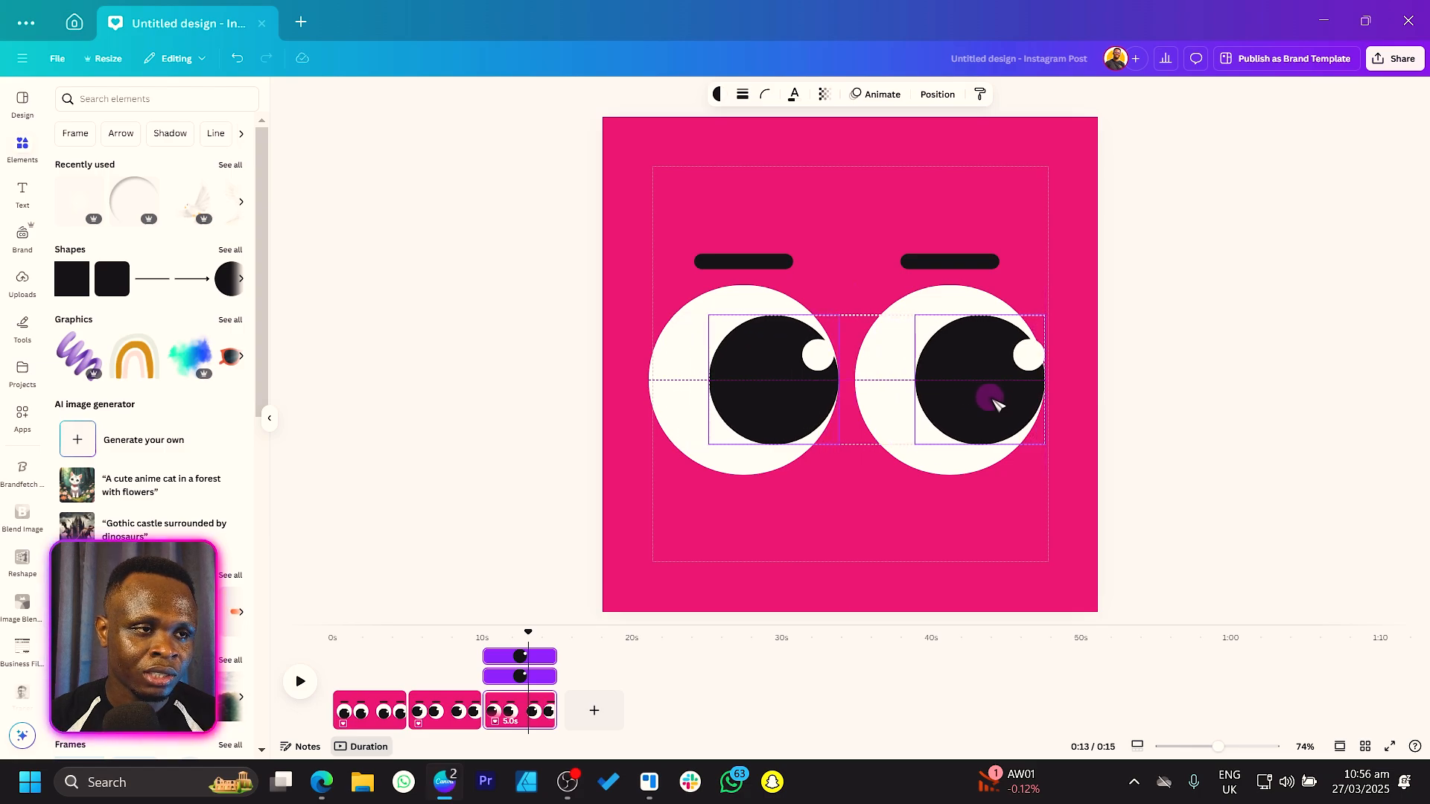
pyautogui.click(1065, 520)
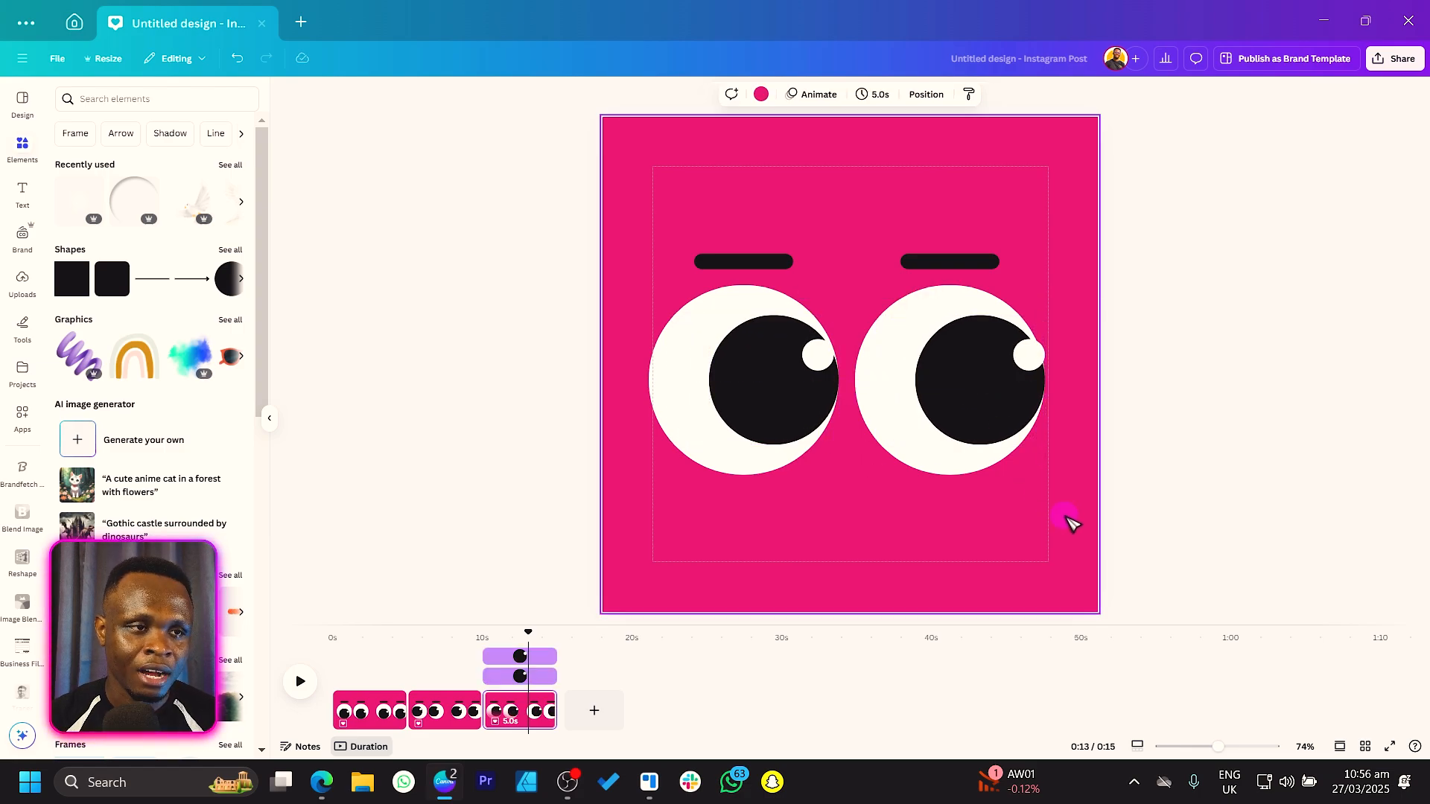
pyautogui.moveTo(383, 725)
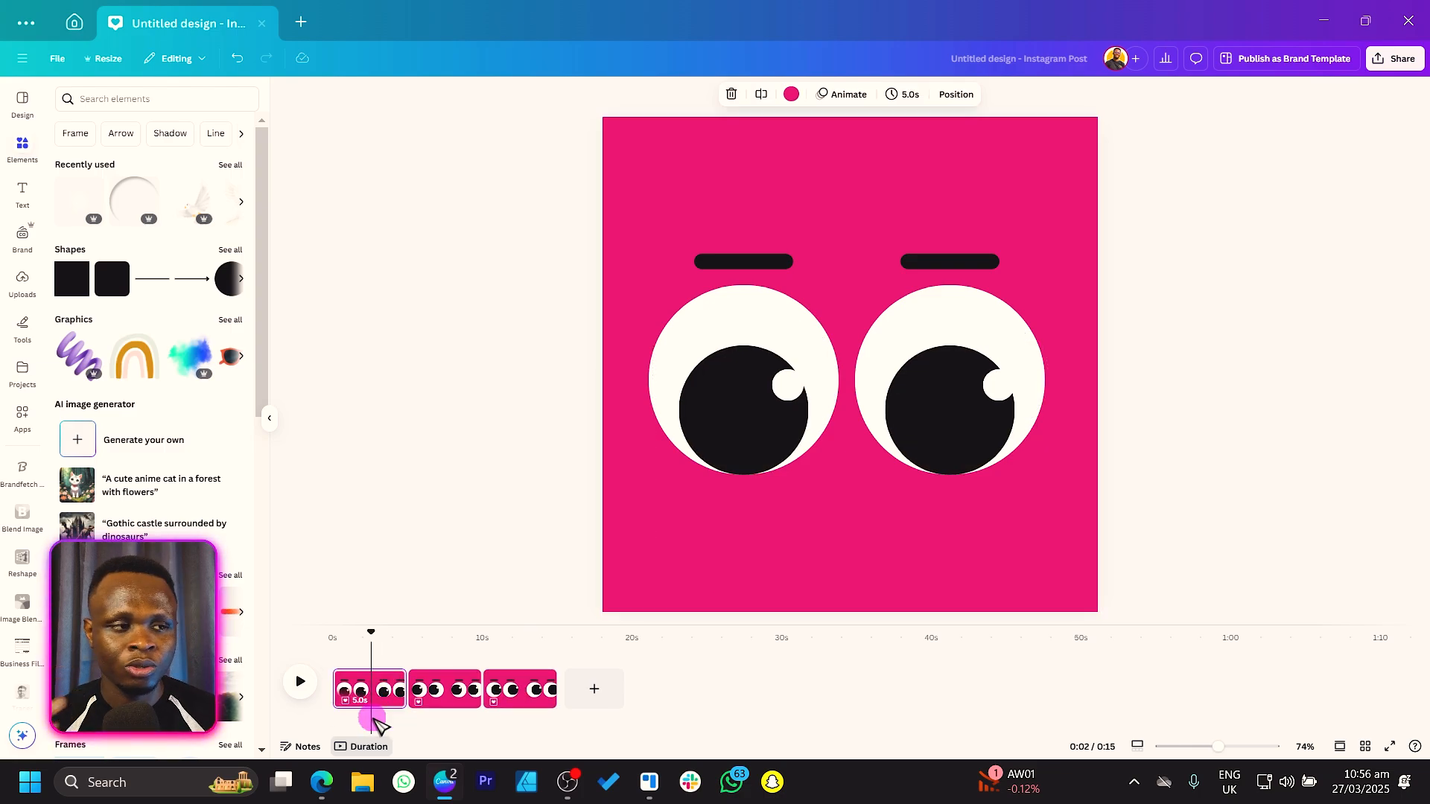
pyautogui.moveTo(374, 702)
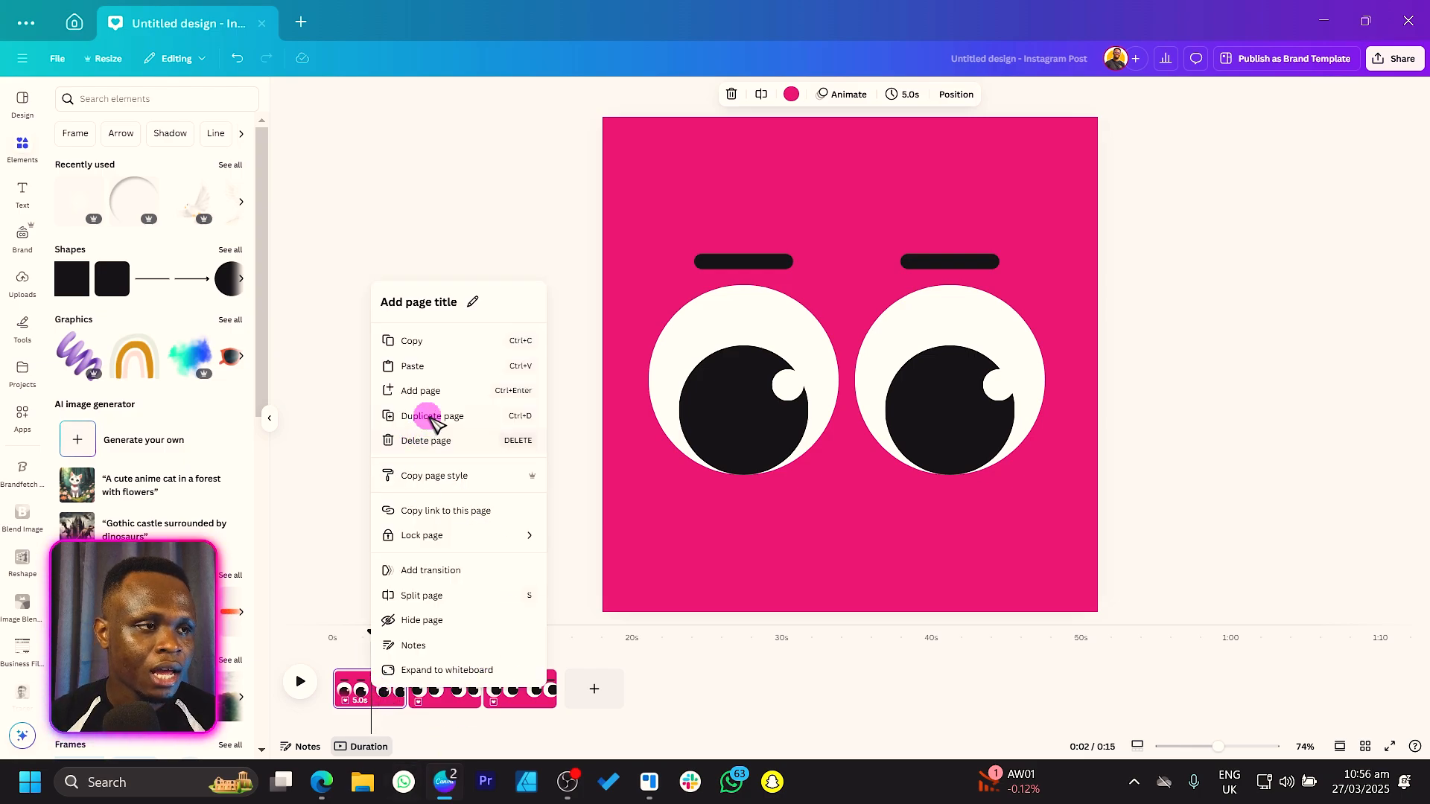
pyautogui.click(433, 416)
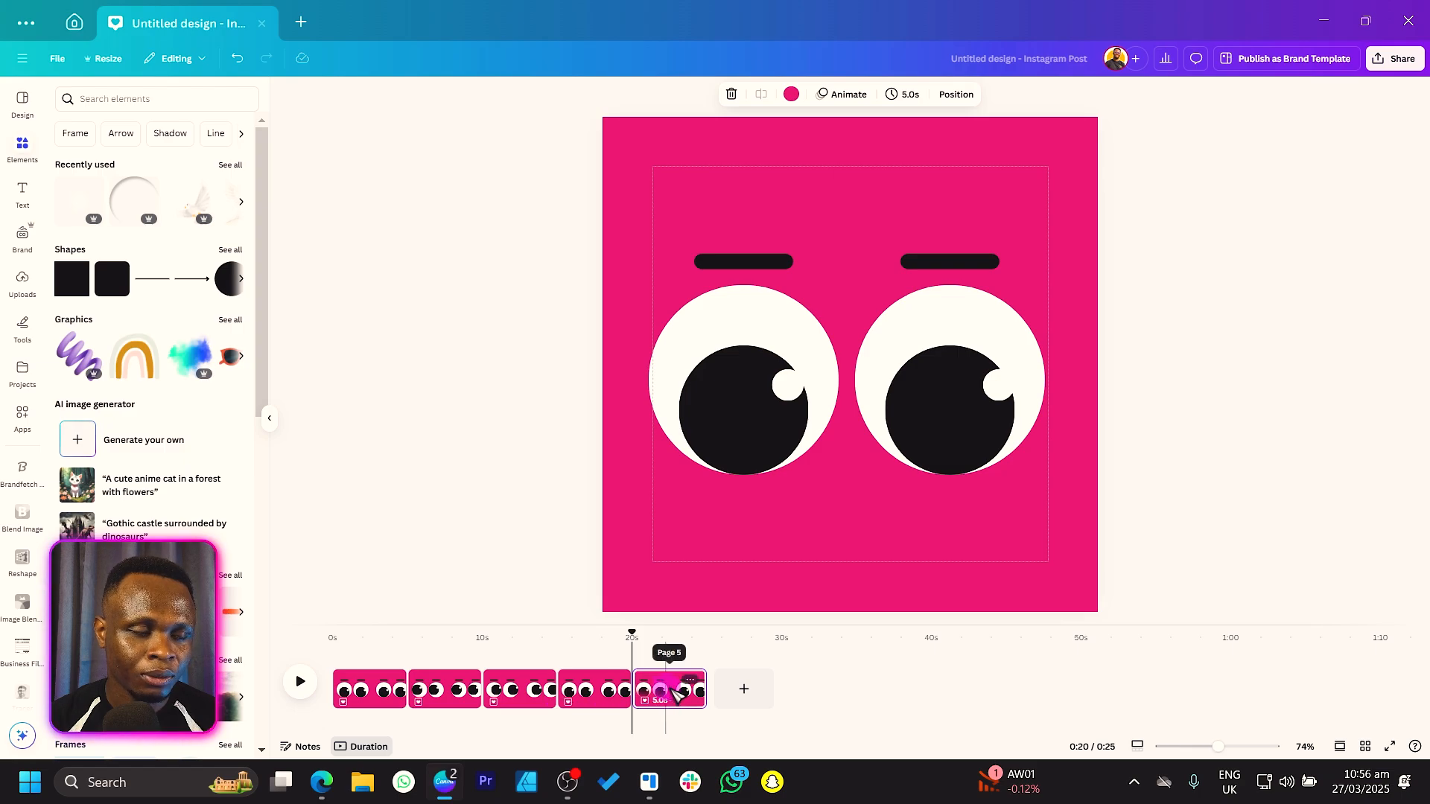
pyautogui.click(784, 558)
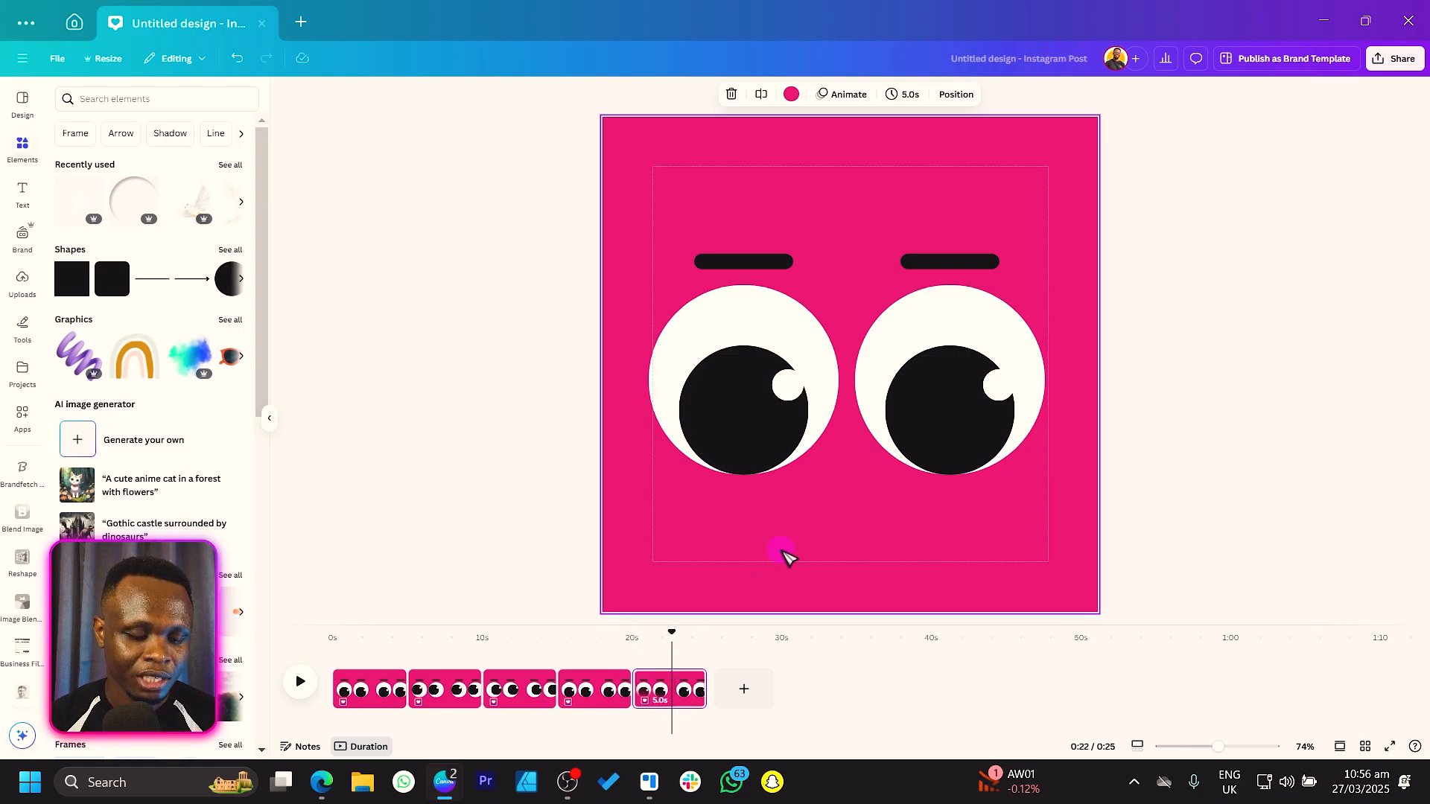
# - Recolour the left eye circle on page 5 to custom dark pink #981F4E
pyautogui.click(744, 378)
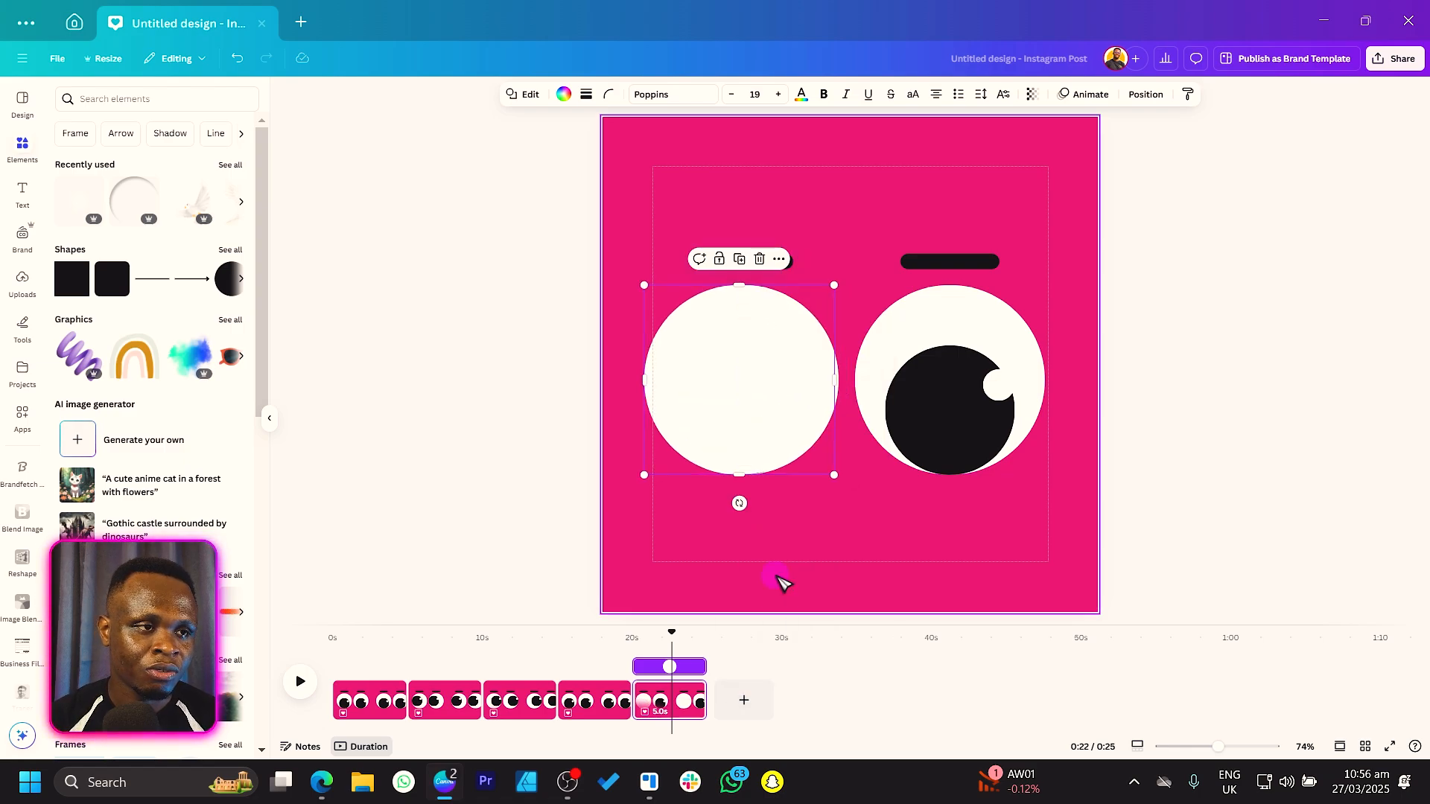
pyautogui.click(564, 94)
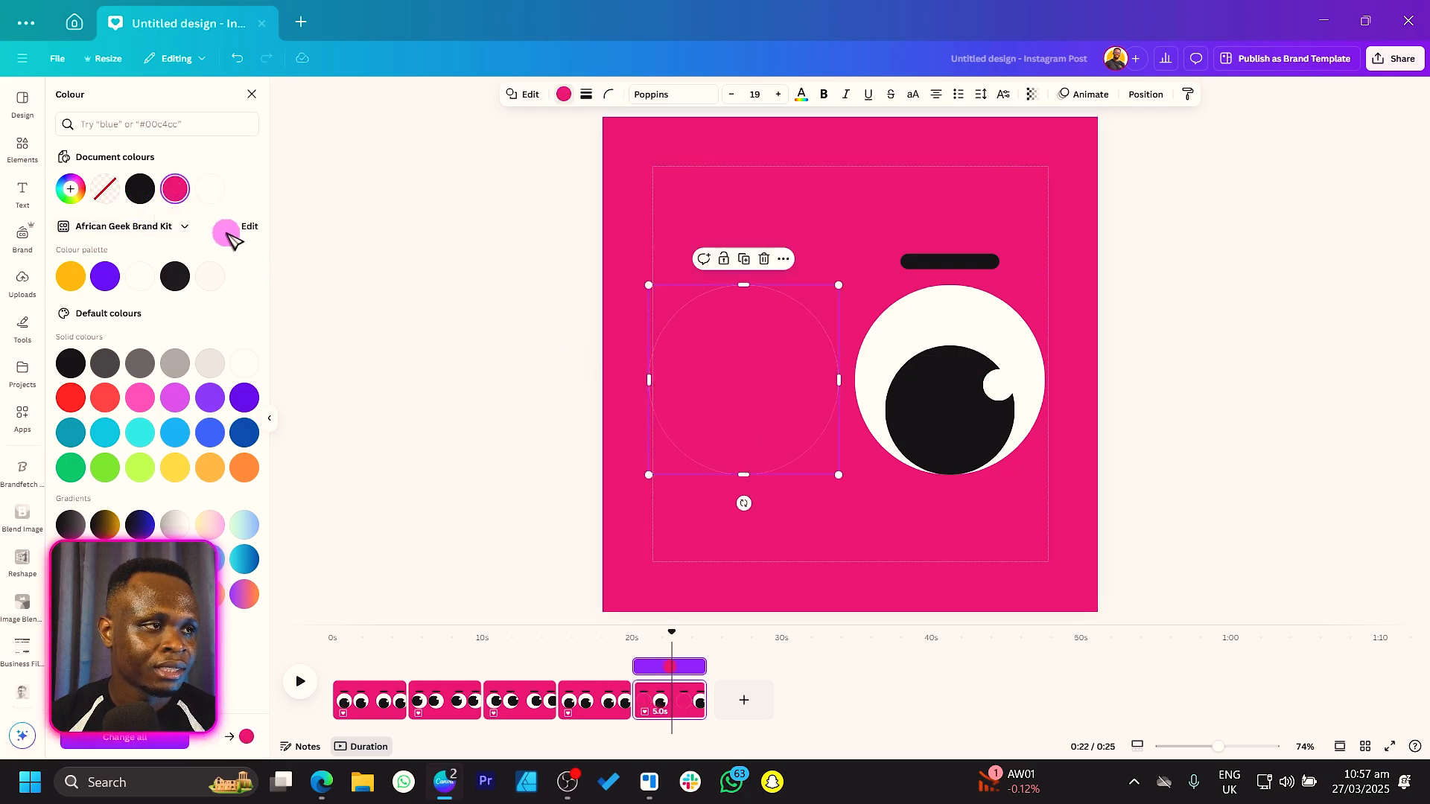
pyautogui.click(174, 189)
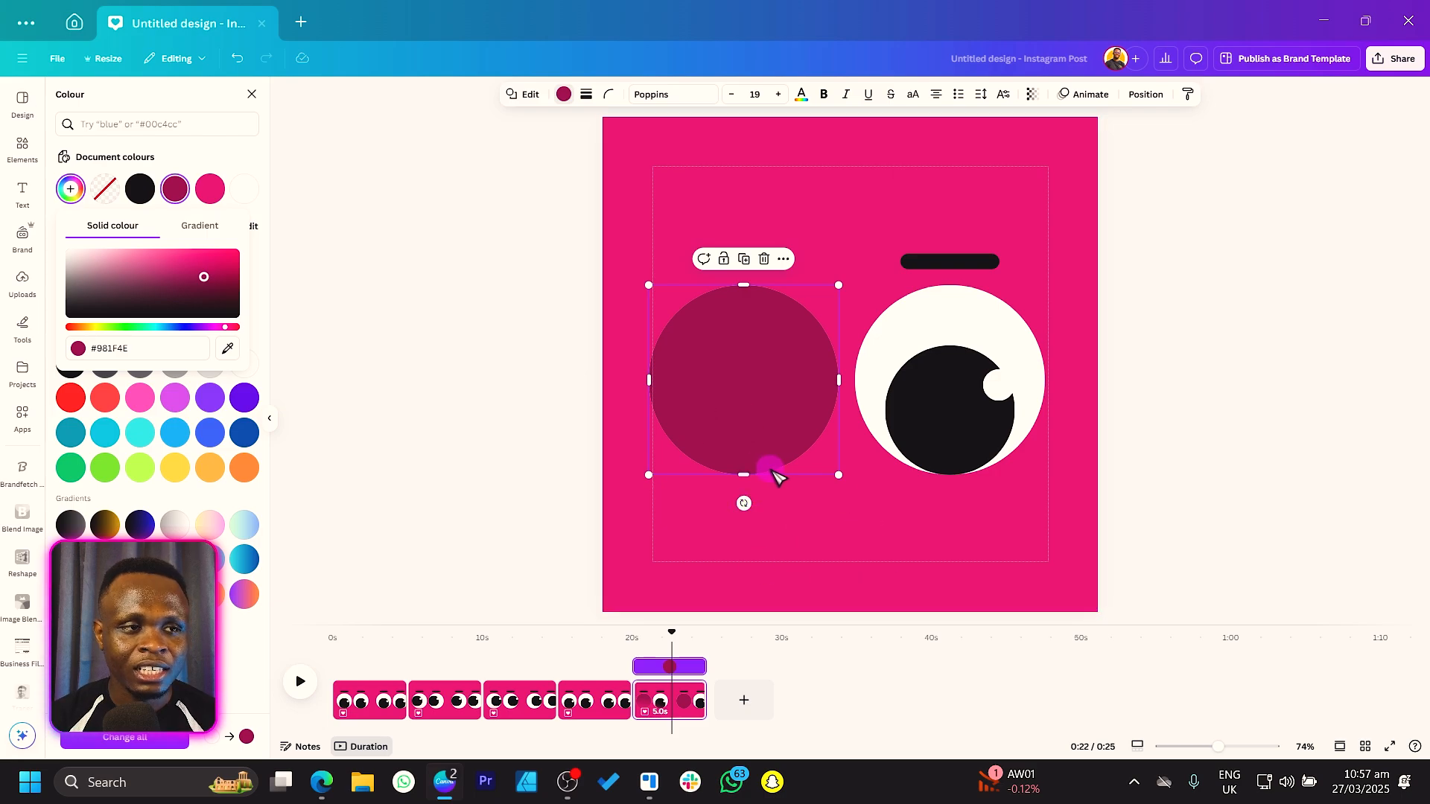
pyautogui.click(711, 411)
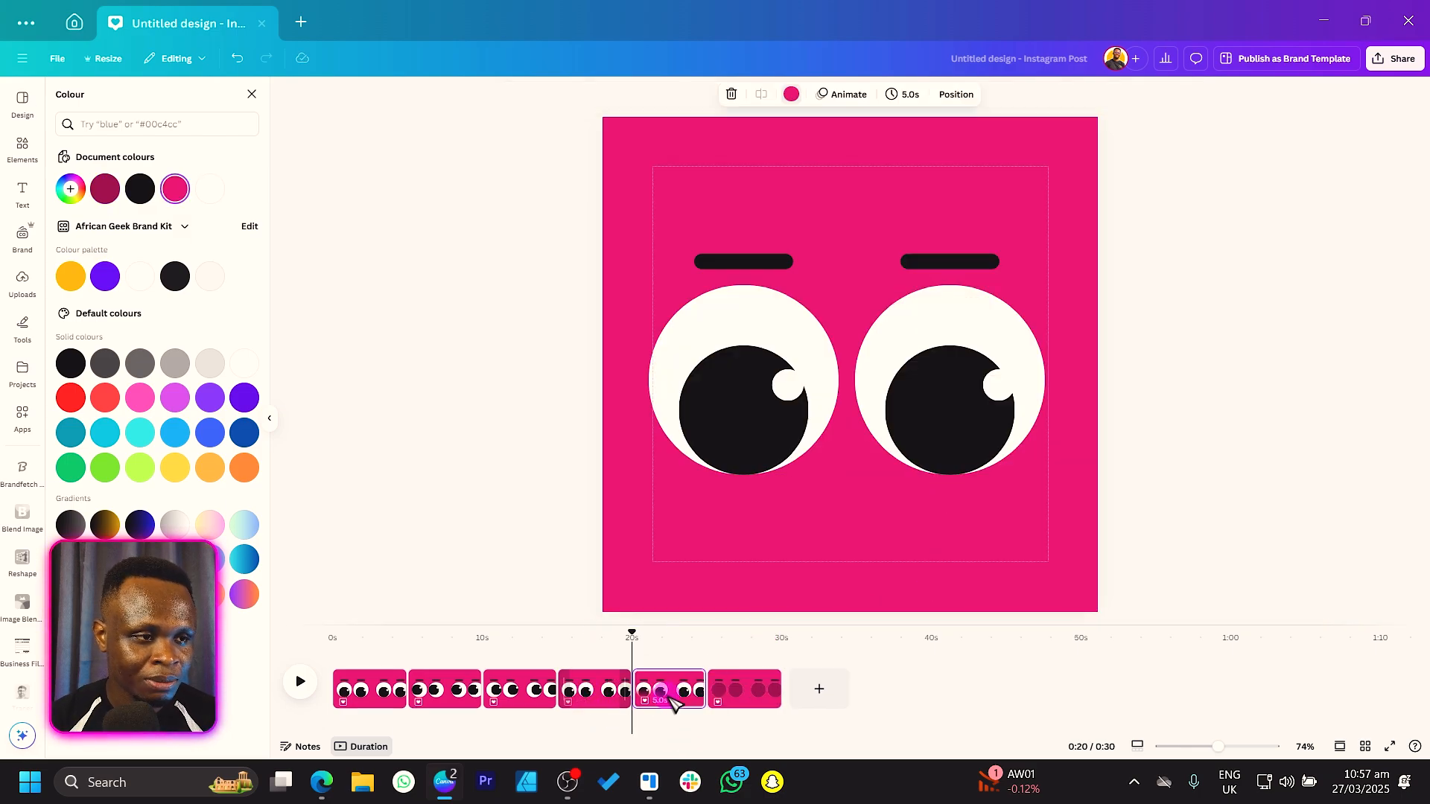
pyautogui.moveTo(670, 688)
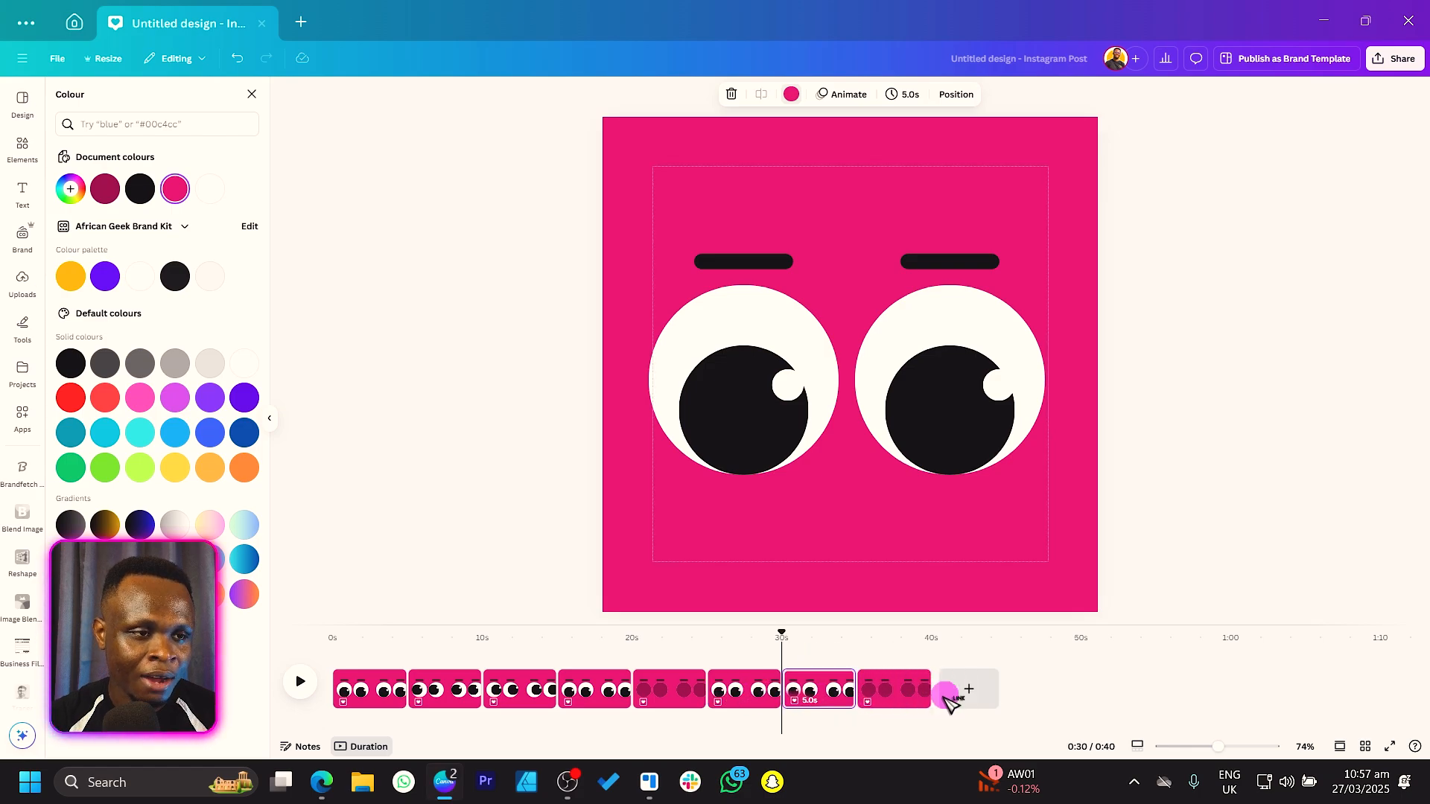
# - Select the last page of the alternating closed-eye and open-eye sequence
pyautogui.click(331, 638)
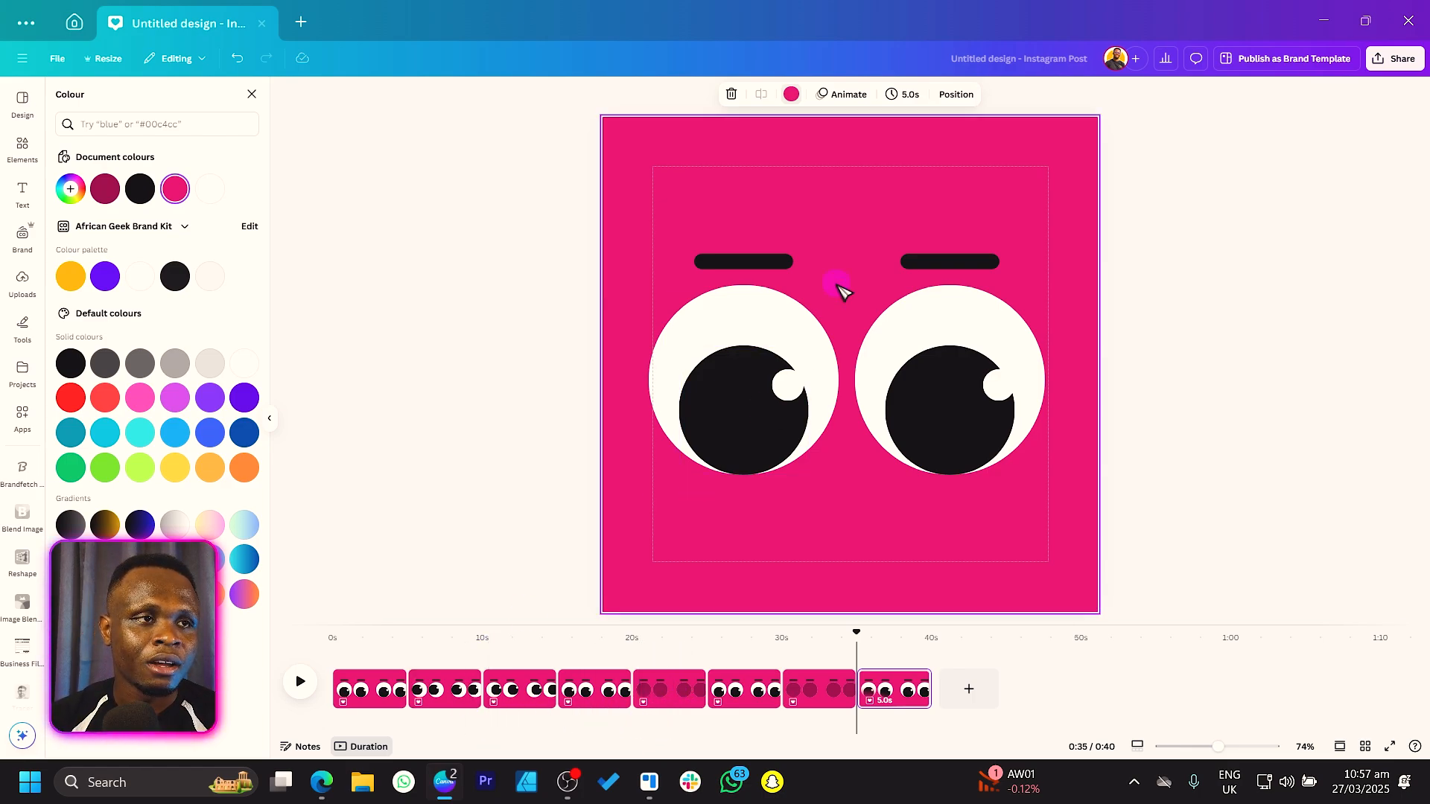
# - Set the last page's duration to 1.0s and apply it to all pages
pyautogui.click(907, 94)
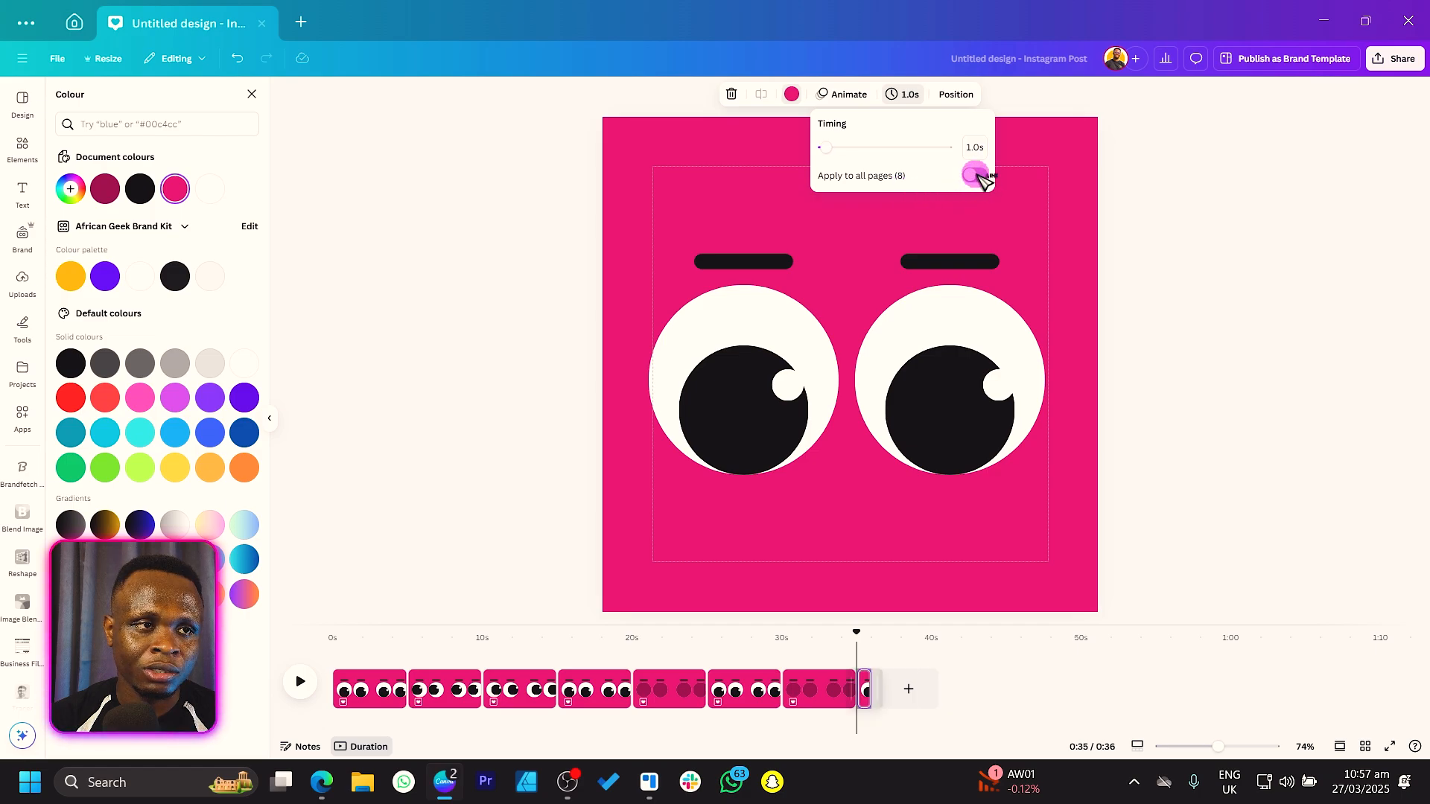
pyautogui.click(975, 175)
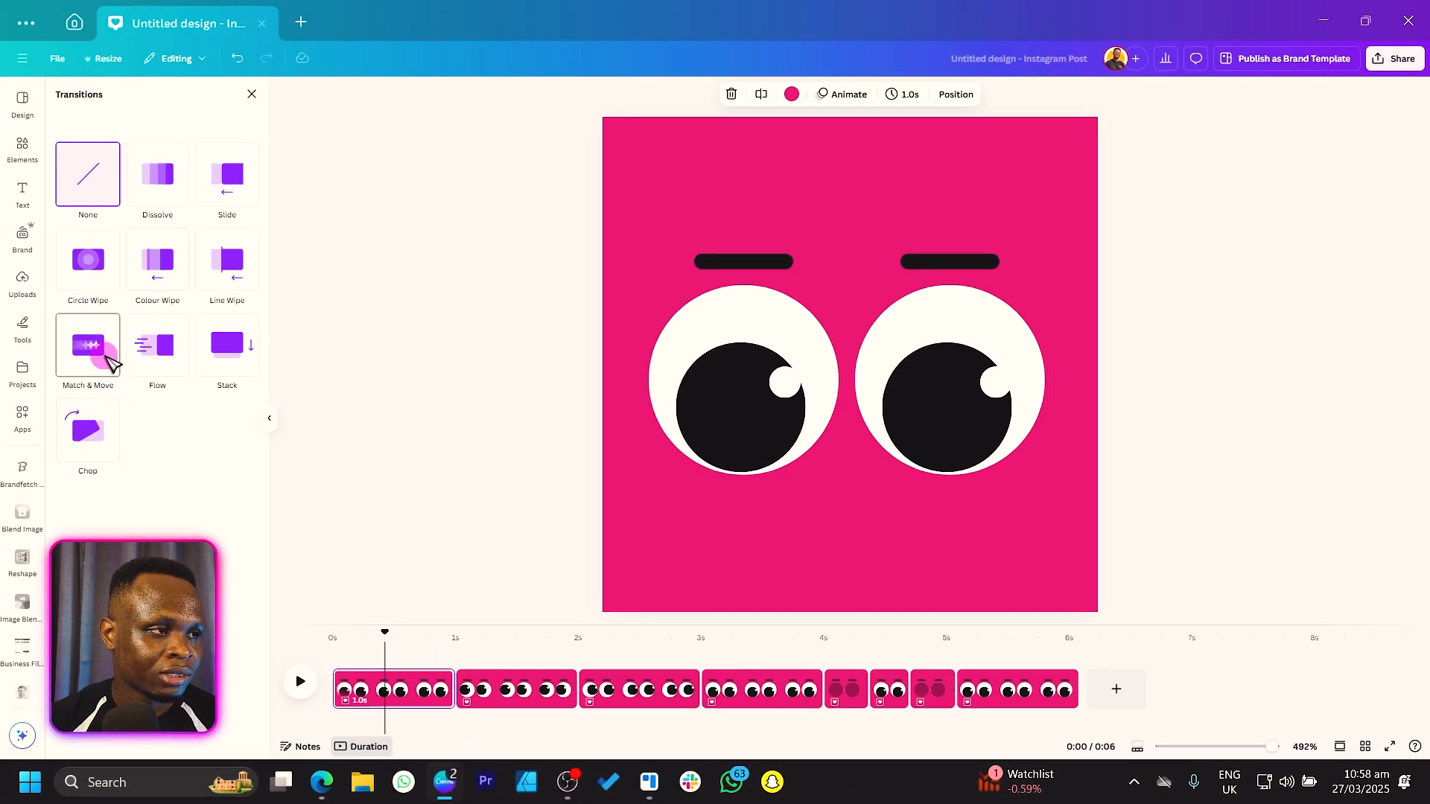
# - Apply 0.5-second Match & Move transitions to the gaps between pages 1–4
pyautogui.click(88, 345)
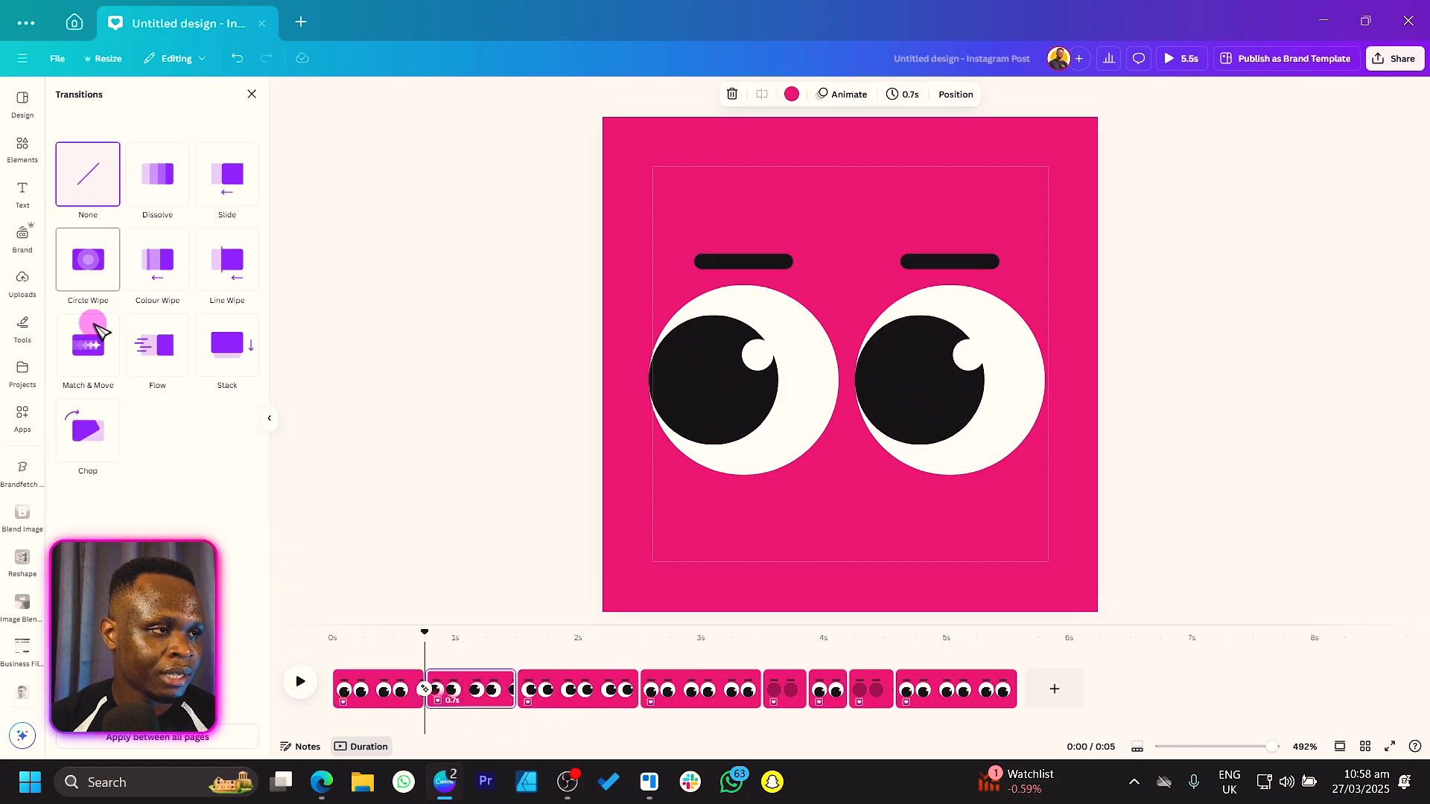
pyautogui.click(88, 345)
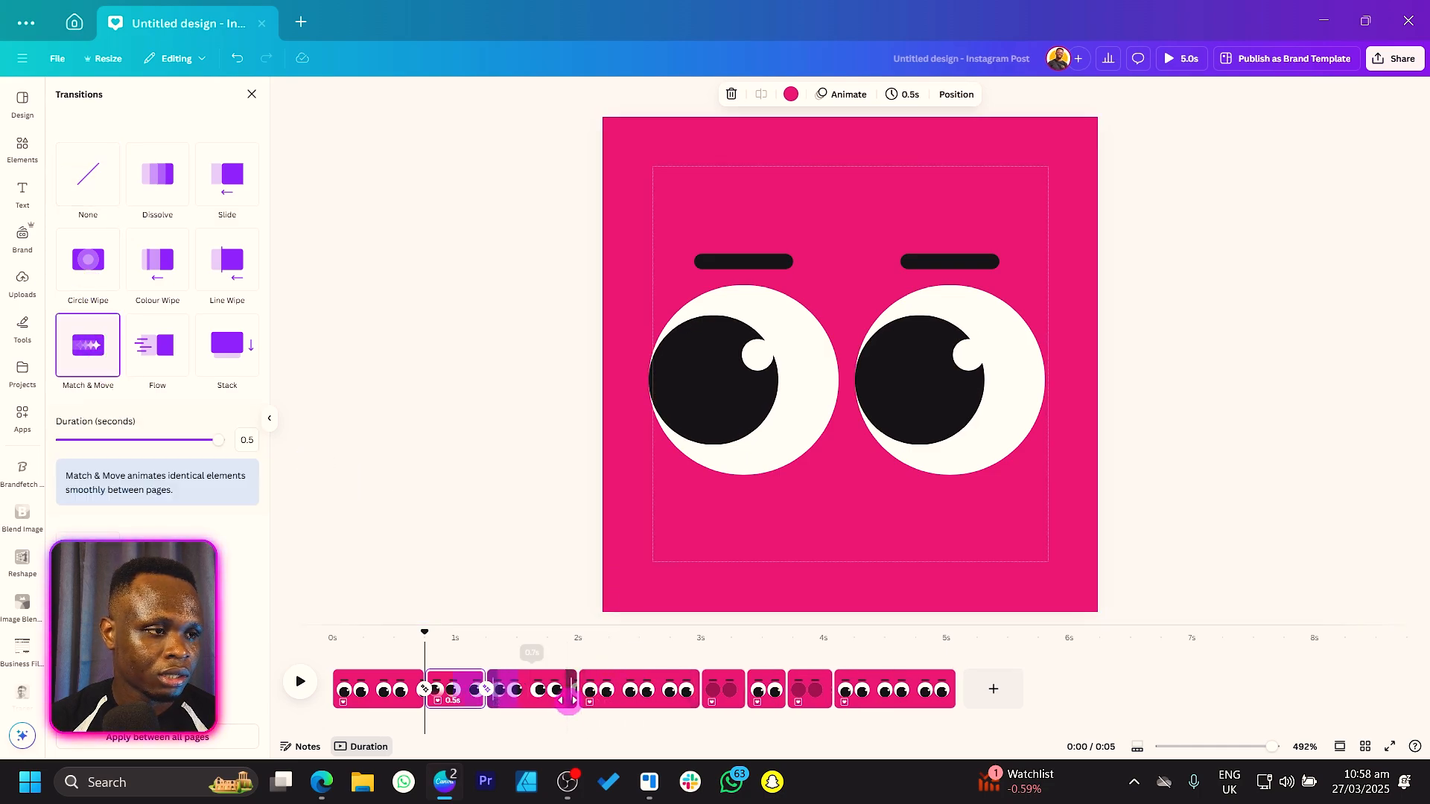
pyautogui.click(88, 175)
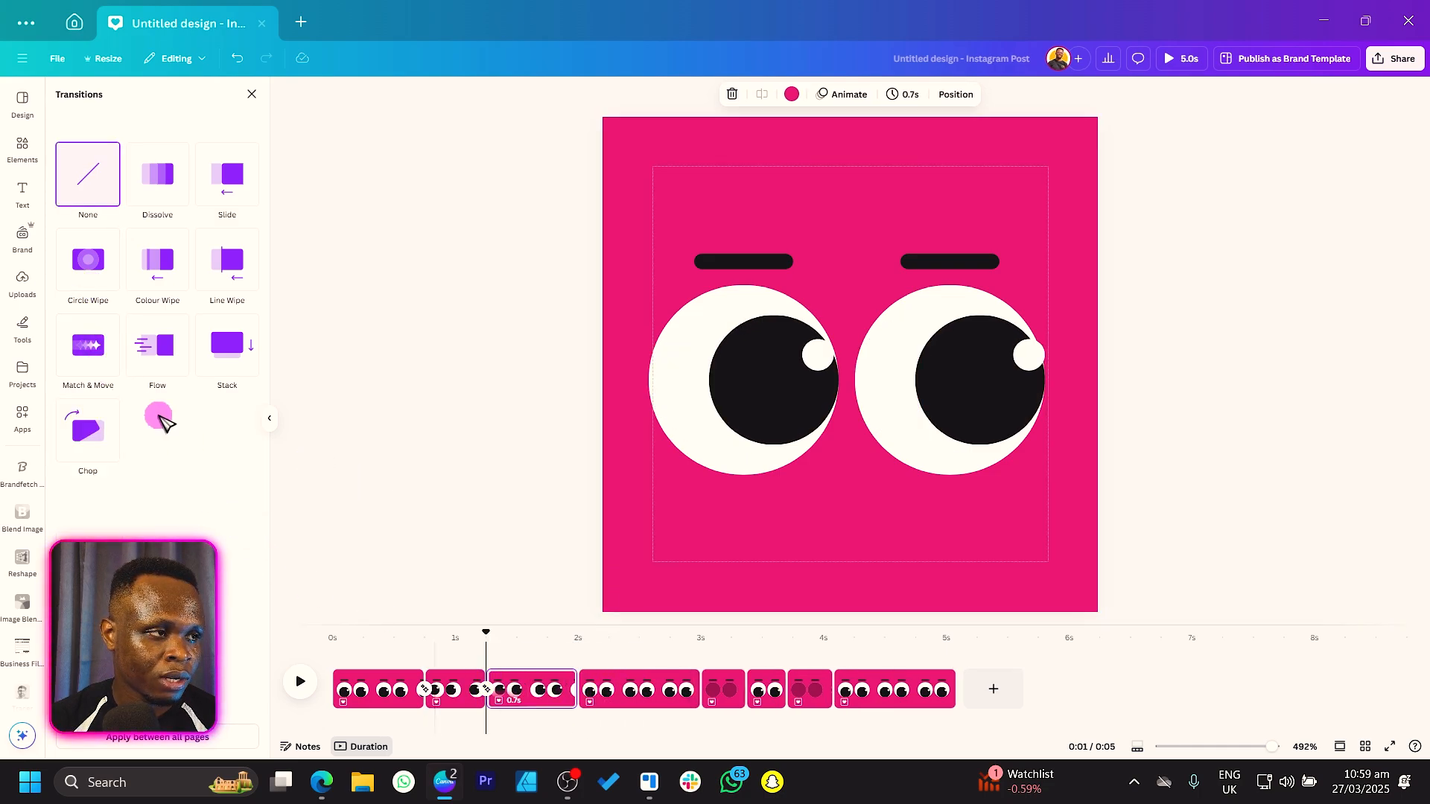
pyautogui.click(88, 348)
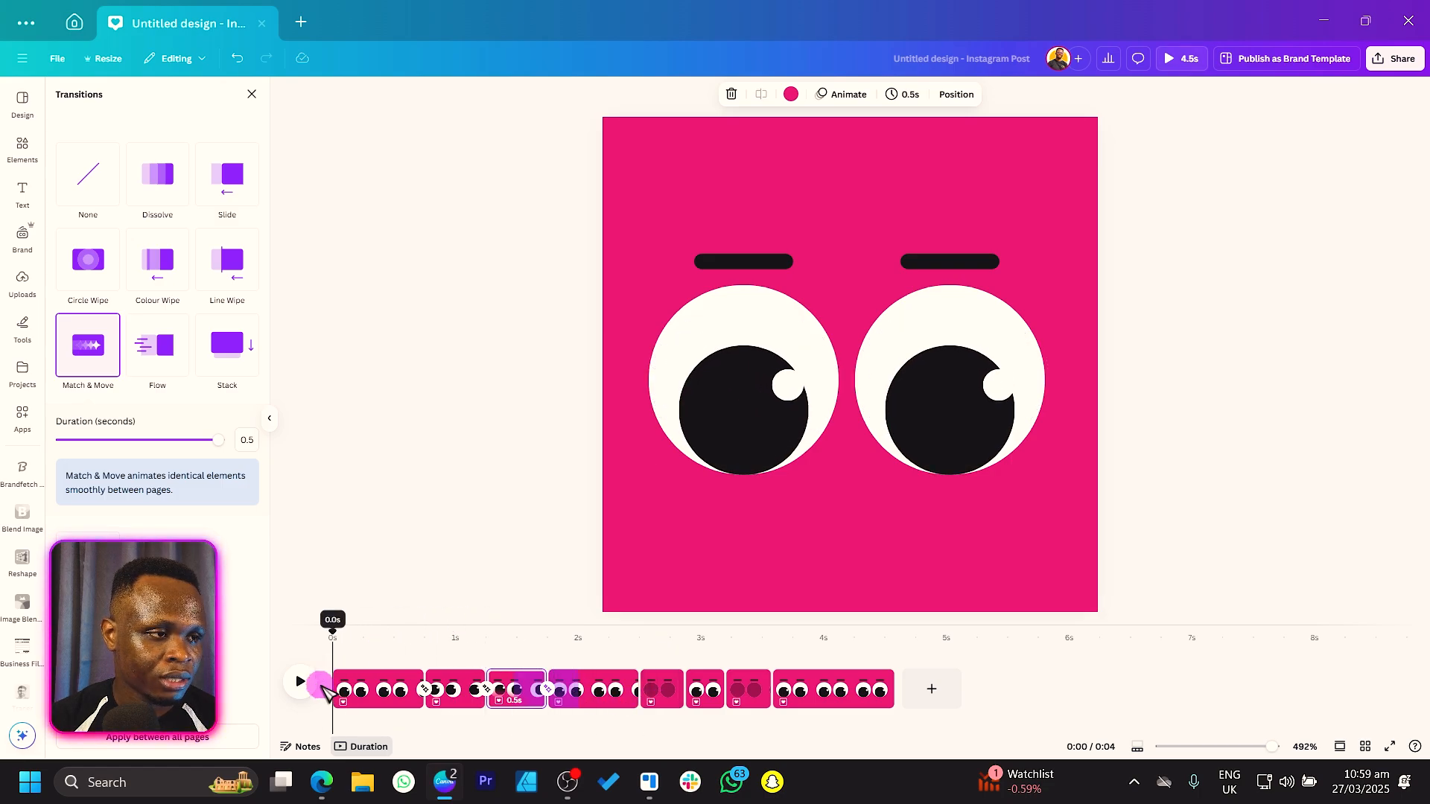
# - Play the roughly four-second animation preview, then stop it
pyautogui.click(22, 148)
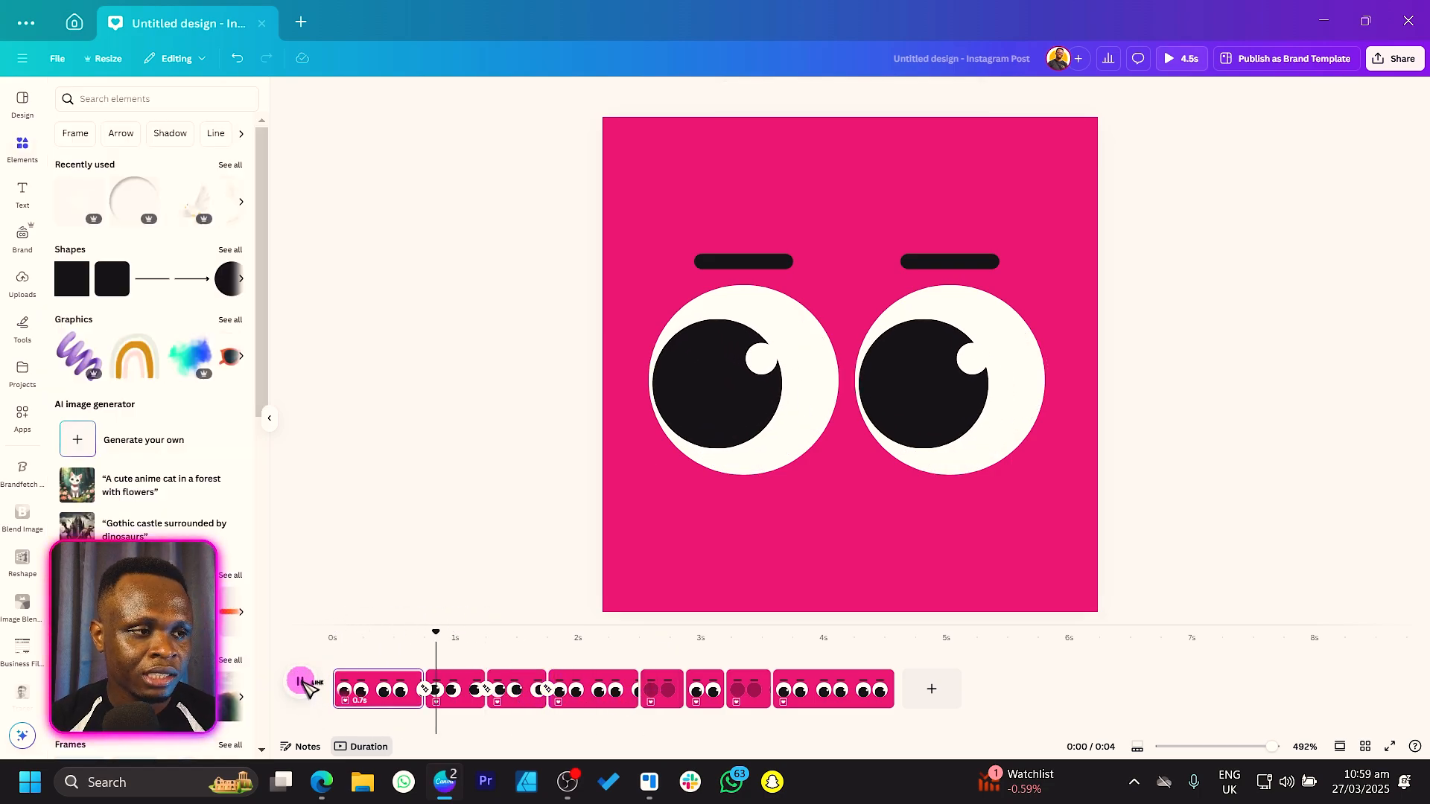
pyautogui.click(699, 632)
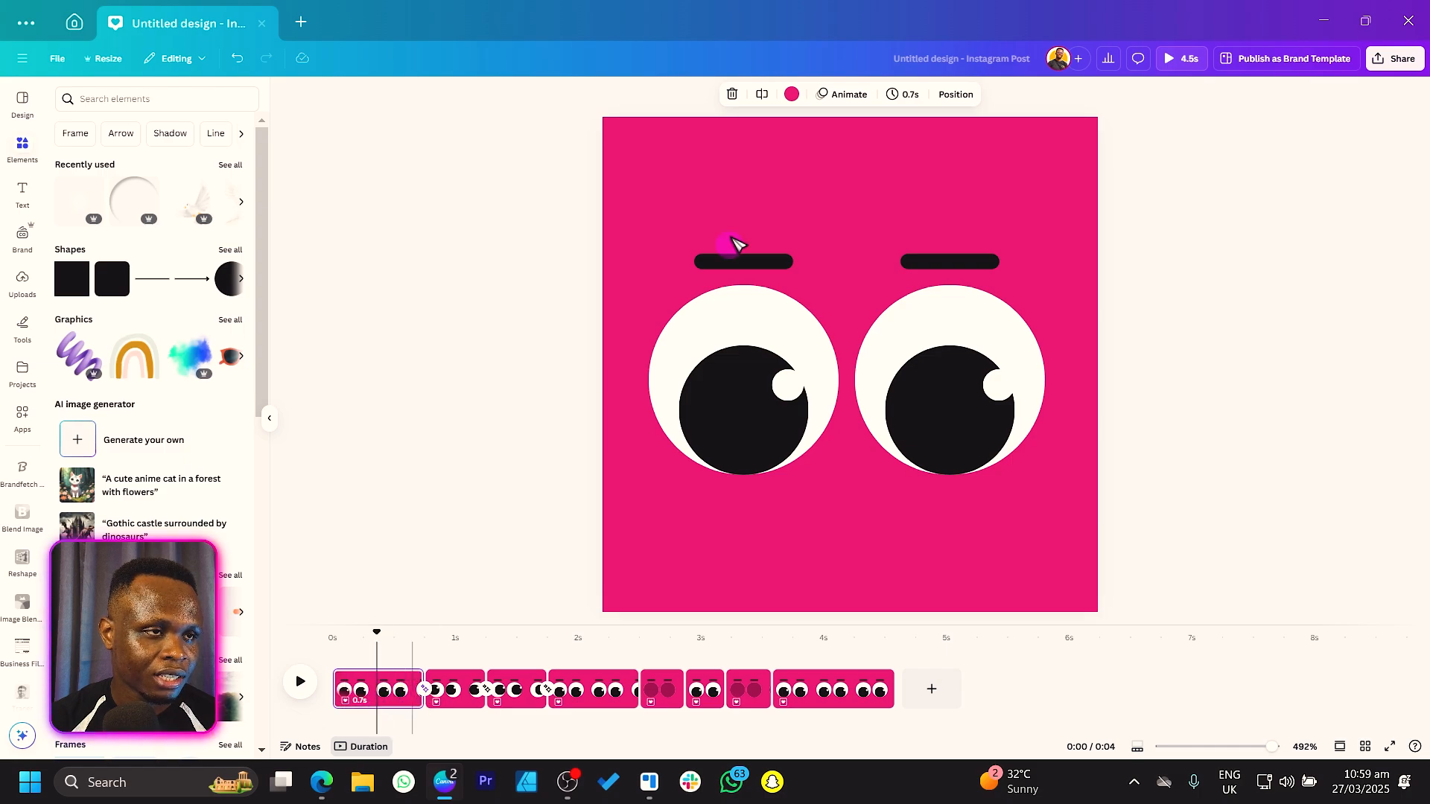
# - Set the page timings of open-eye pages 1 to 4 to 1.5 seconds
pyautogui.click(902, 94)
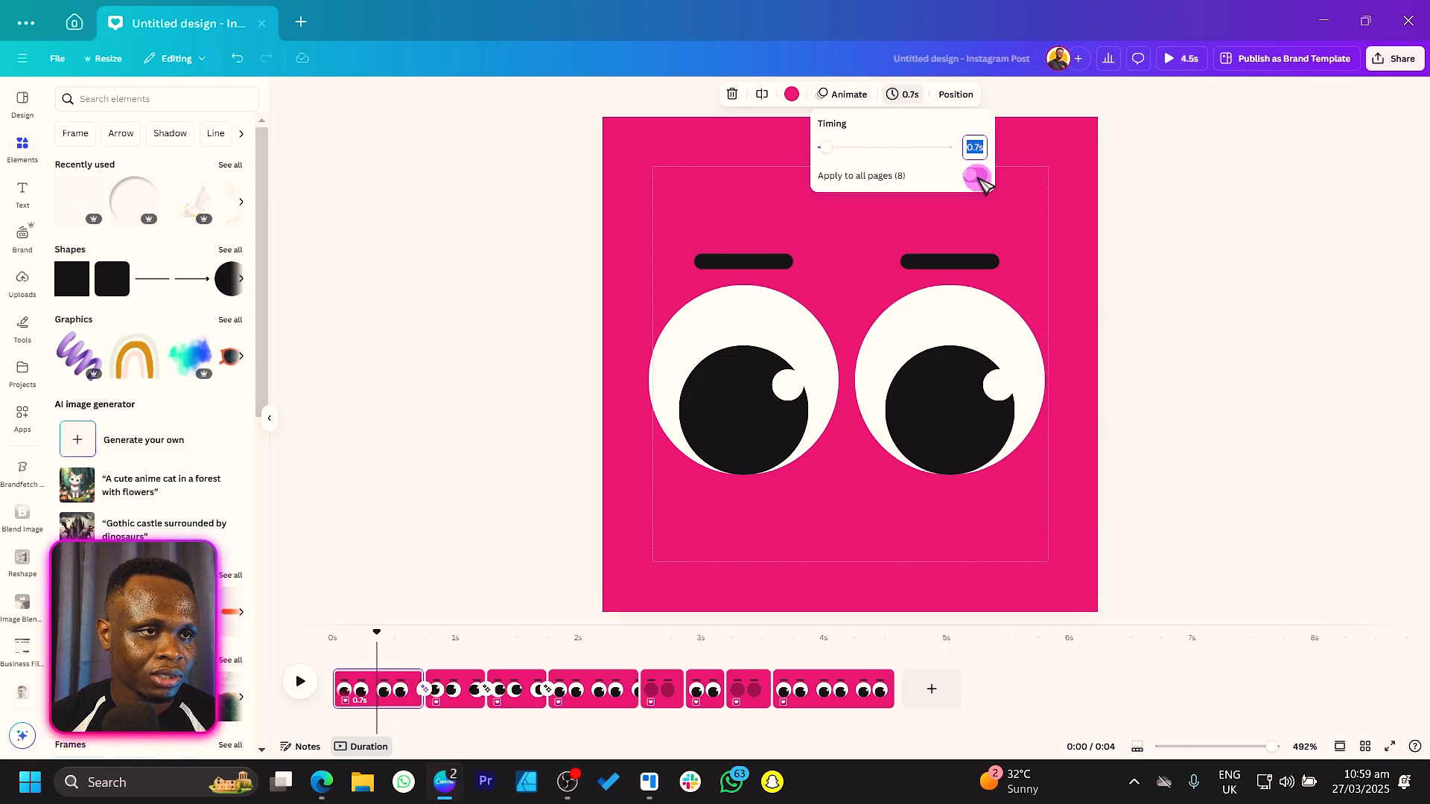
pyautogui.click(974, 175)
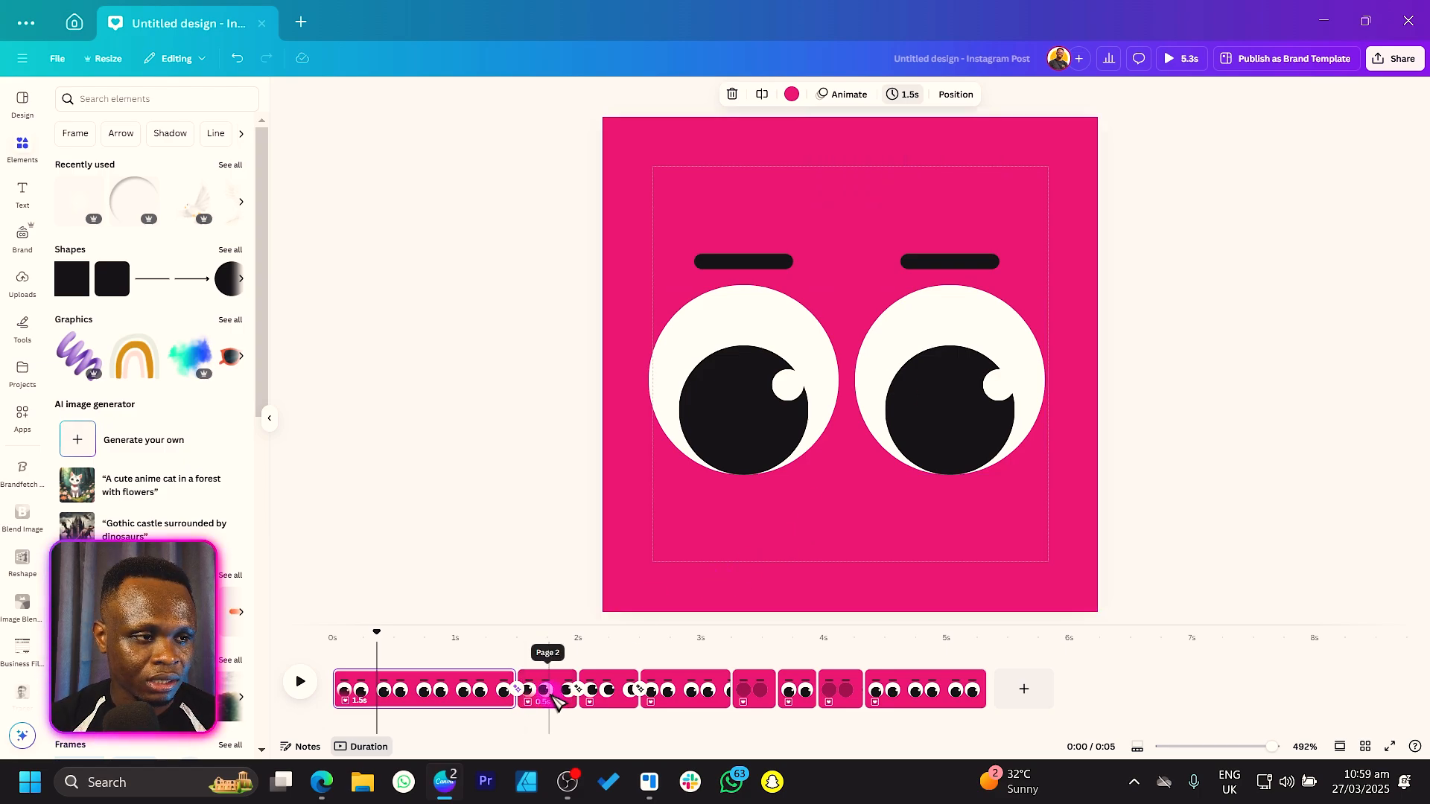
pyautogui.click(902, 94)
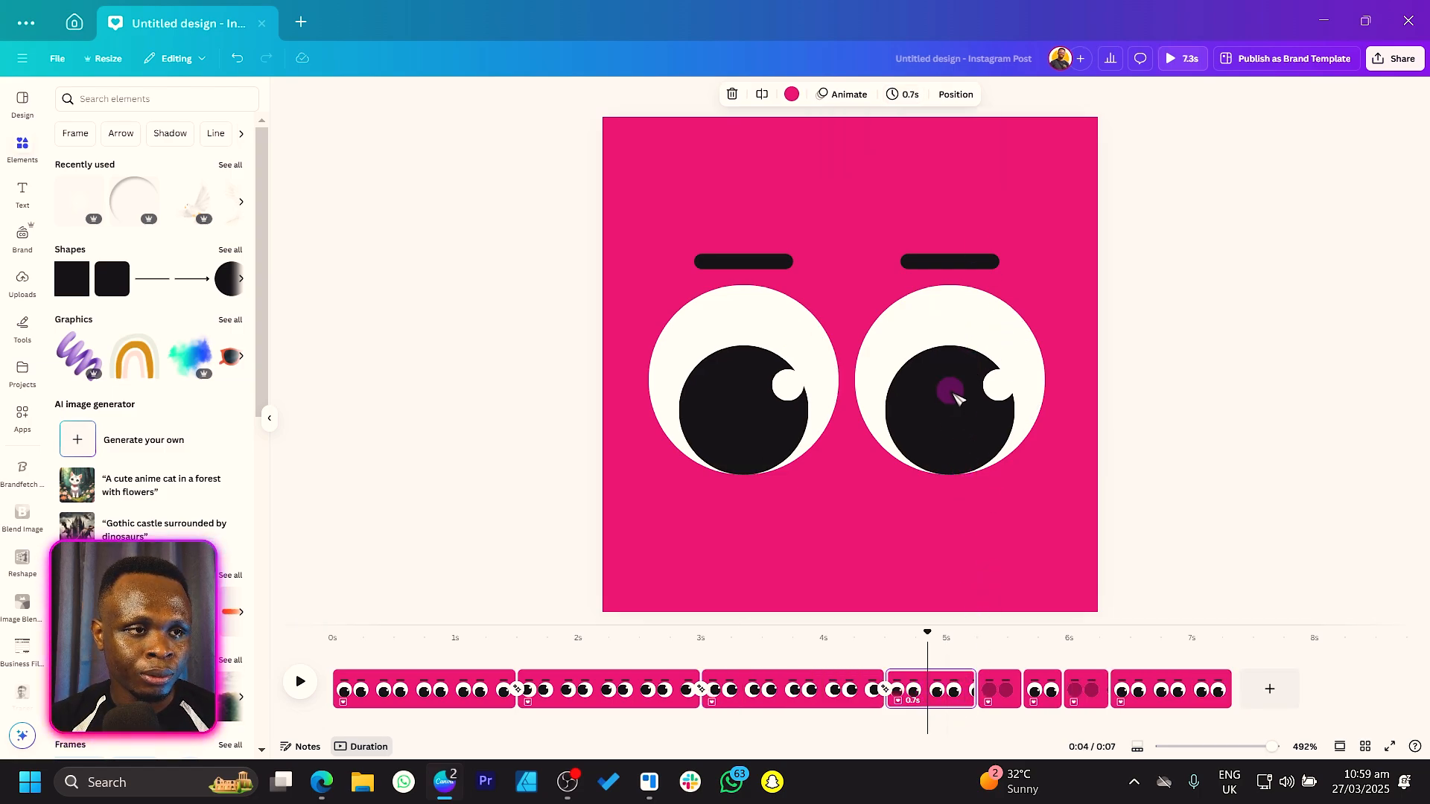
pyautogui.click(903, 94)
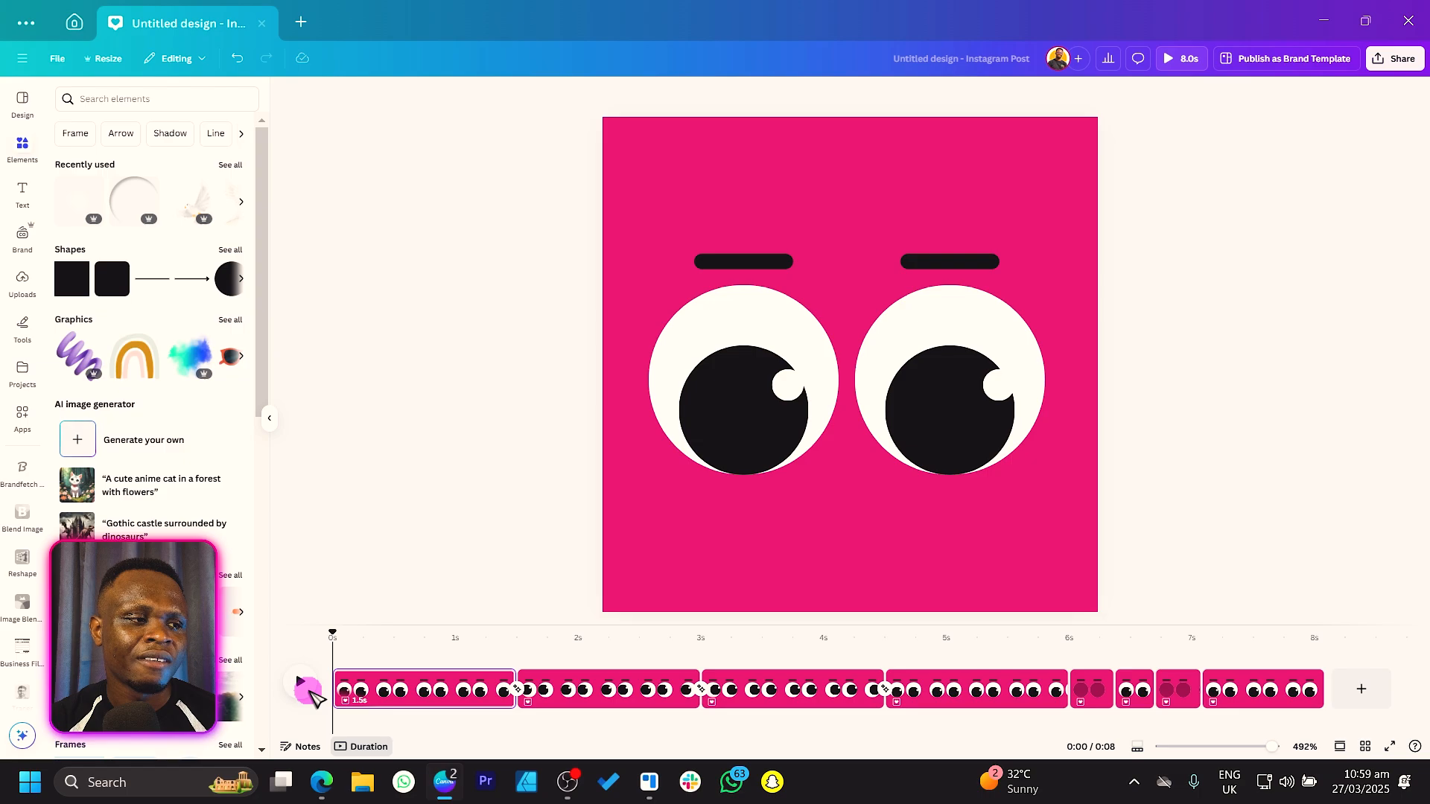
# - Preview the animation, shorten the blink pages to about 7.6 seconds, and replay it
pyautogui.click(306, 688)
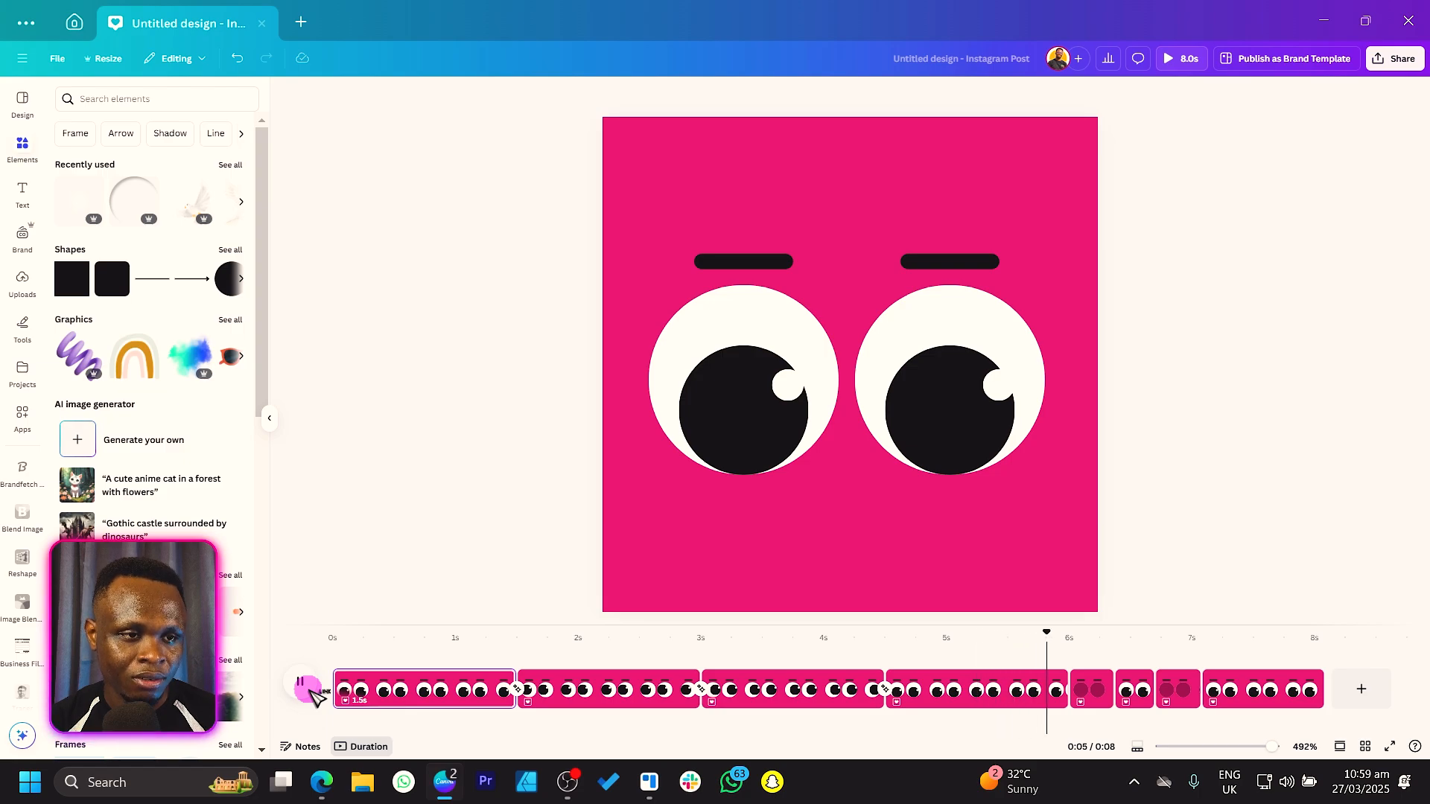
pyautogui.click(301, 682)
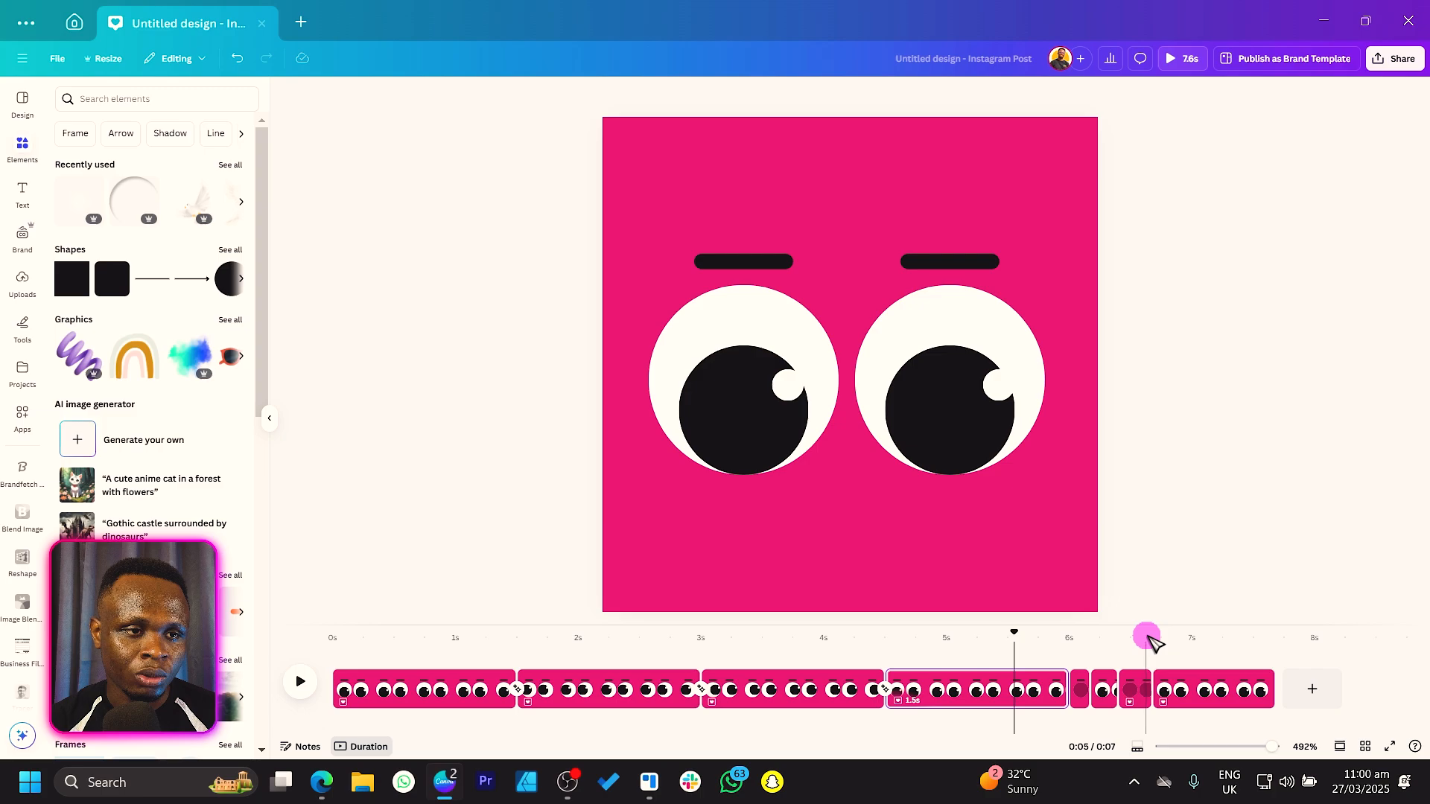
pyautogui.click(300, 682)
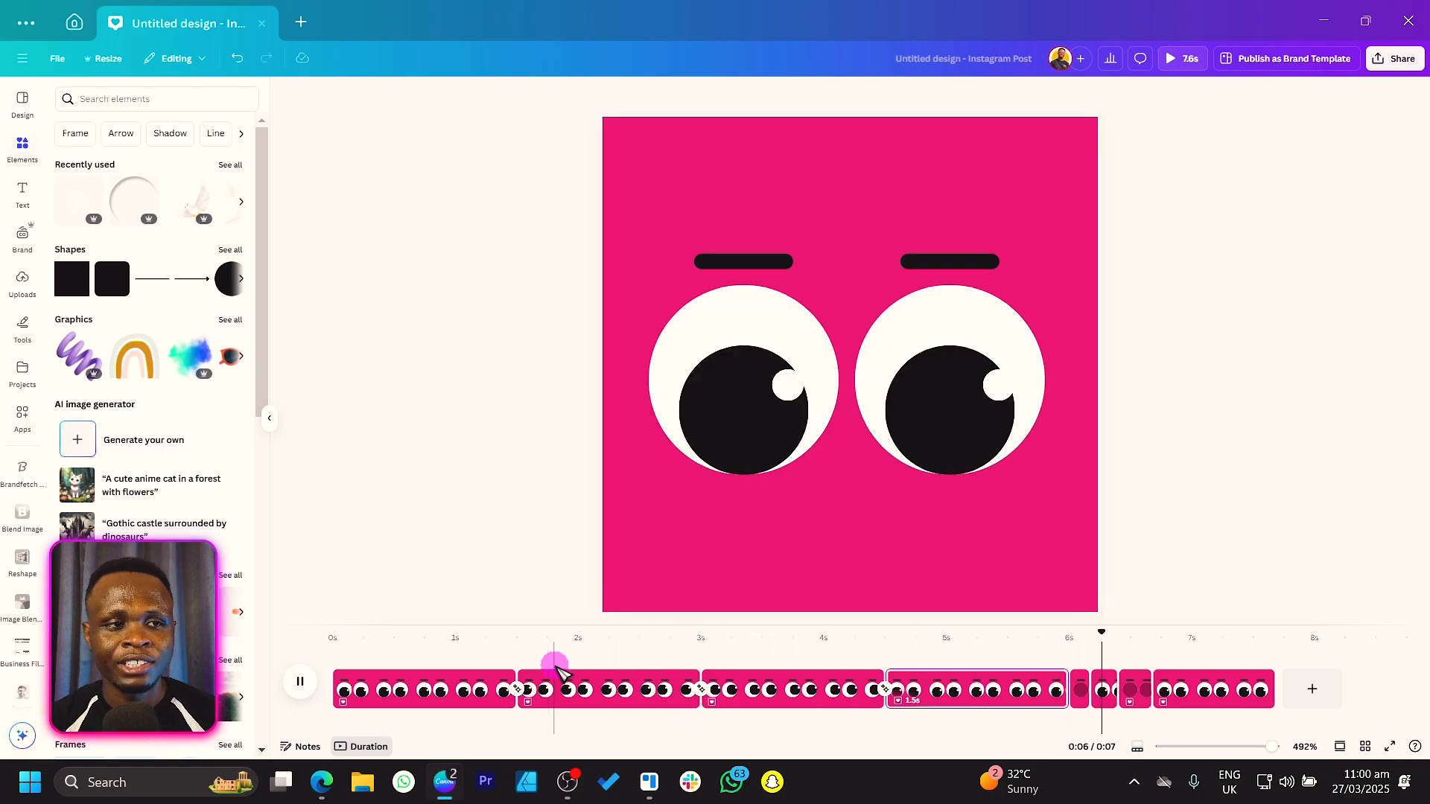
pyautogui.click(299, 681)
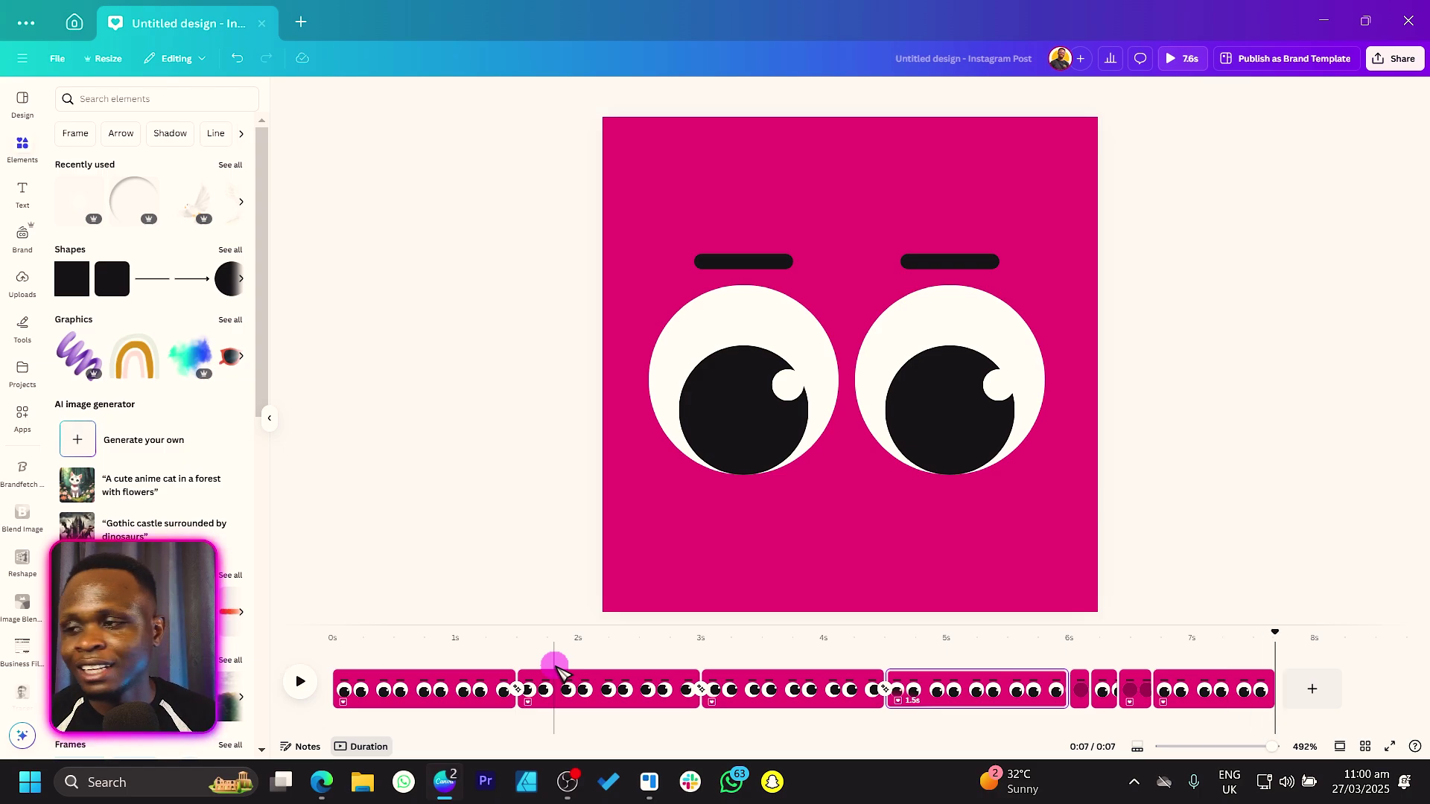